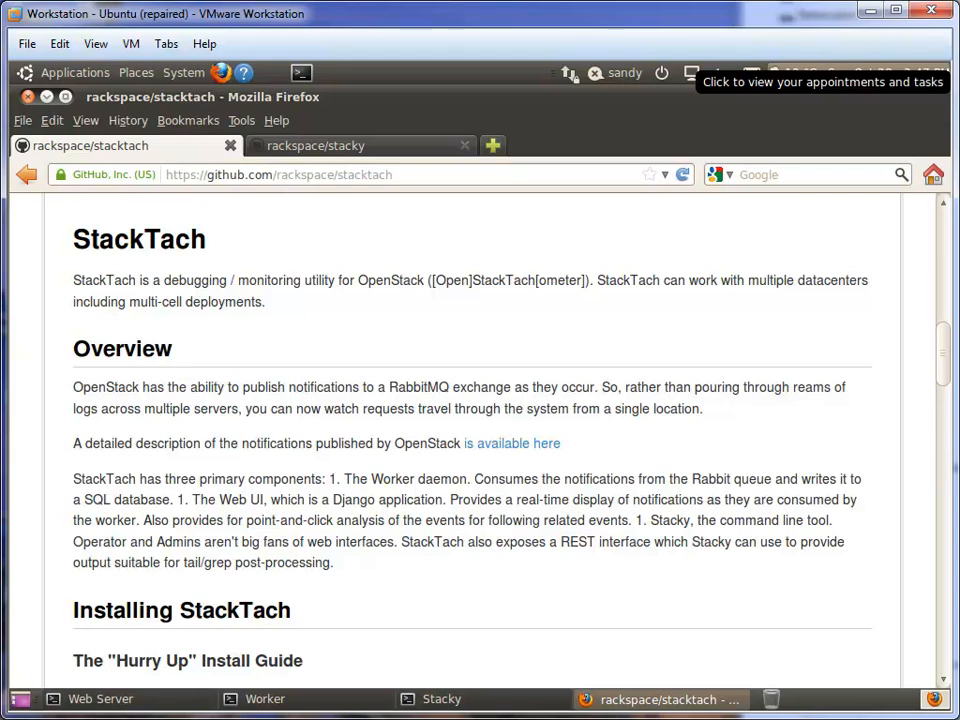
mouse_move(705, 405)
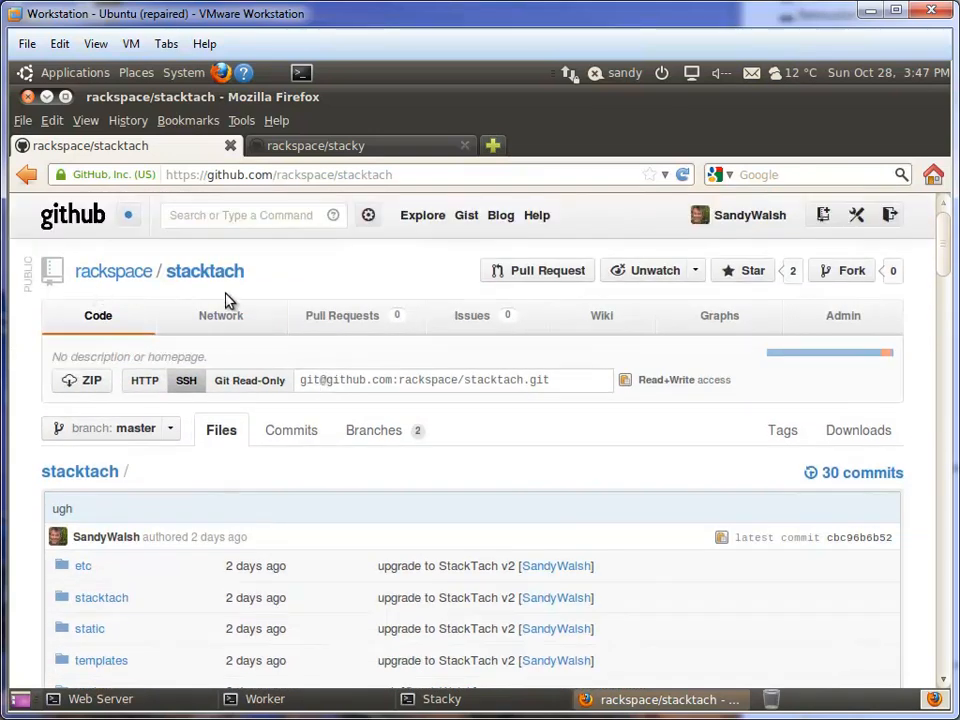
mouse_move(220, 322)
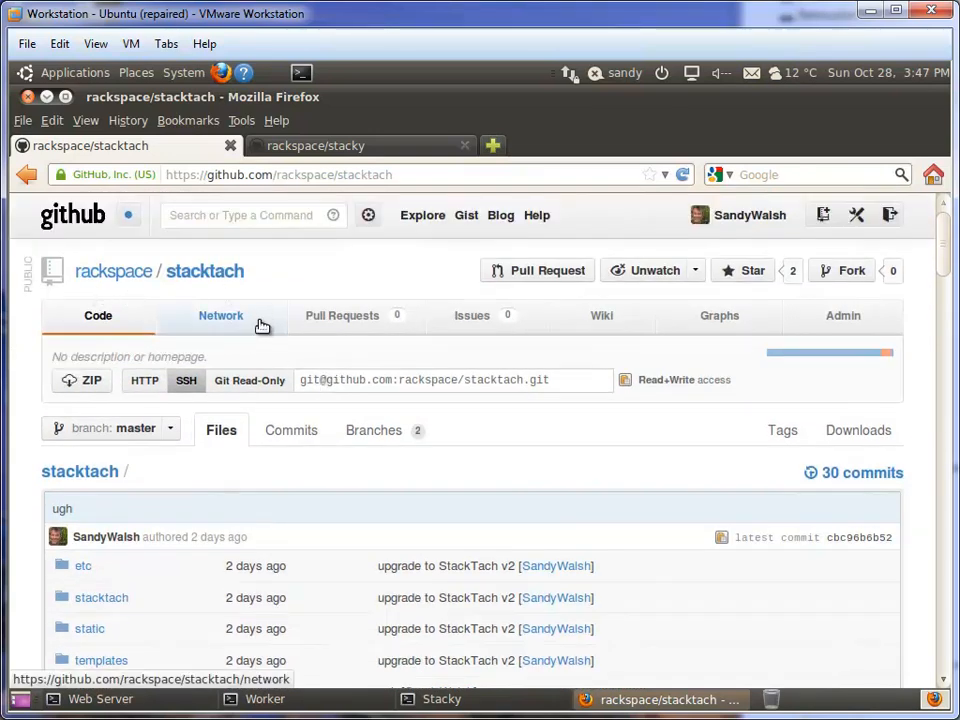
mouse_move(491, 508)
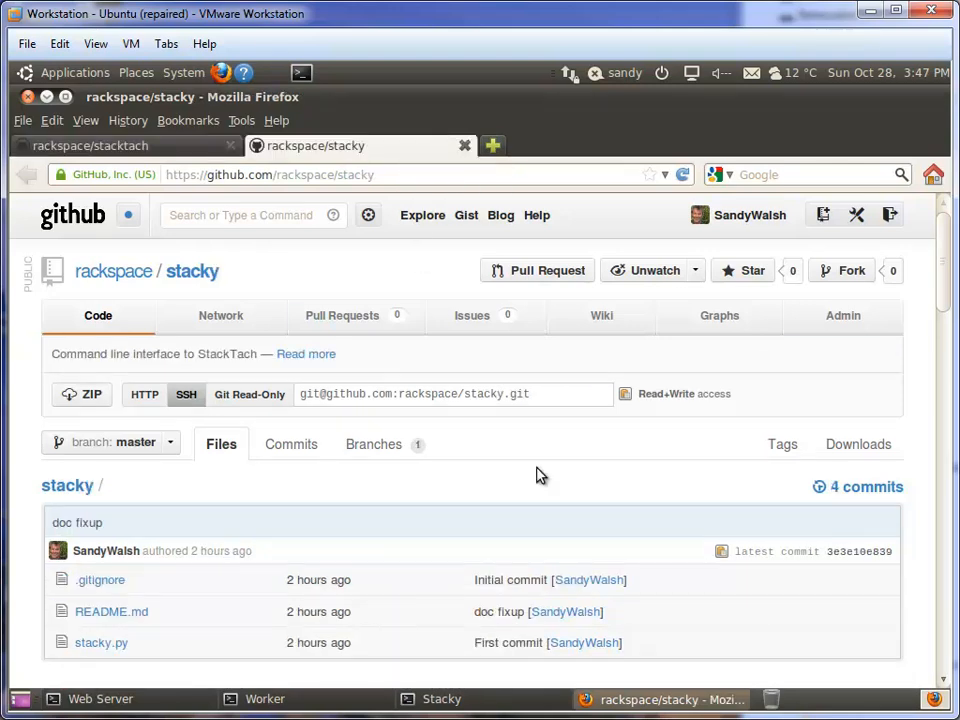
mouse_move(548, 487)
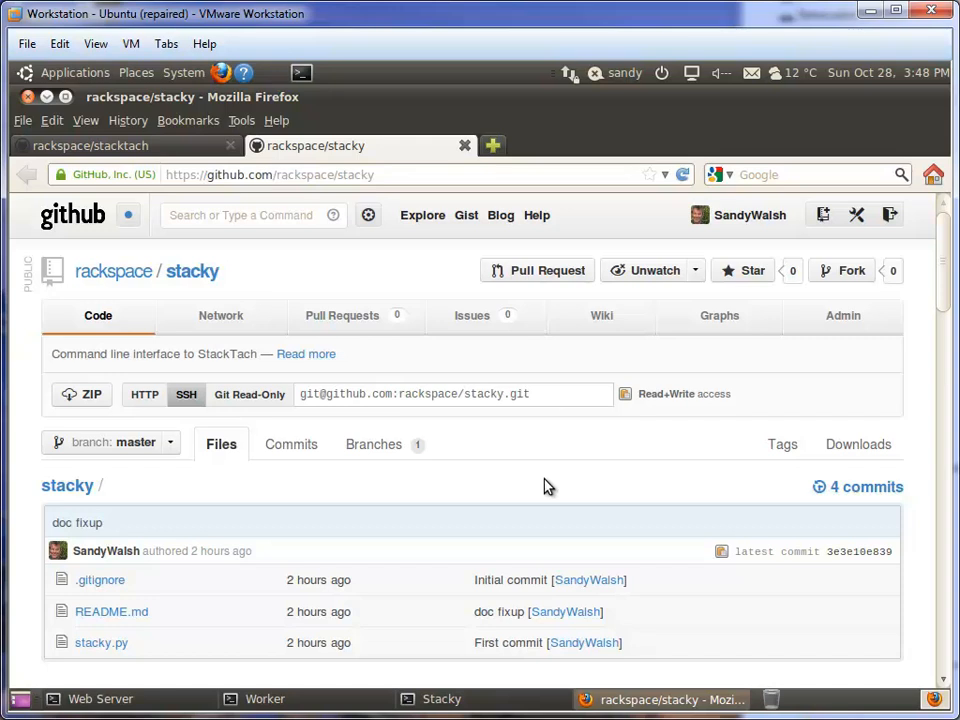
mouse_move(242, 190)
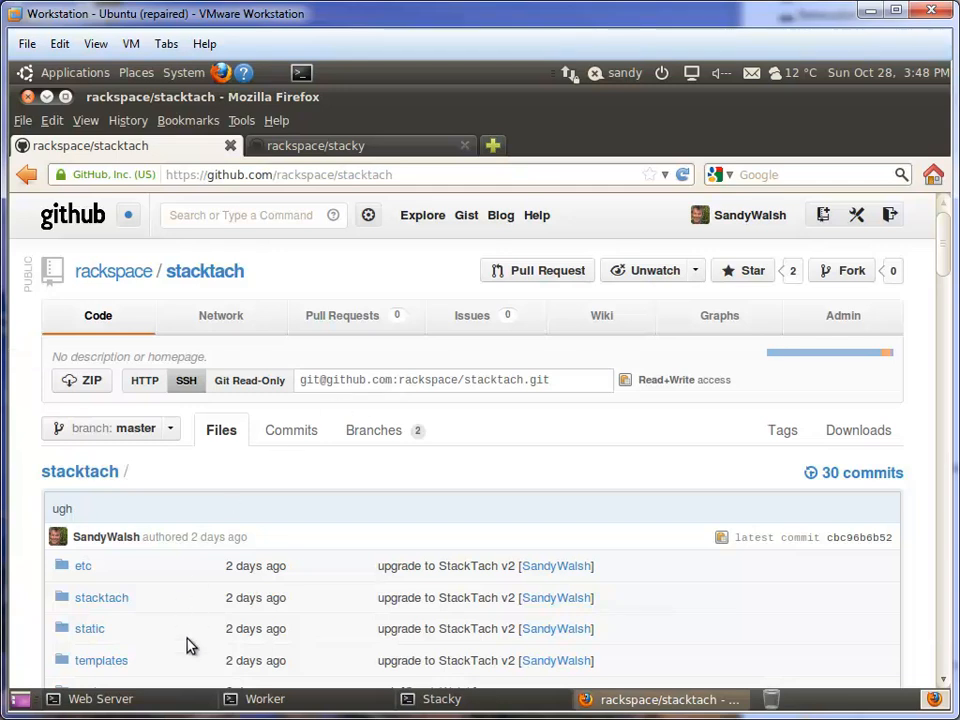
In the Web Server terminal, list the stacktach folder and its etc/ subfolder
left_click(100, 698)
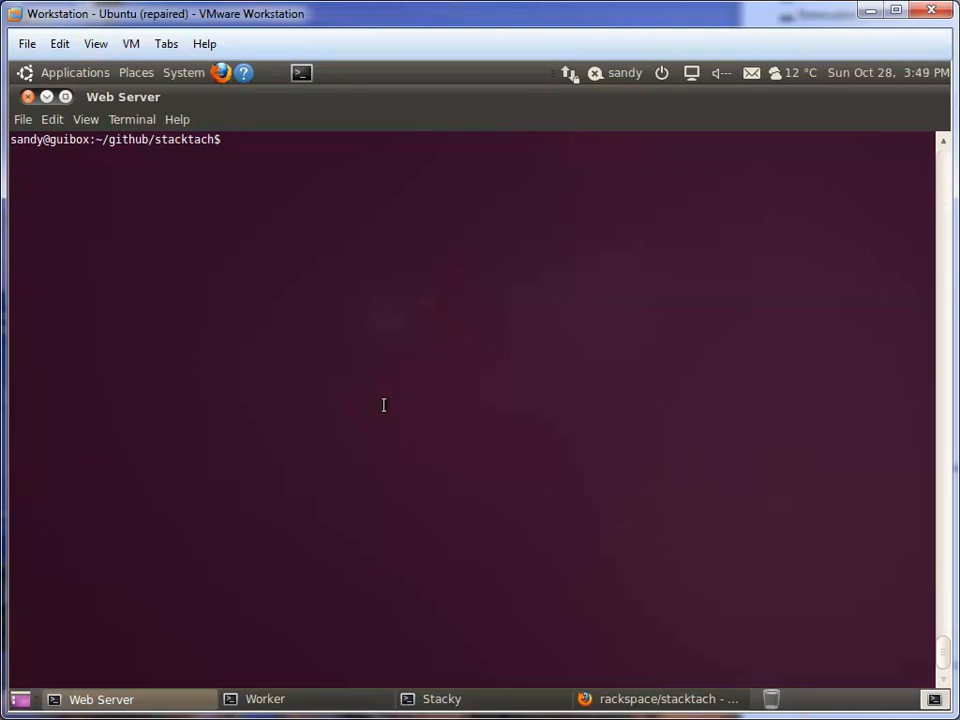
type("ls")
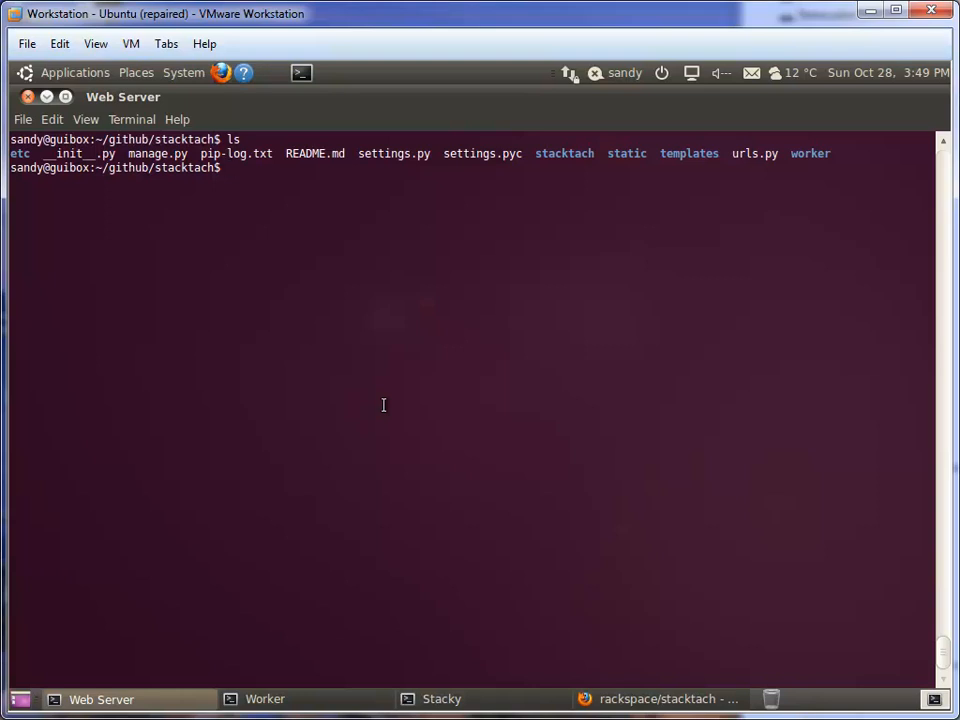
type("ls etc/")
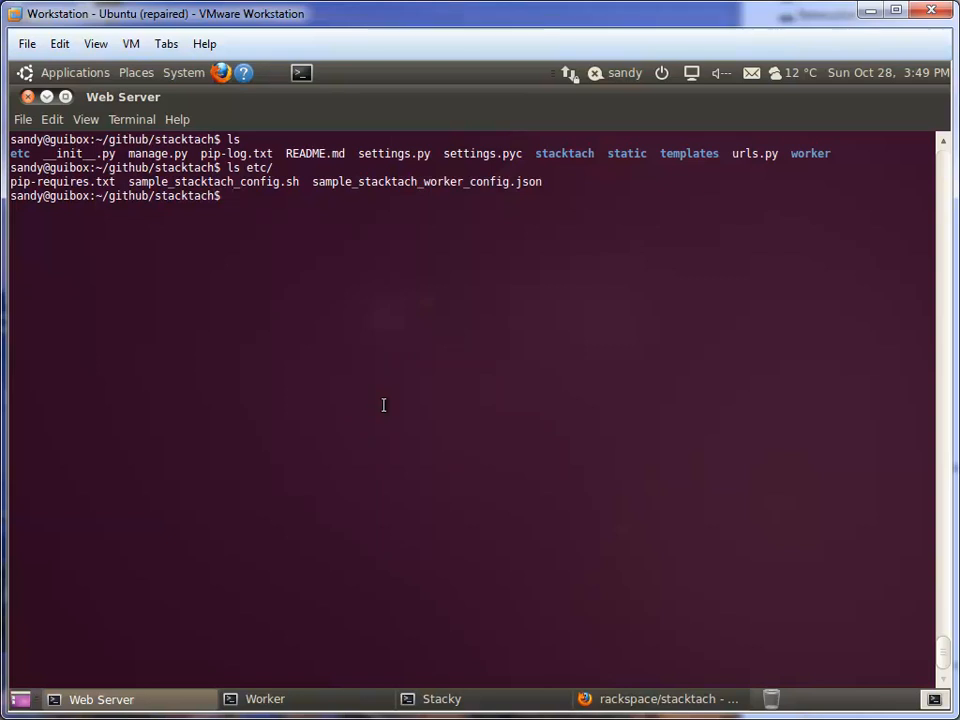
View ../stacktach_config.sh's database and install-path exports in less, then quit
type("l")
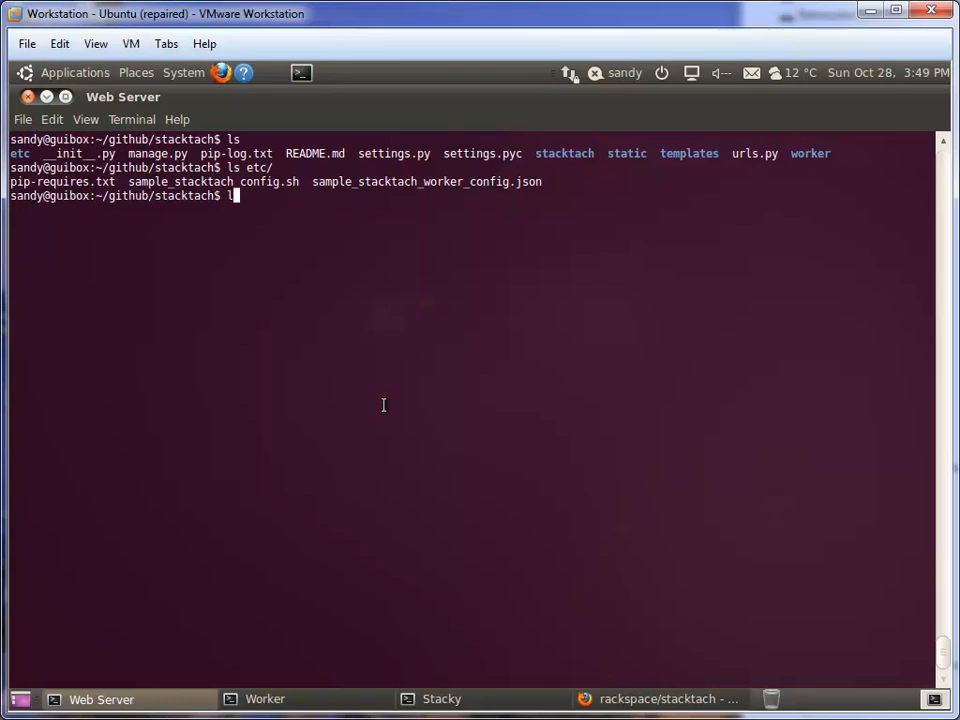
type("less ../stacktach_config.sh")
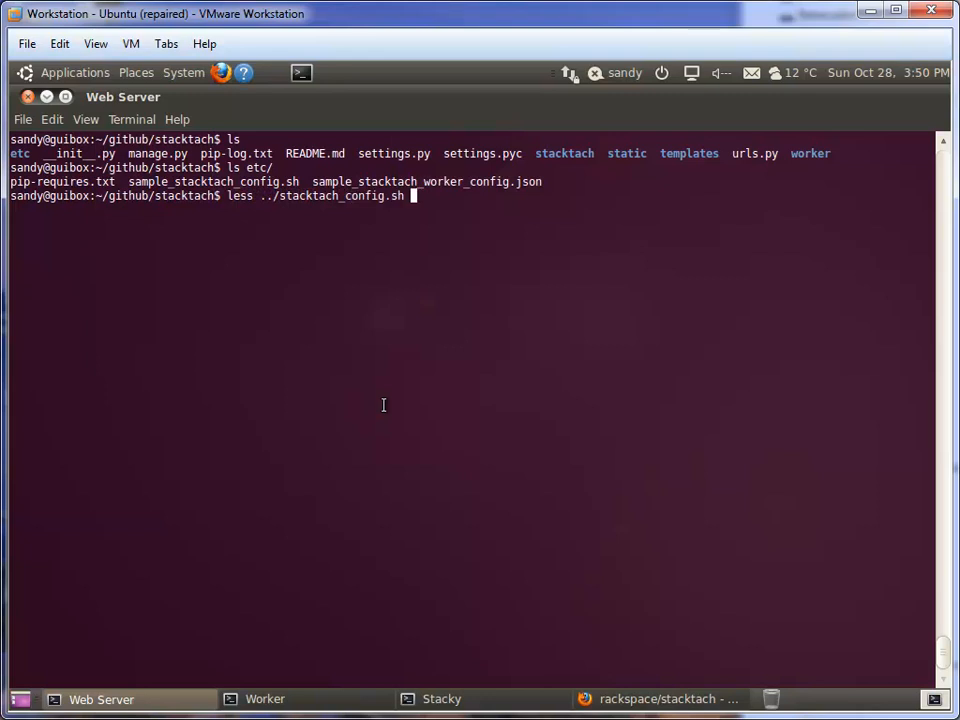
key("Return")
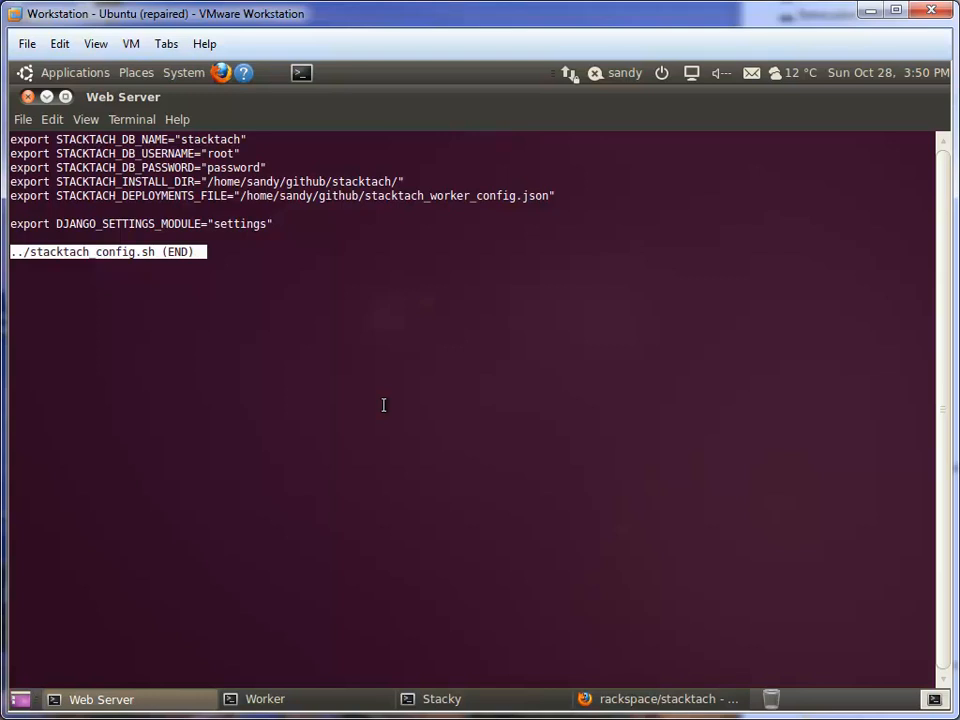
key("q")
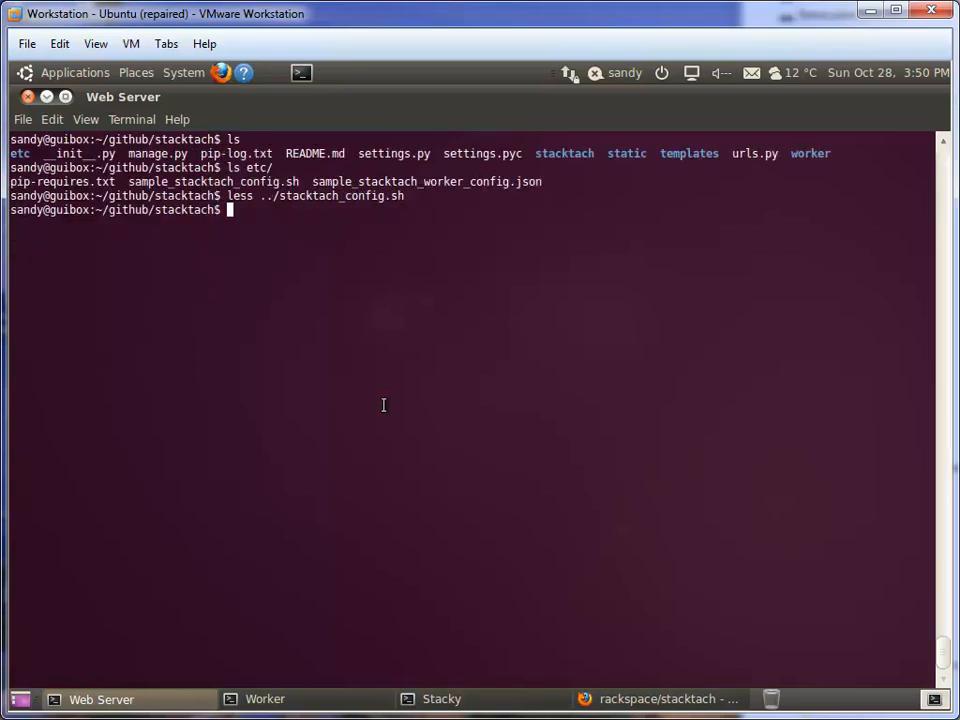
In mysql as root, create, drop and recreate the stacktach database, then exit and list files
type("mysql")
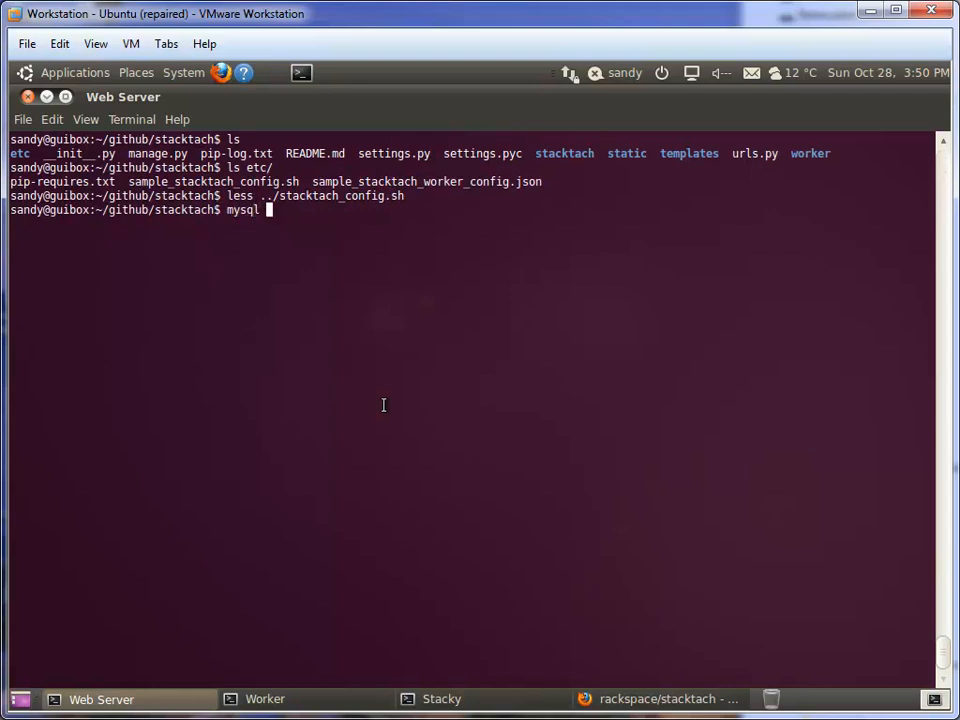
type("-u root -p")
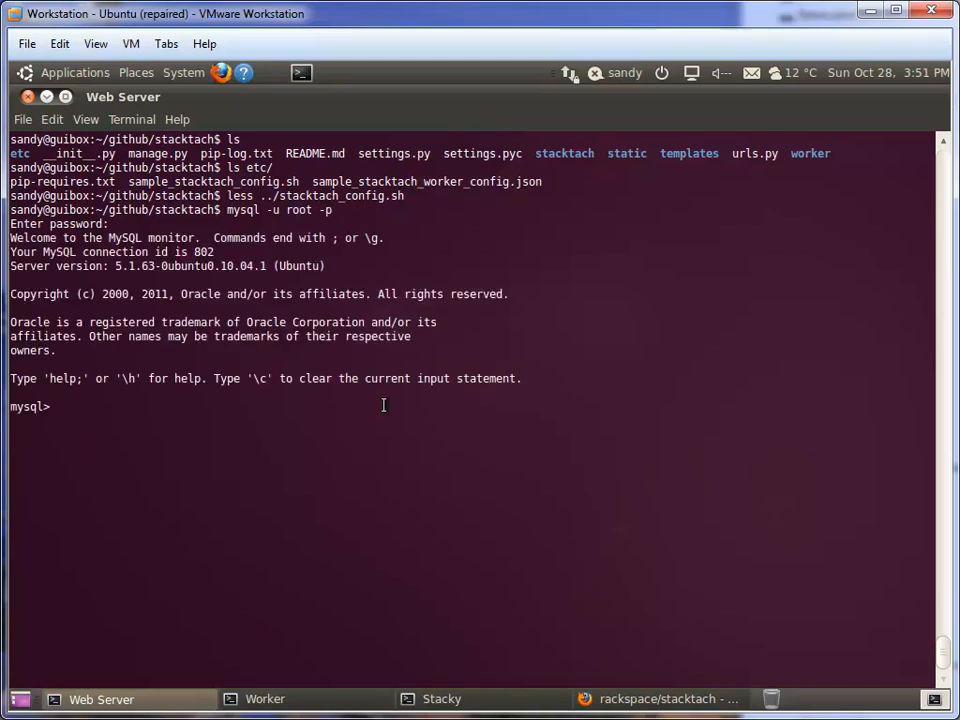
type("create databa")
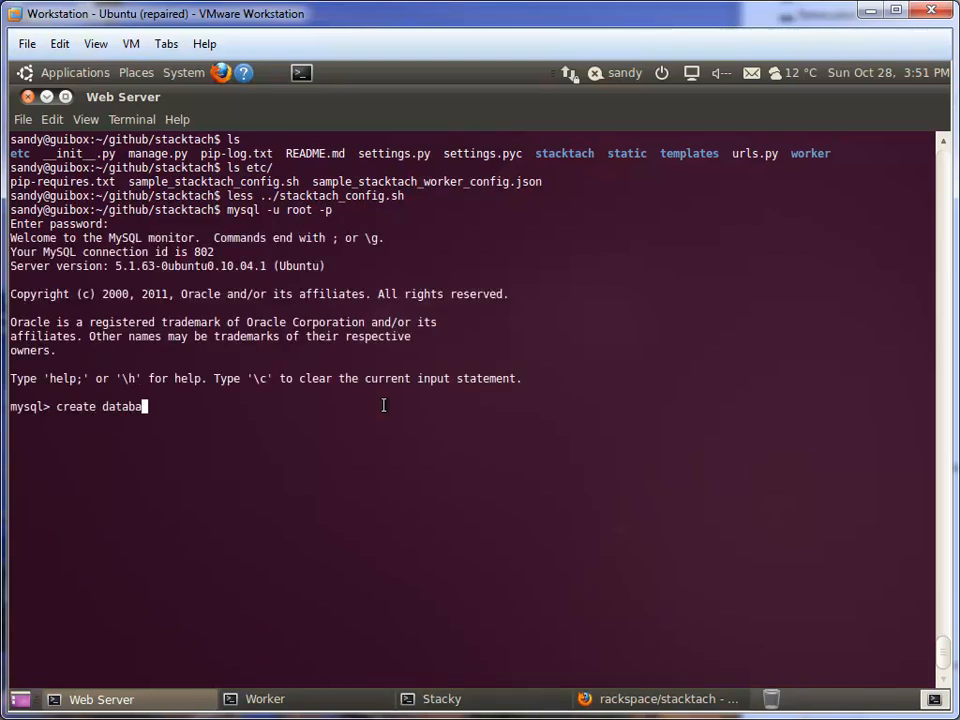
type("se stacktach;")
type("drop")
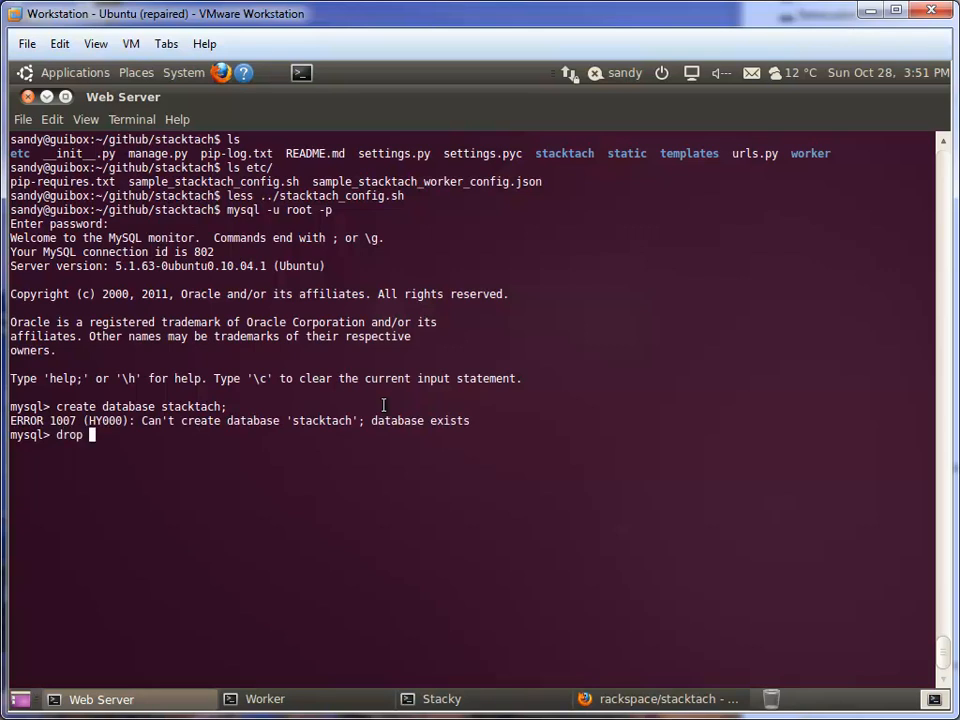
type("database")
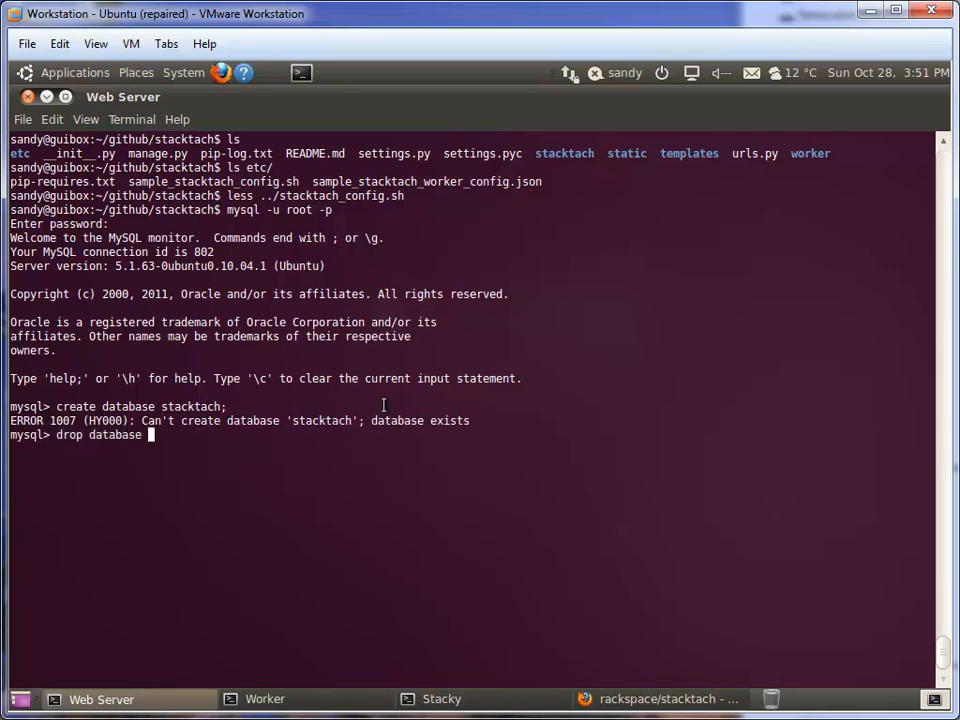
type("stacktach;")
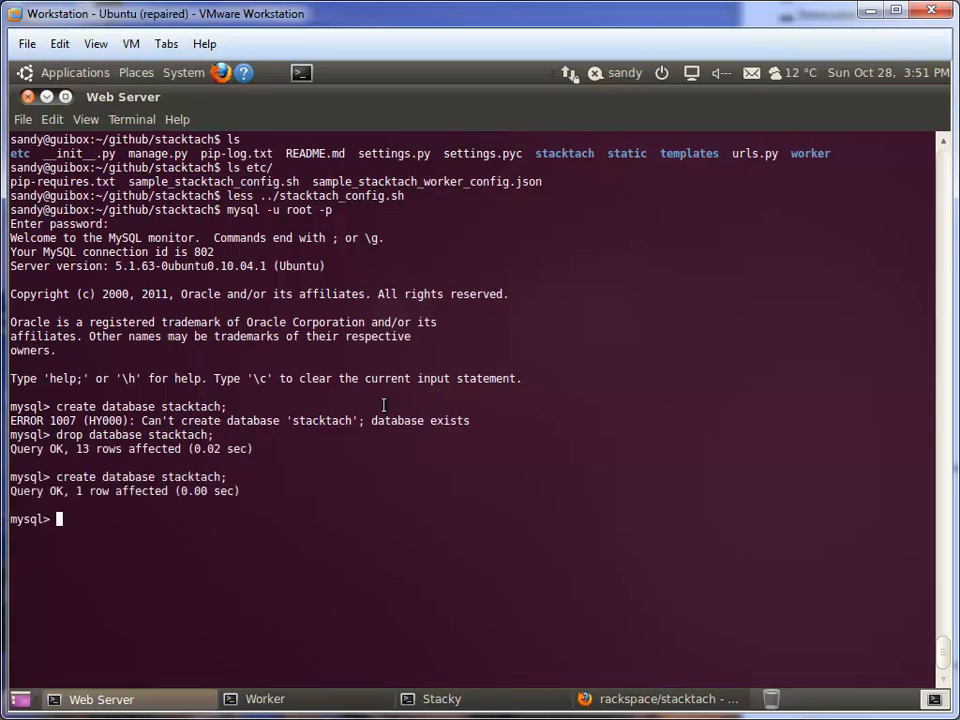
type("exit")
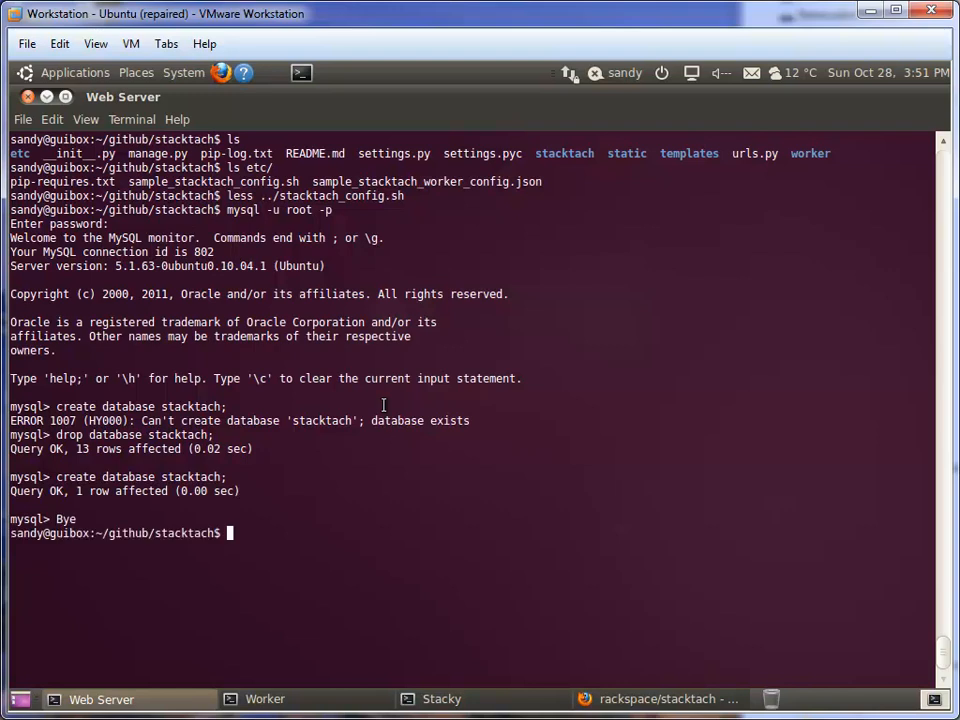
type("ls")
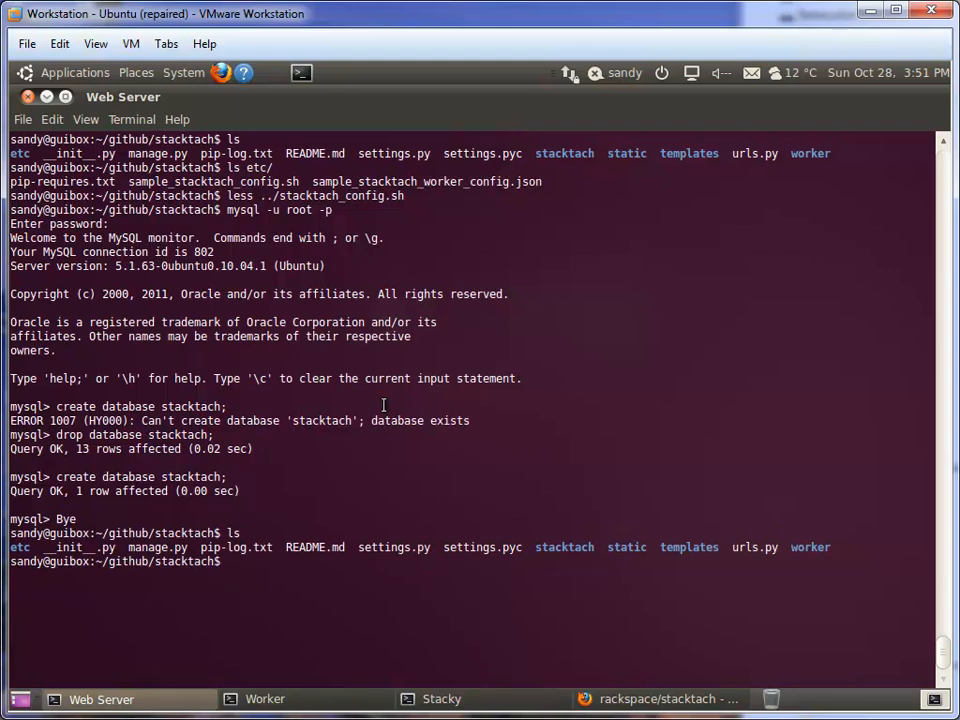
Run python manage.py syncdb, answering 'no' to superuser creation
type("python manage.py")
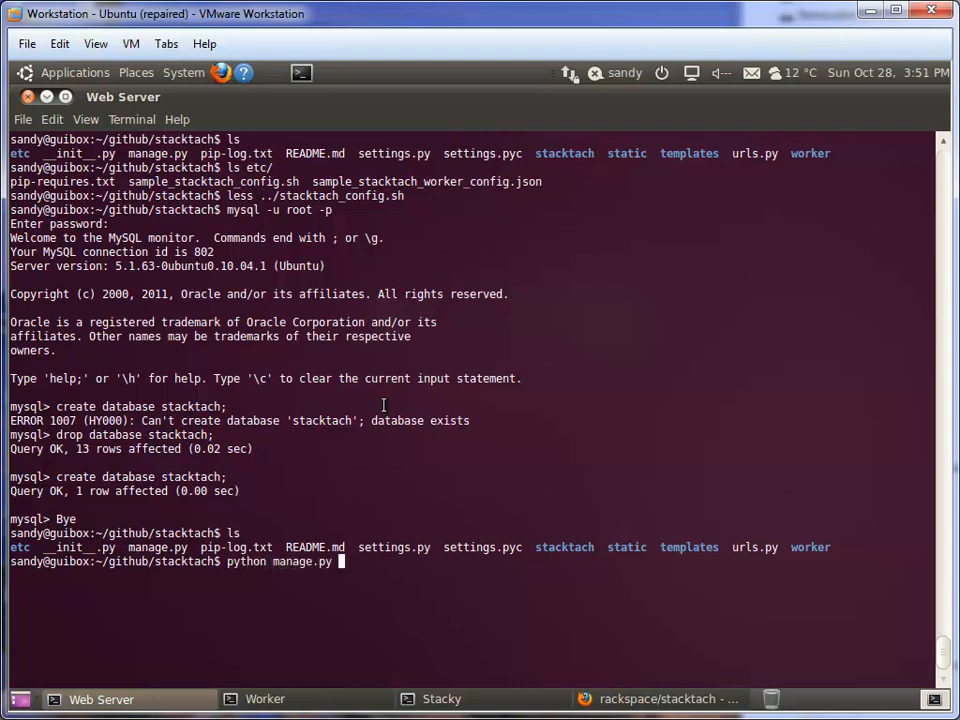
type("s")
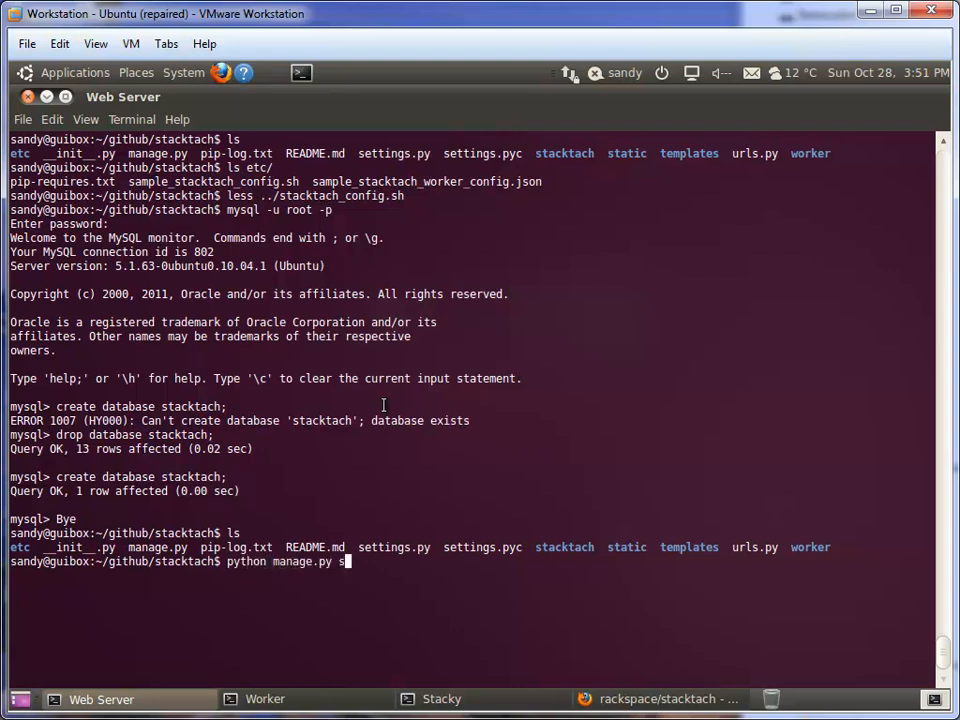
type("yncdb")
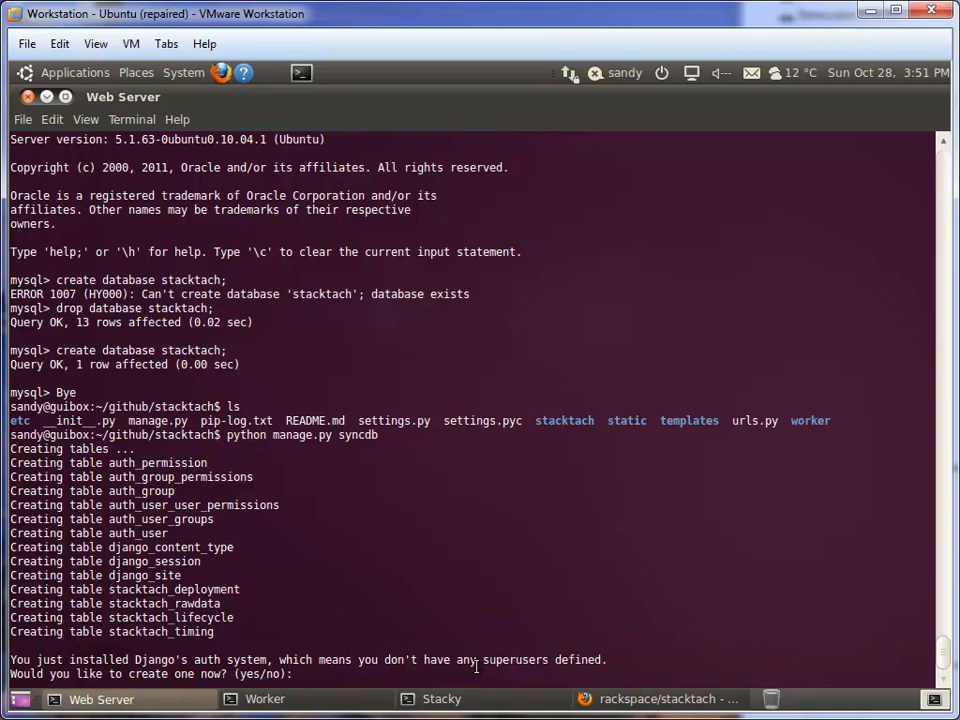
key("Return")
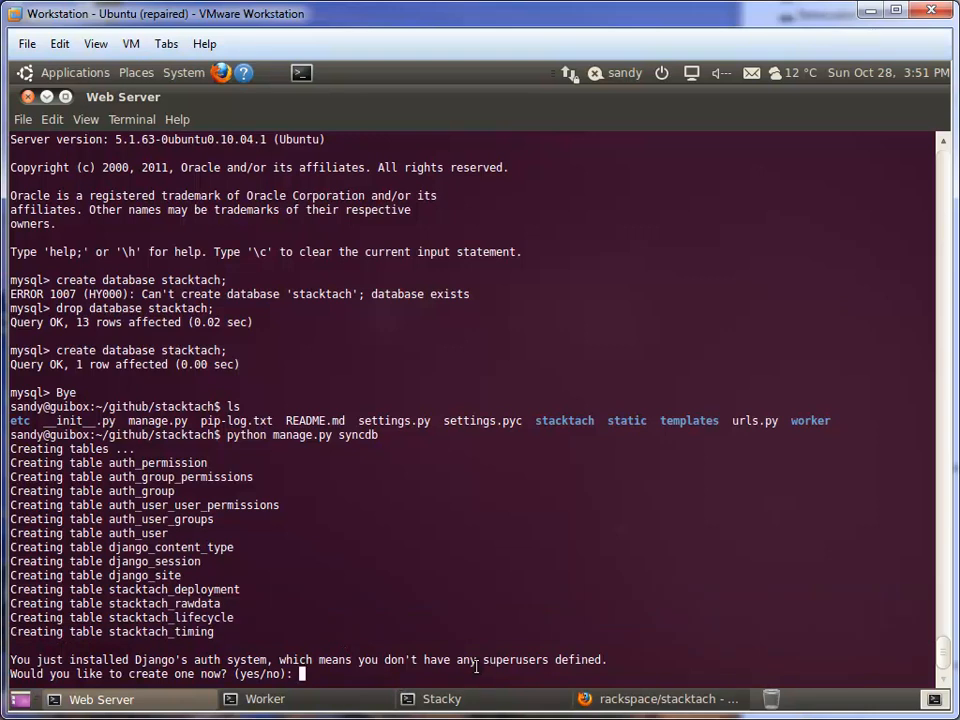
type("no")
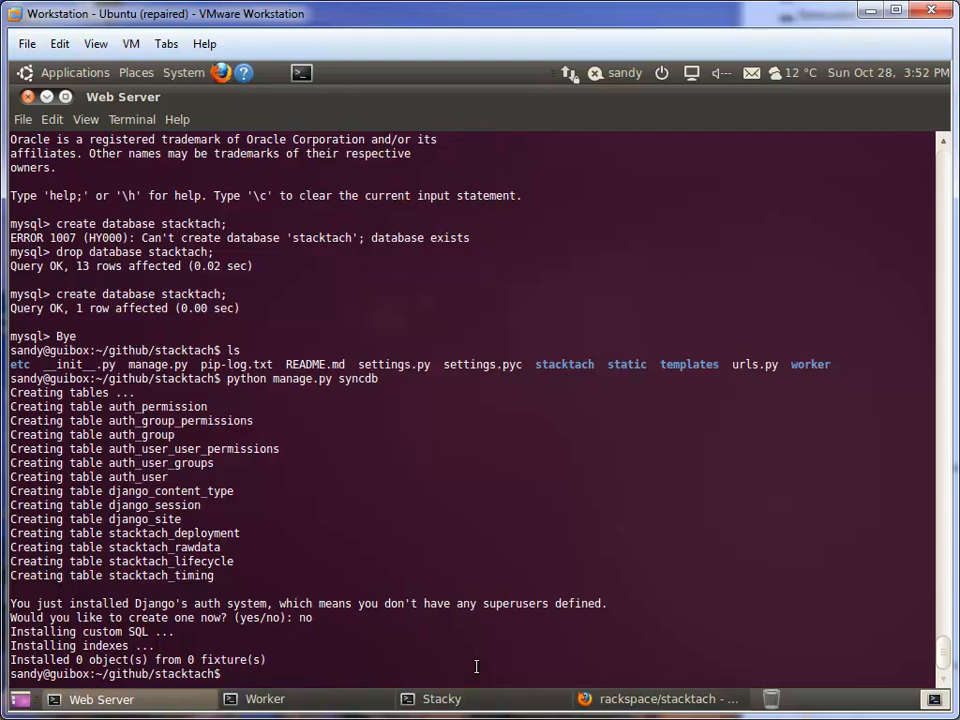
Run python manage.py runserver to serve StackTach at 127.0.0.1:8000
type("python manage.py syncdb")
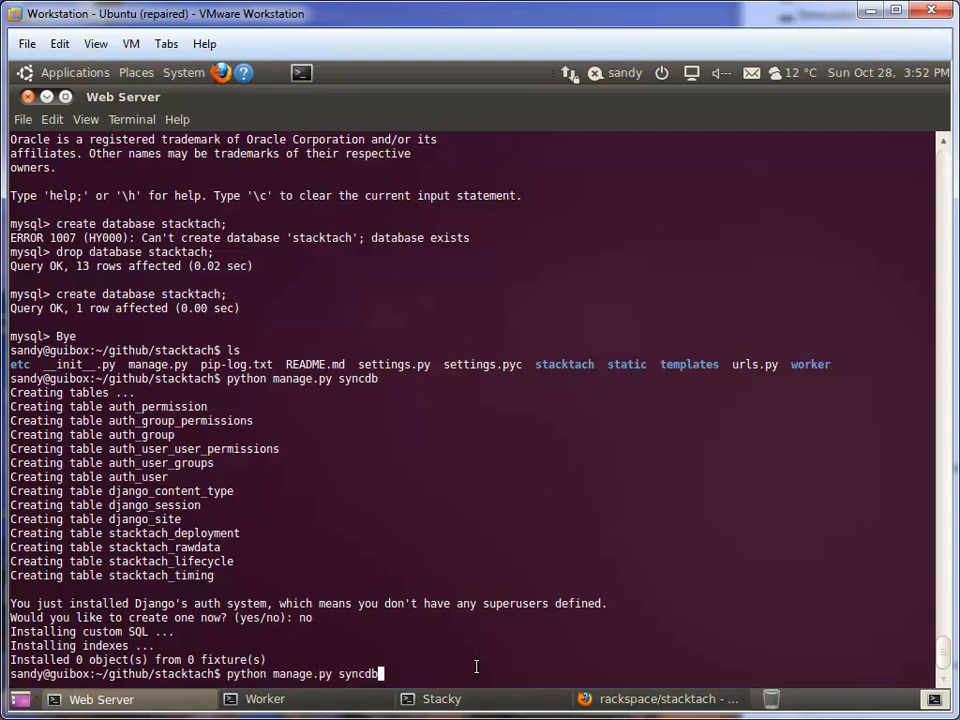
key("BackSpace")
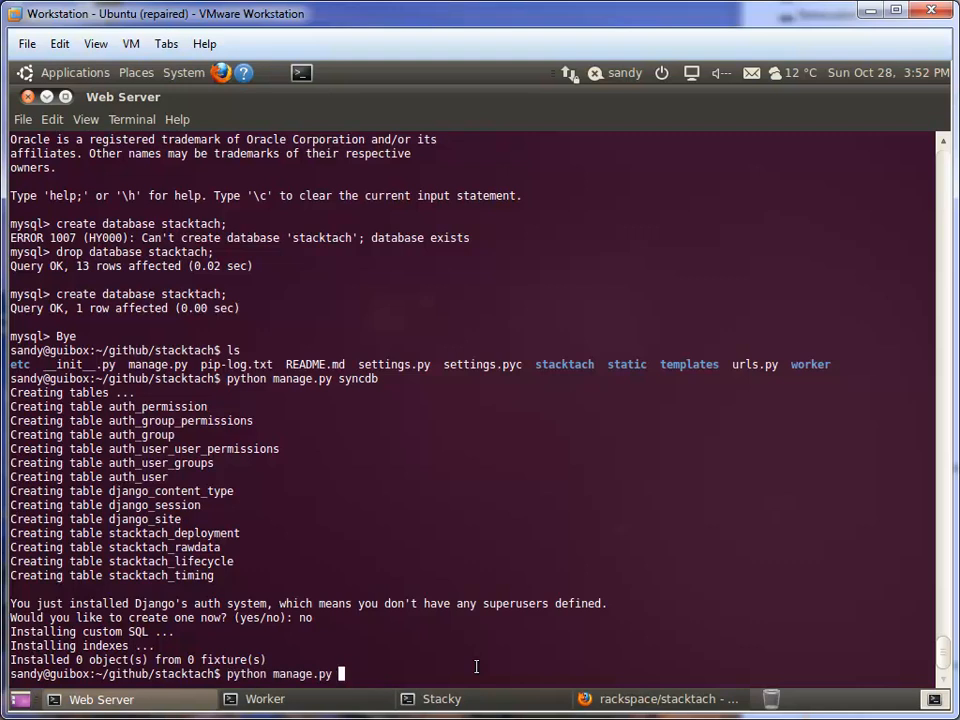
type("runserver")
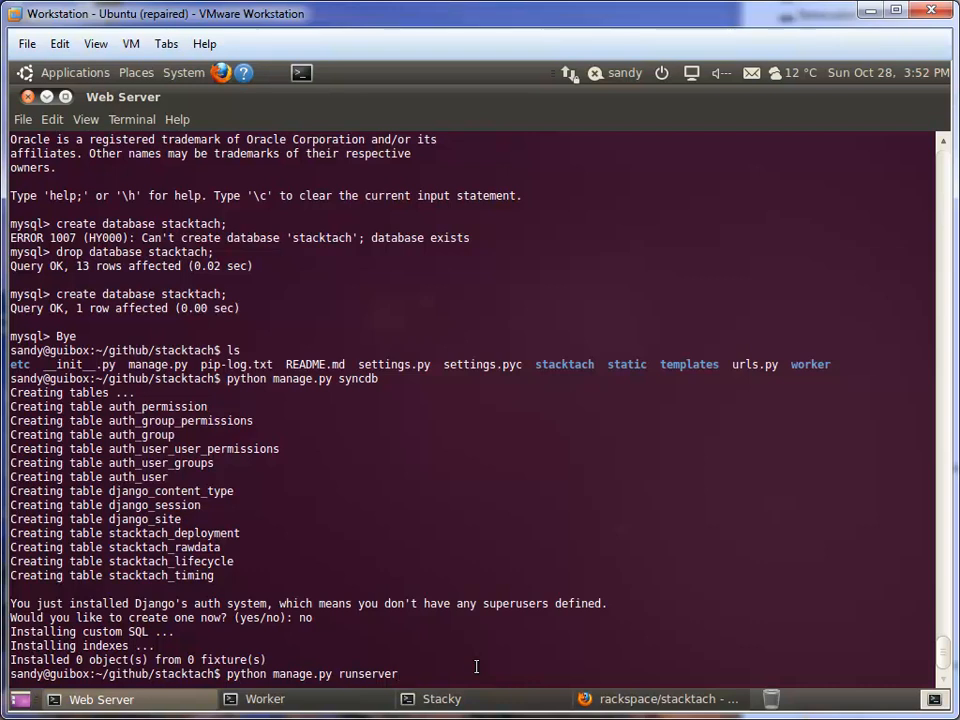
scroll("down", 3)
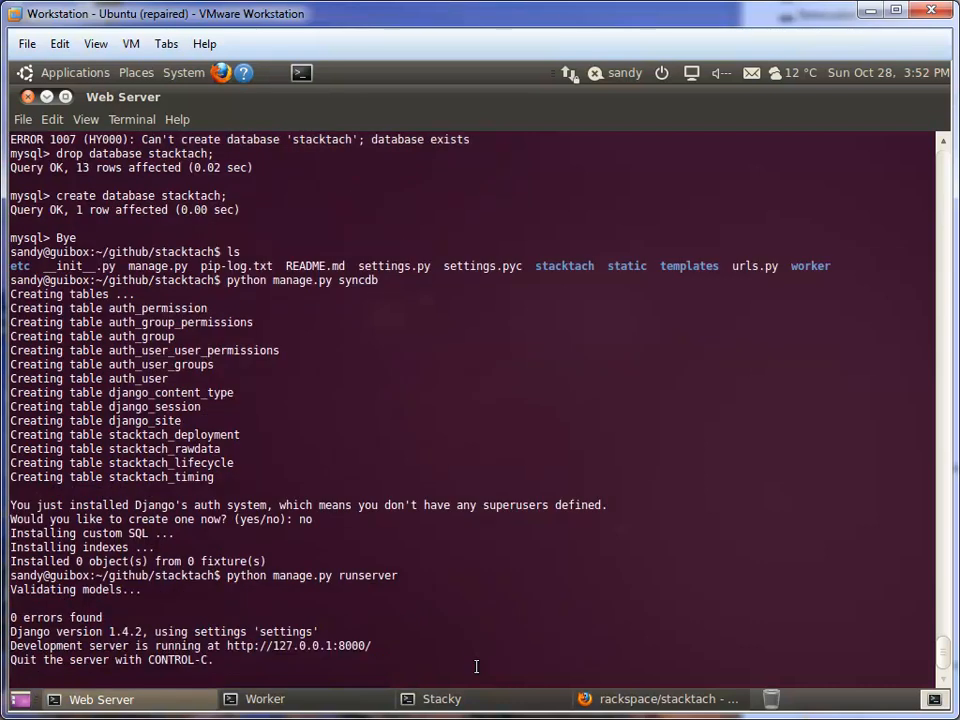
mouse_move(265, 645)
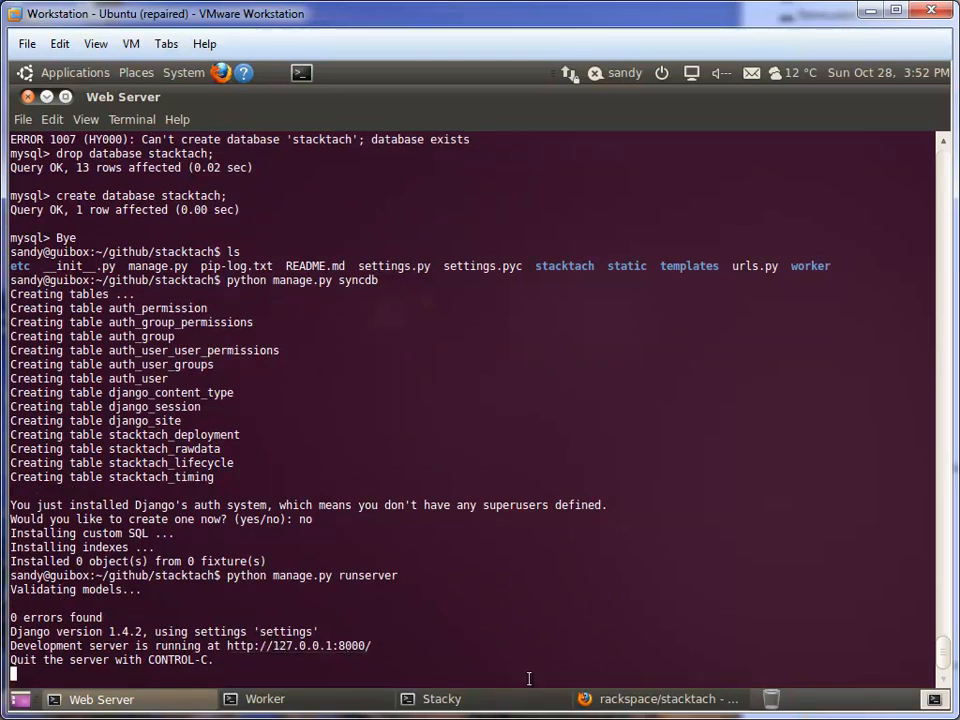
In a new Firefox tab, go to localhost:8000
left_click(668, 698)
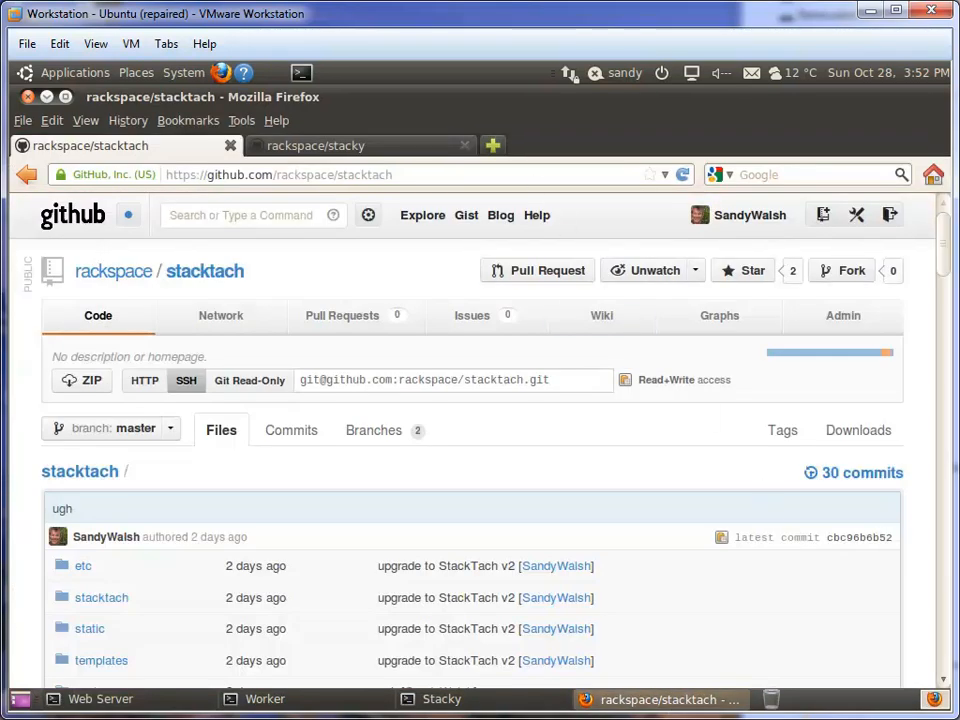
left_click(726, 146)
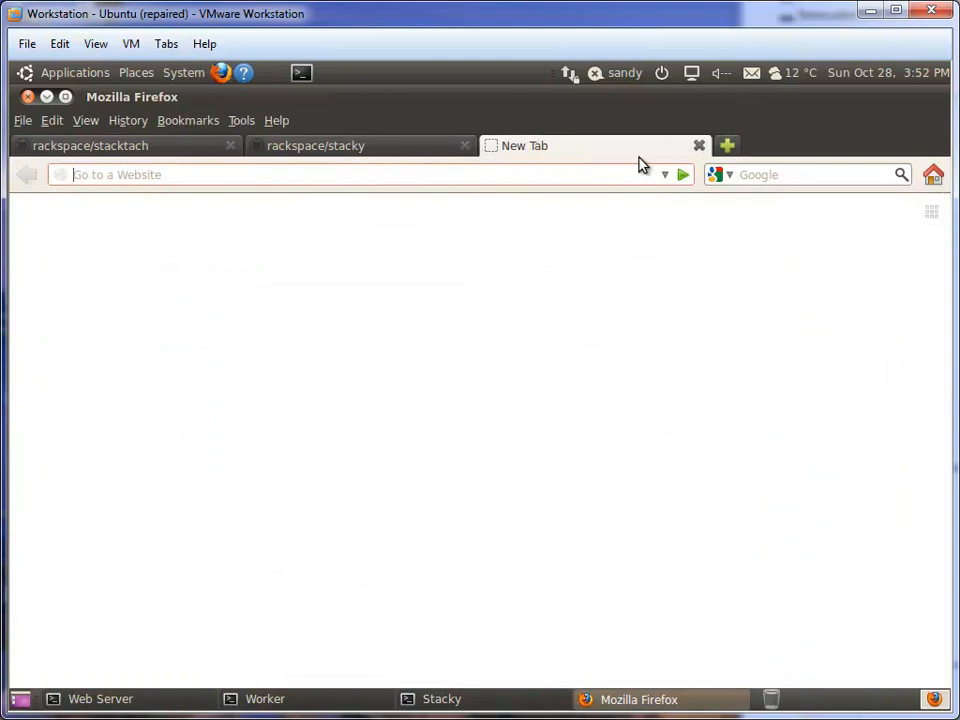
type("localhost:8000")
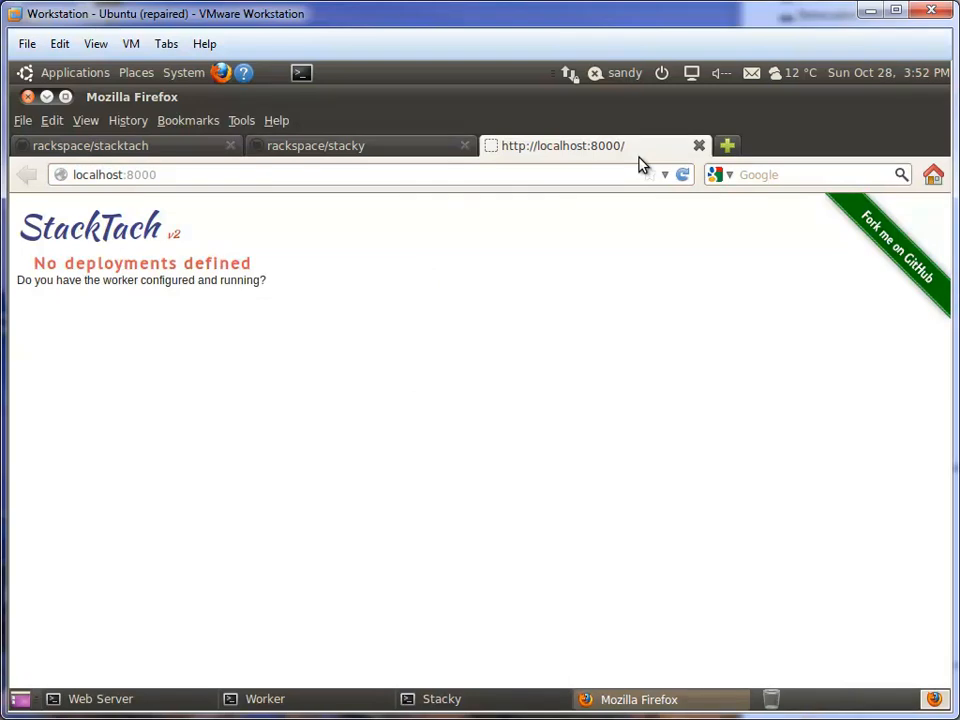
mouse_move(50, 270)
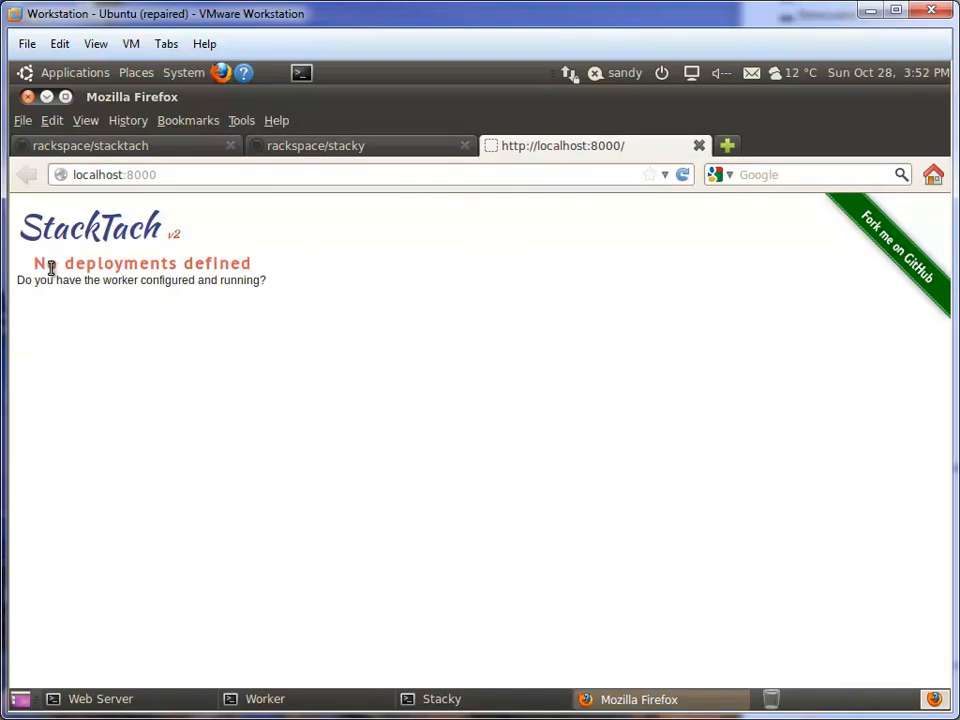
mouse_move(45, 285)
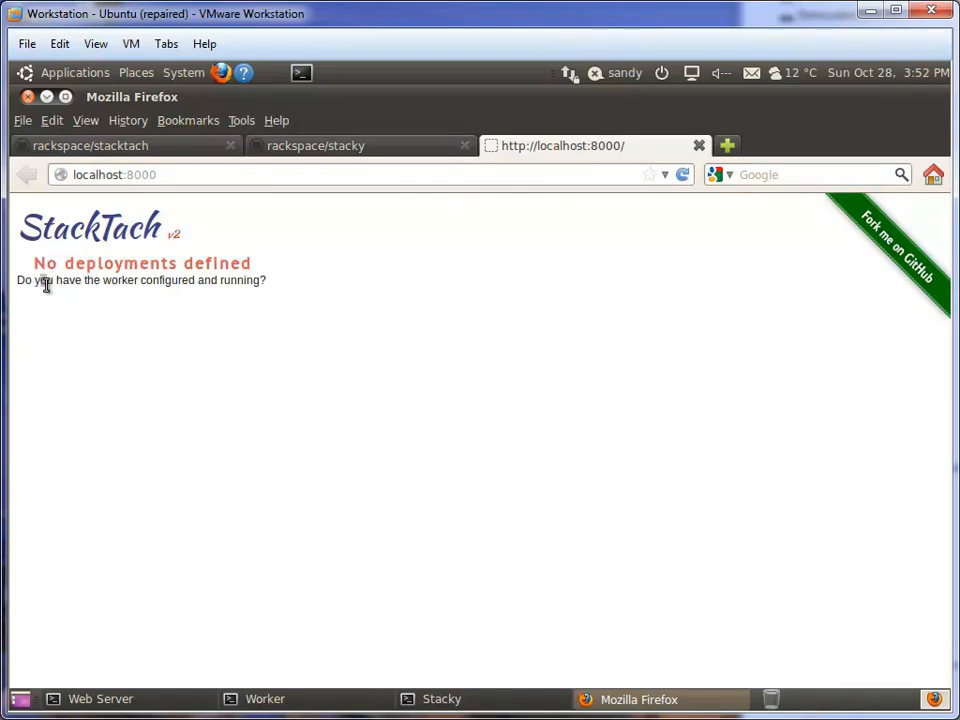
mouse_move(285, 307)
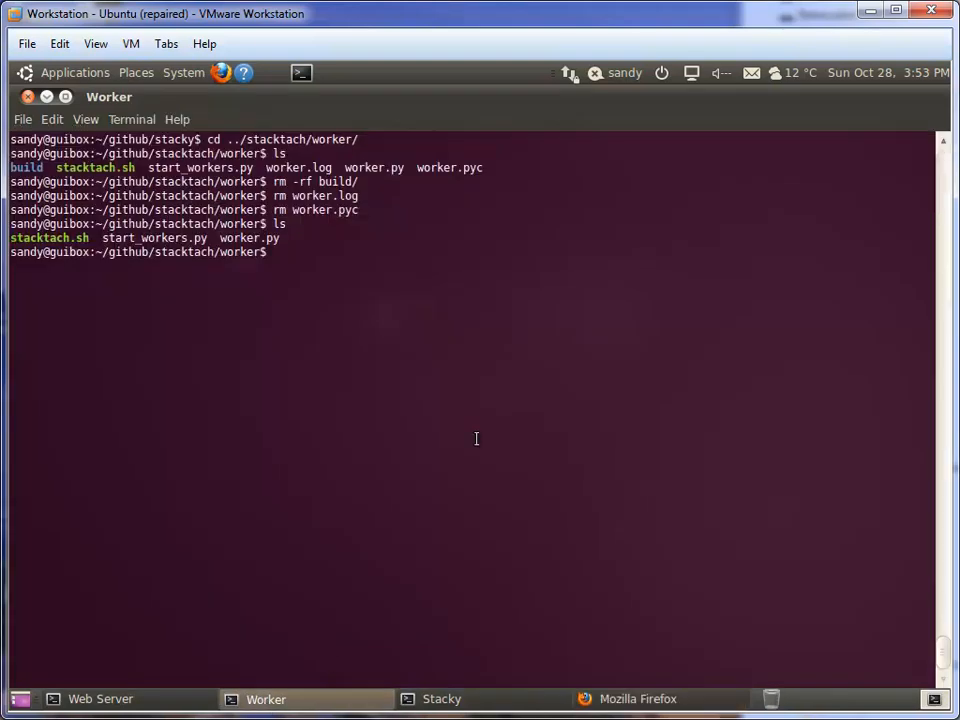
Go up with cd .., list files, and type less etc/sample_stacktach_worker_config.json
type("cd ..")
type("ls")
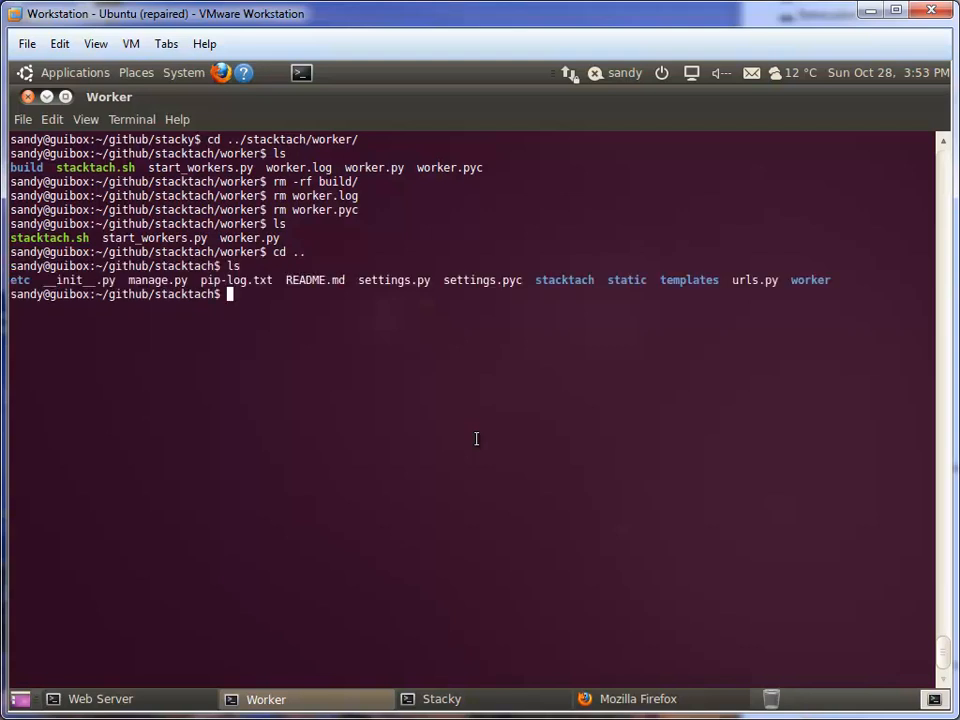
type("l")
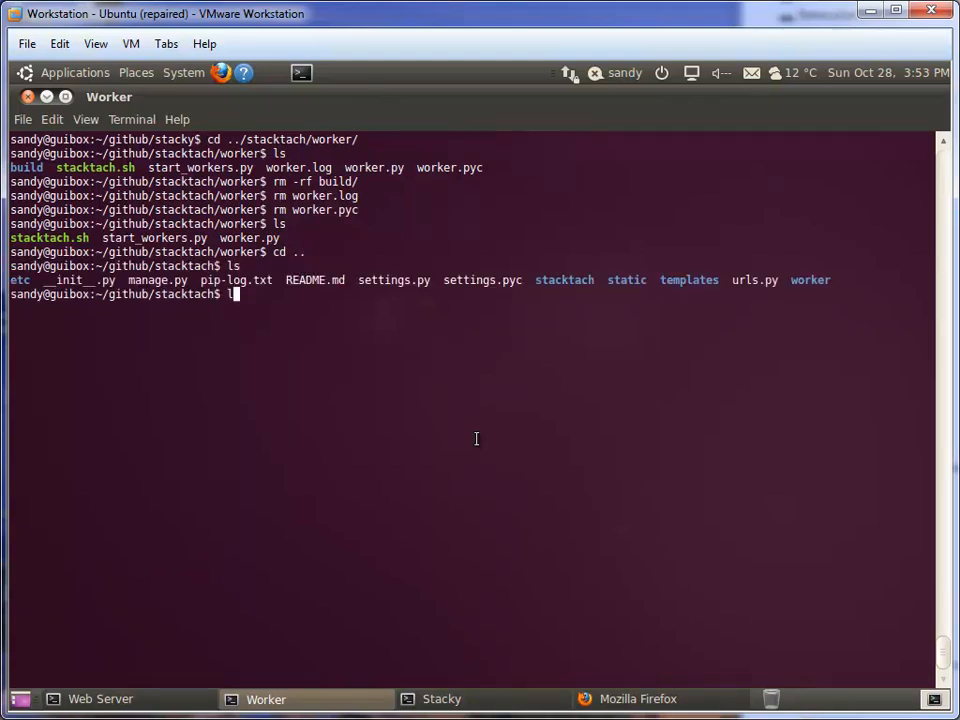
type("less etc/")
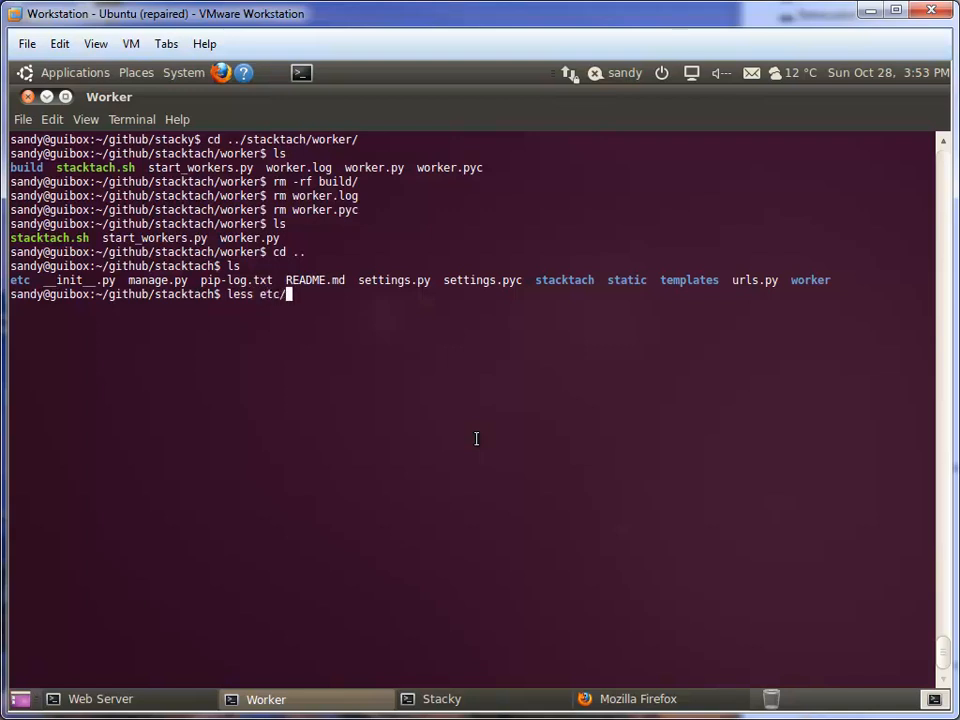
type("st")
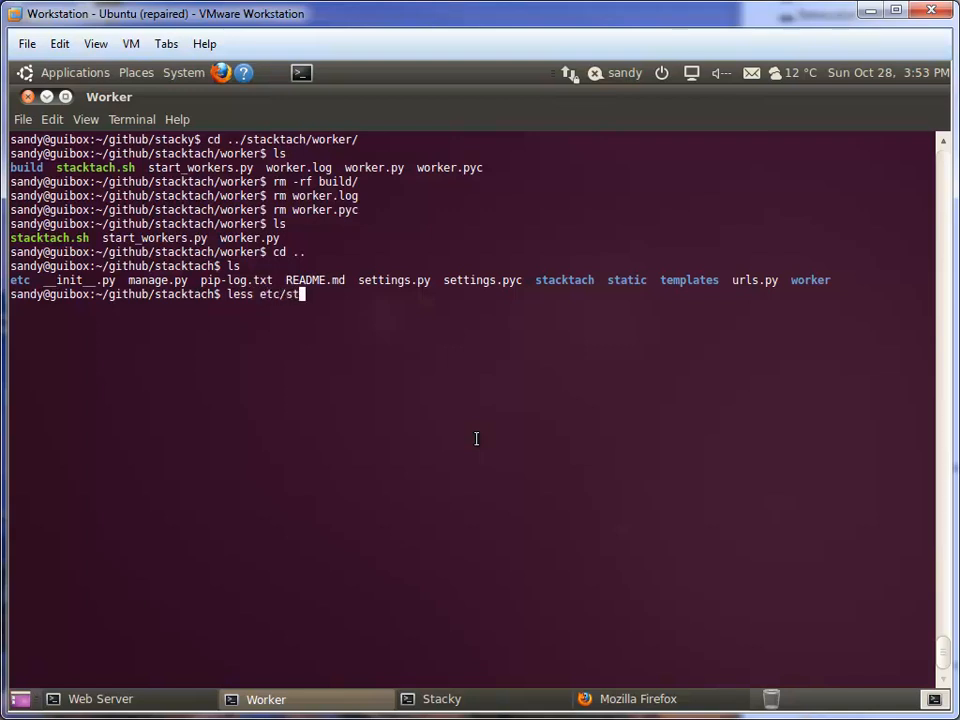
type("ample_stacktach_worker_config.json")
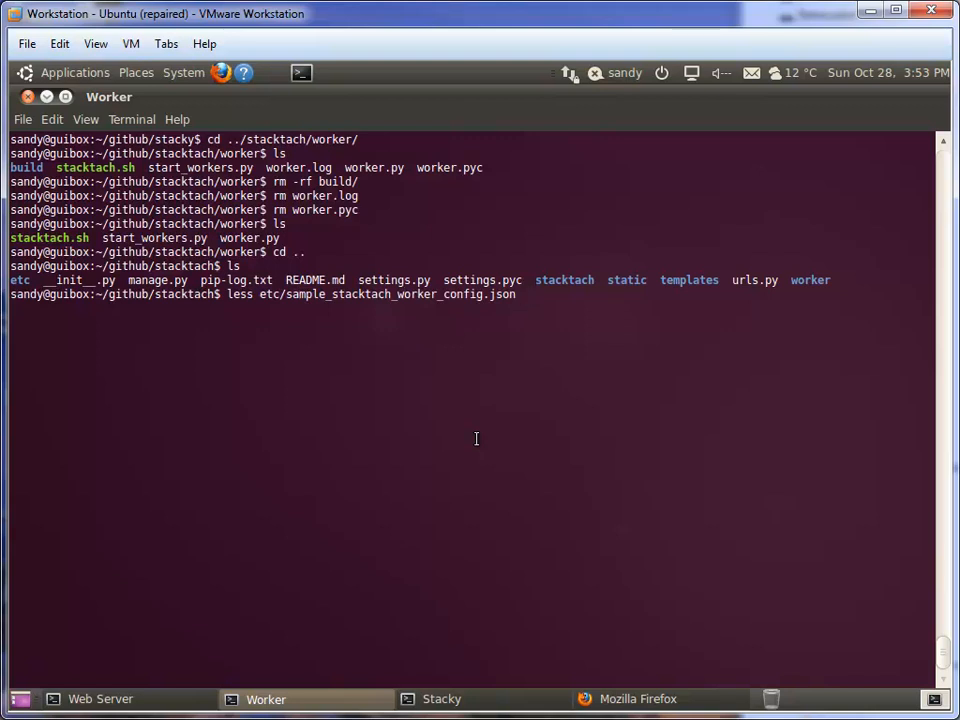
key("Return")
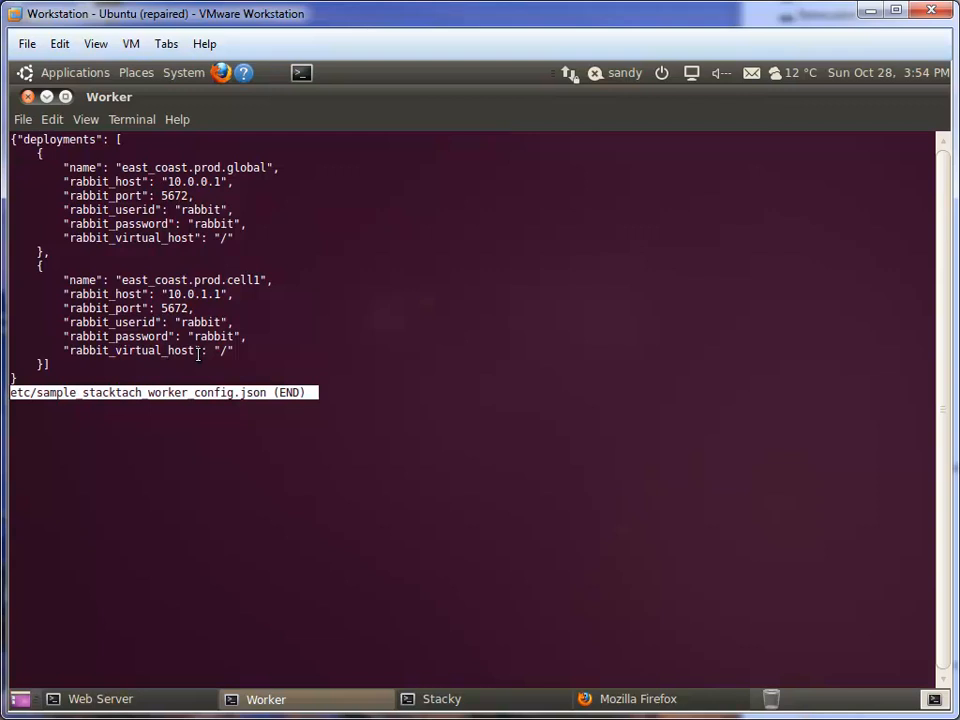
mouse_move(205, 358)
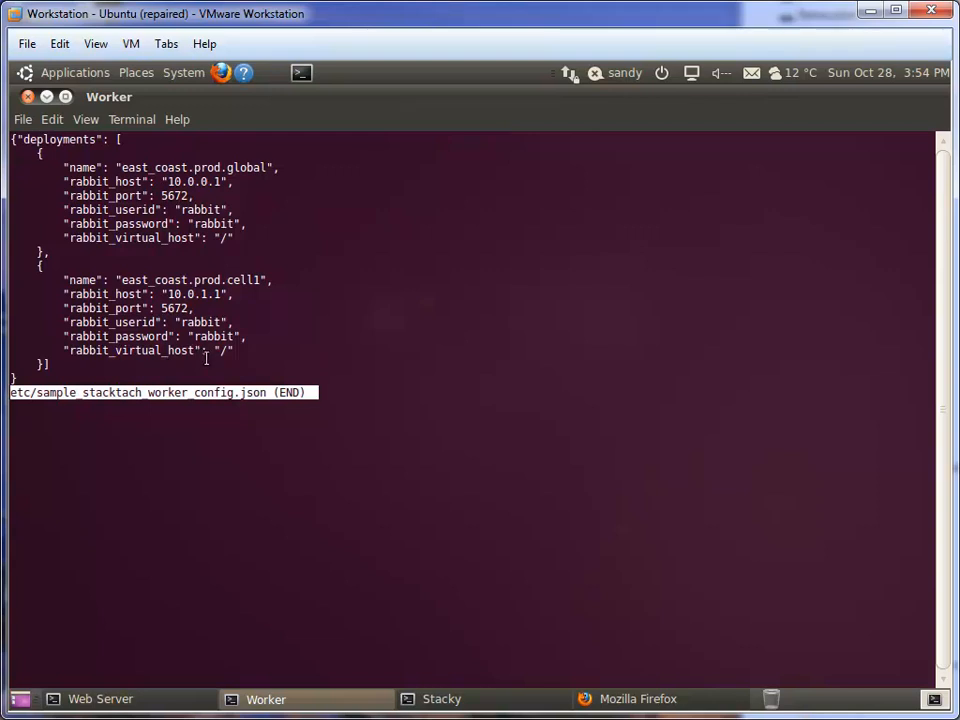
key("q")
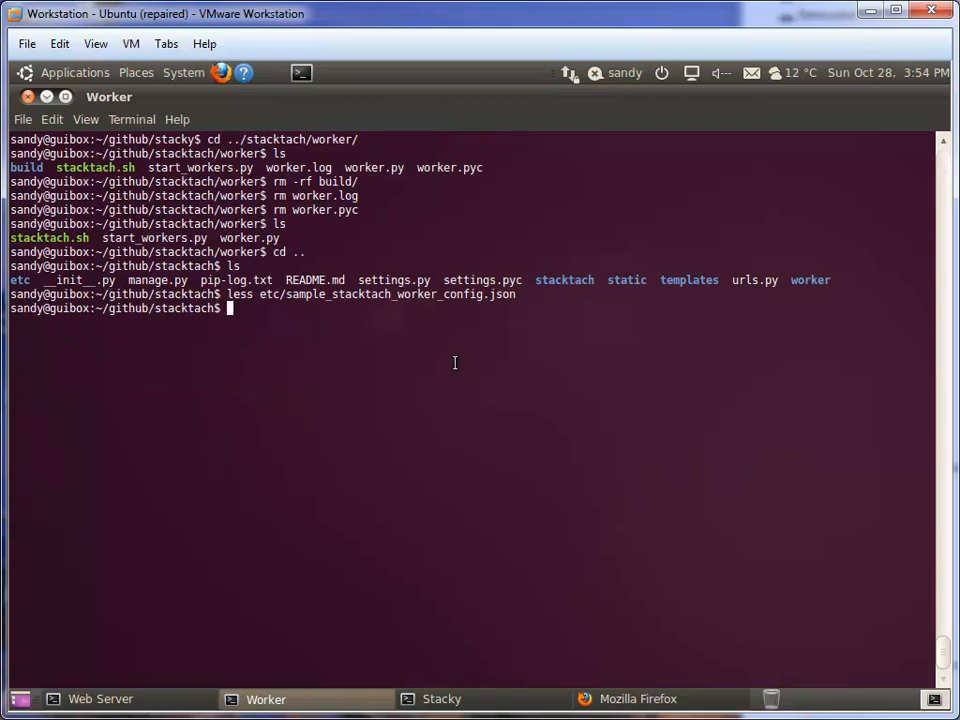
Enter worker/, list its files, and launch python start_workers.py
type("cd worker/")
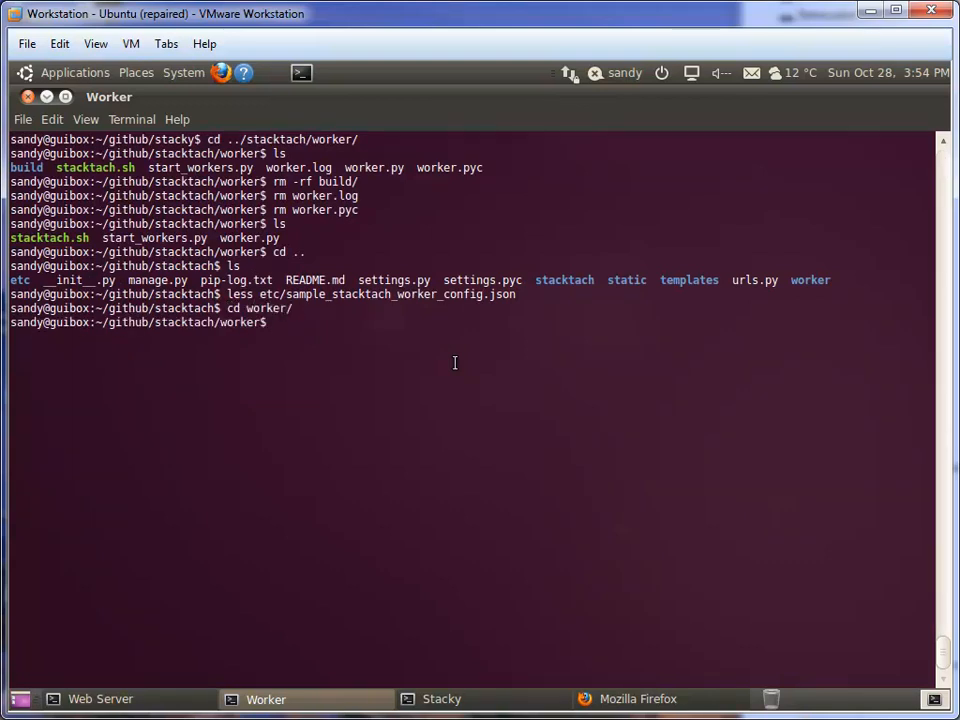
type("ls")
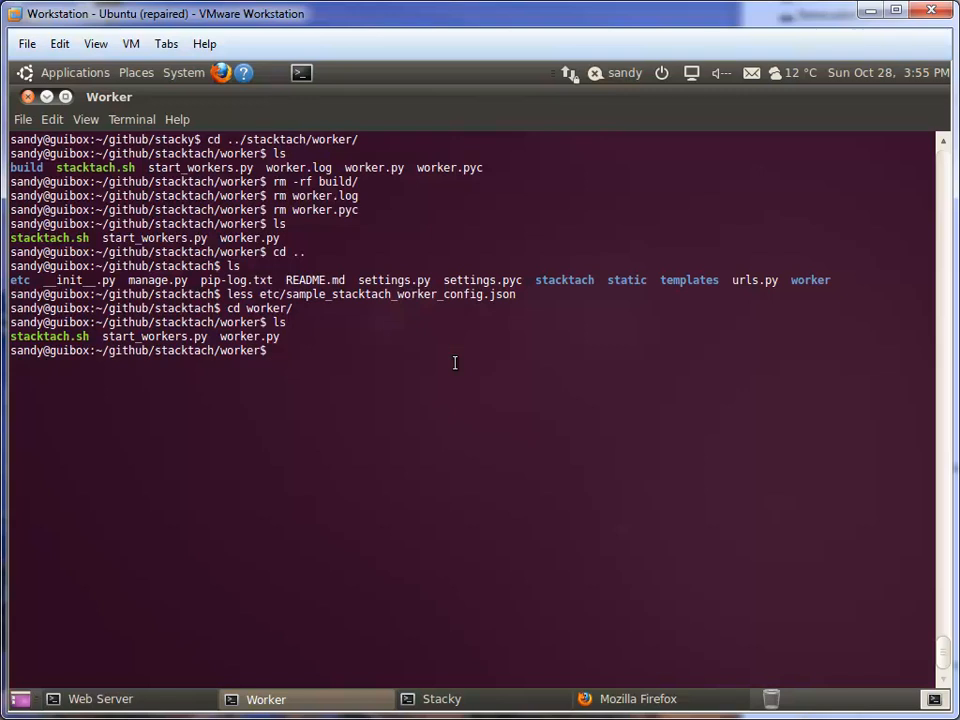
type("./stacktach.sh")
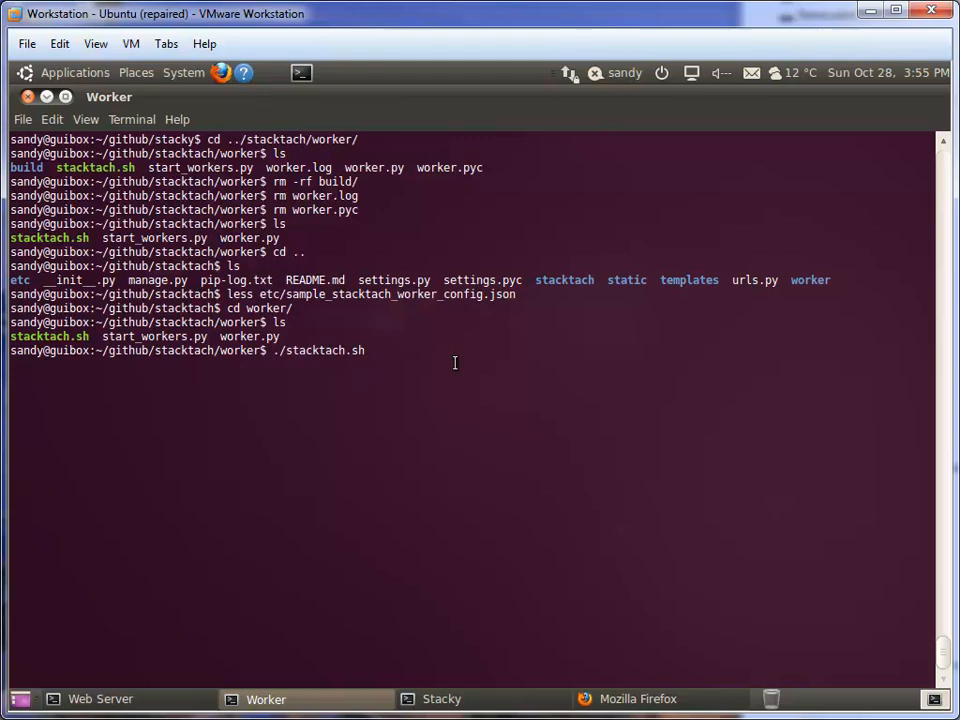
type("python")
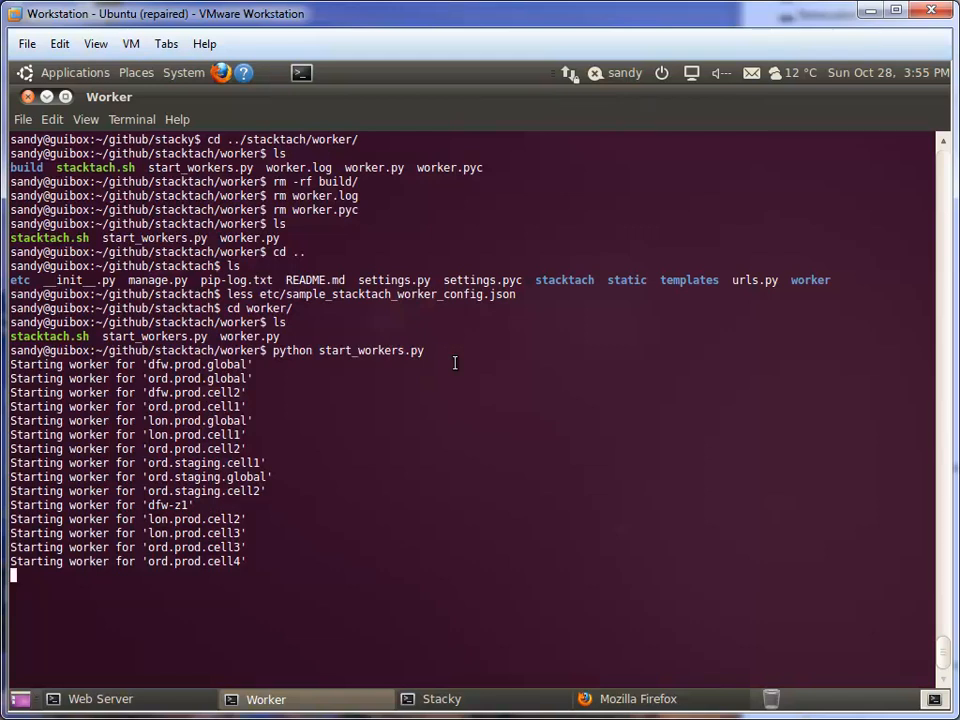
Return to Firefox on the StackTach localhost:8000 page
left_click(638, 698)
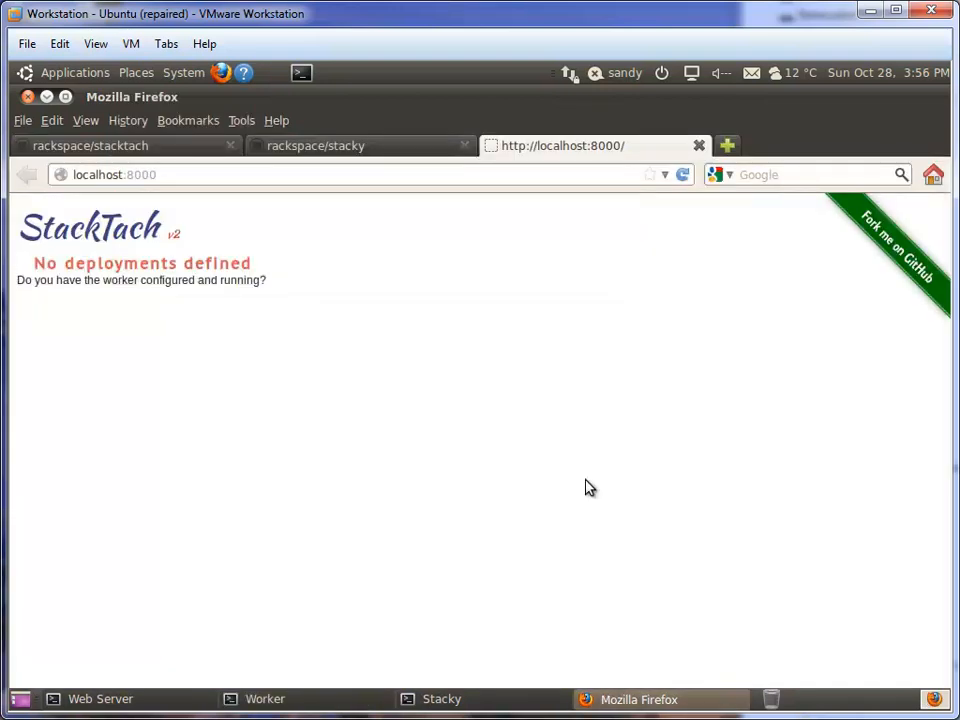
mouse_move(556, 437)
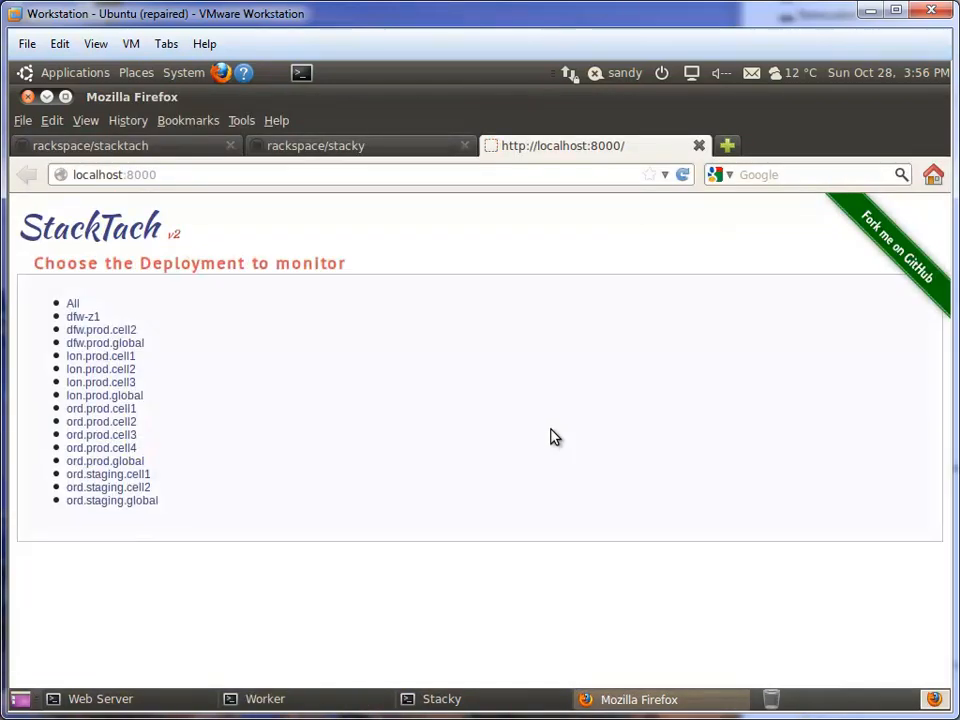
mouse_move(553, 441)
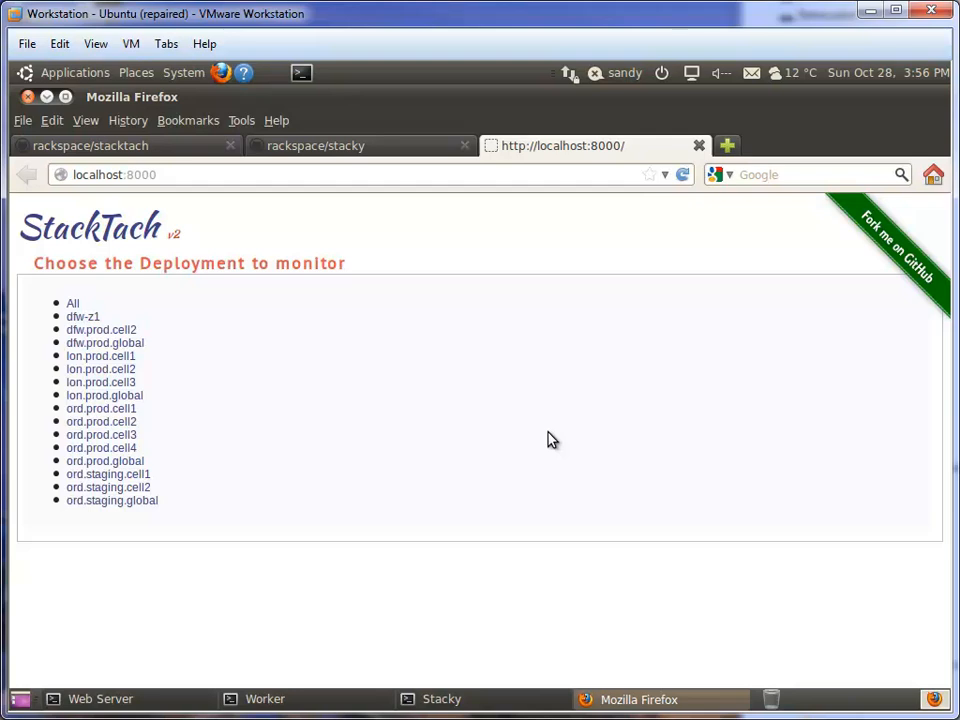
mouse_move(389, 423)
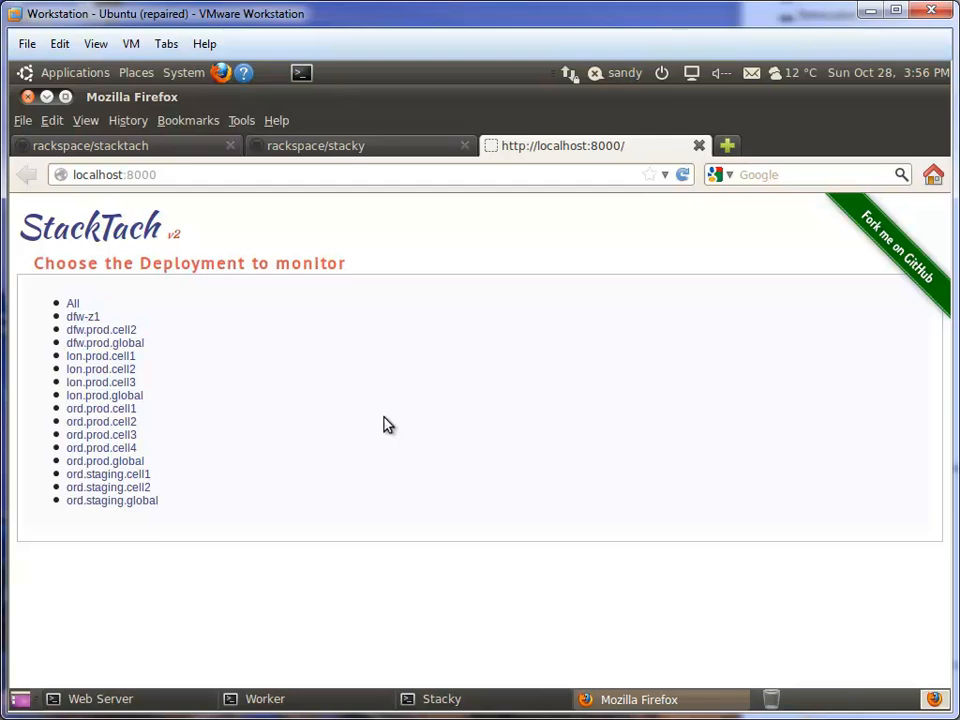
mouse_move(63, 308)
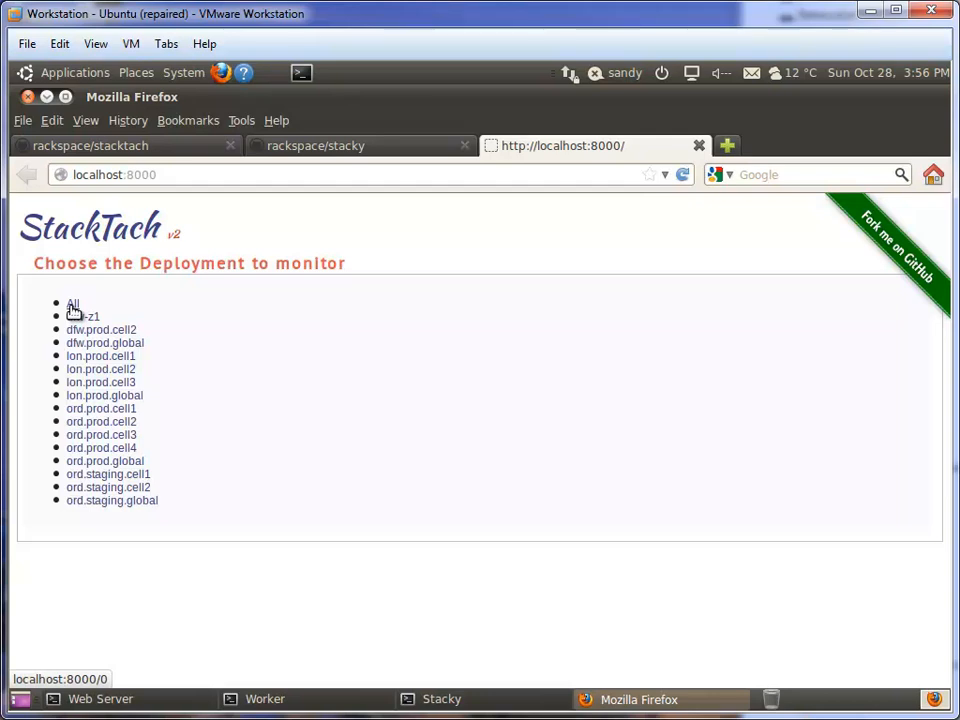
Pick All deployments to watch compute.instance and scheduler events in Recent Activity
left_click(73, 304)
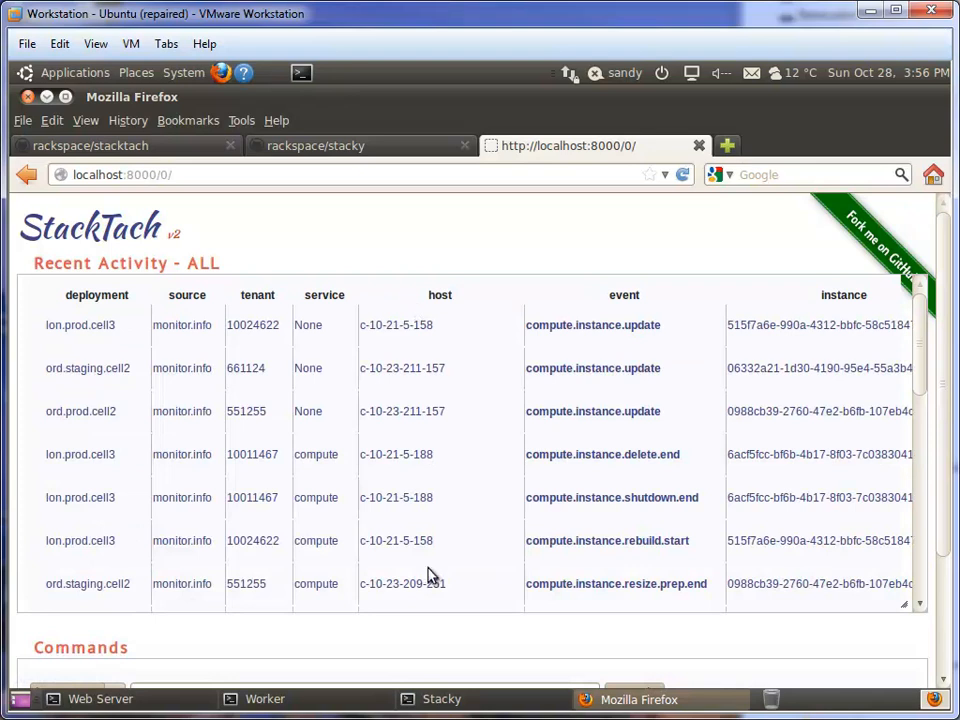
mouse_move(430, 578)
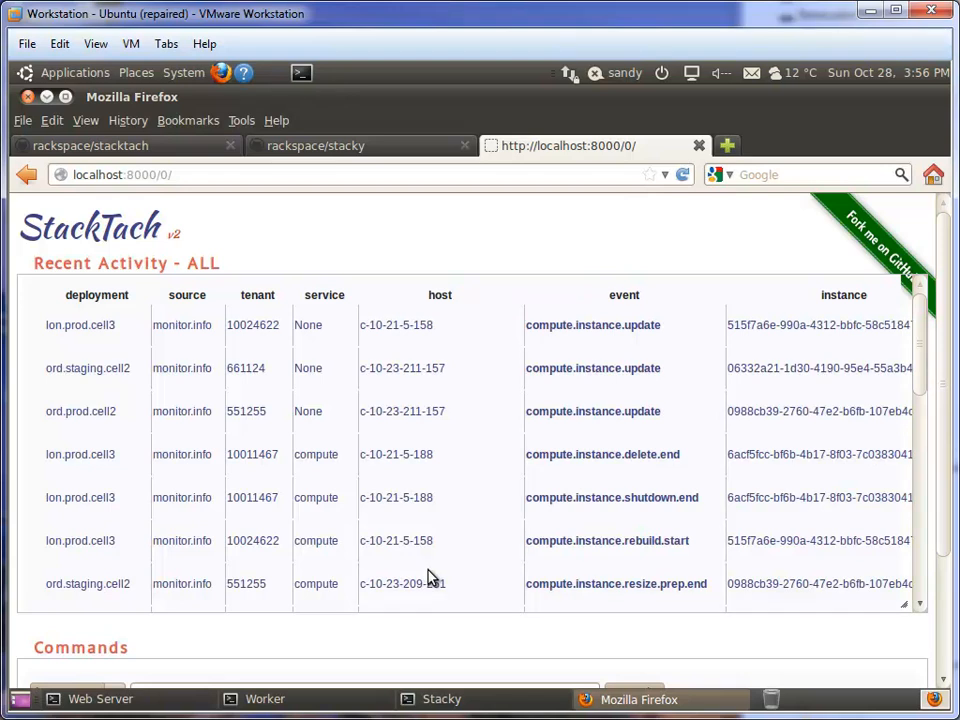
mouse_move(81, 325)
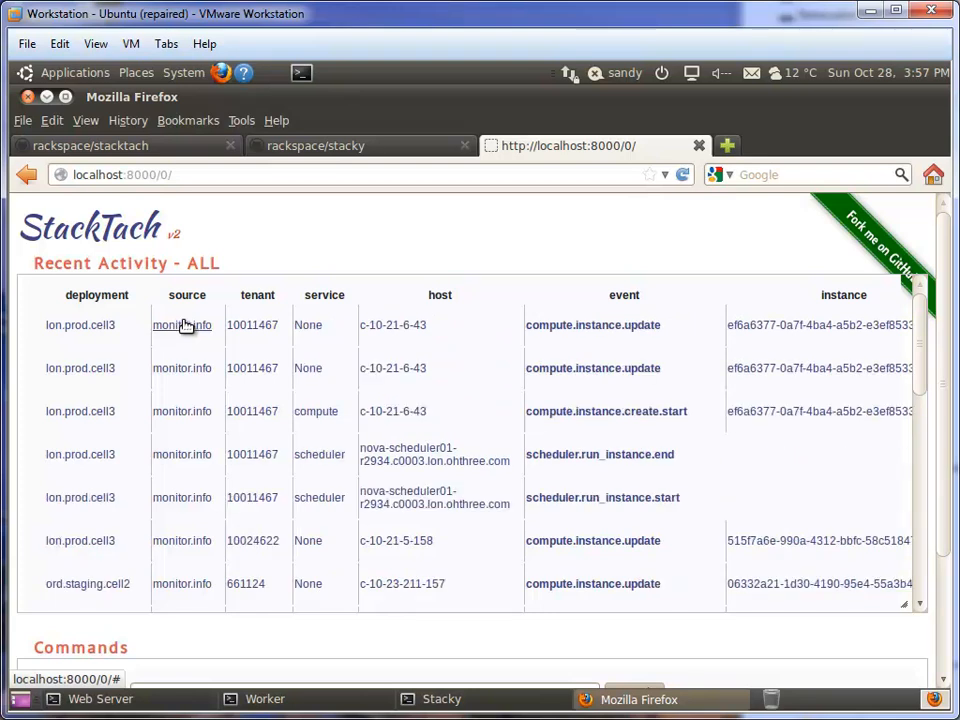
mouse_move(258, 530)
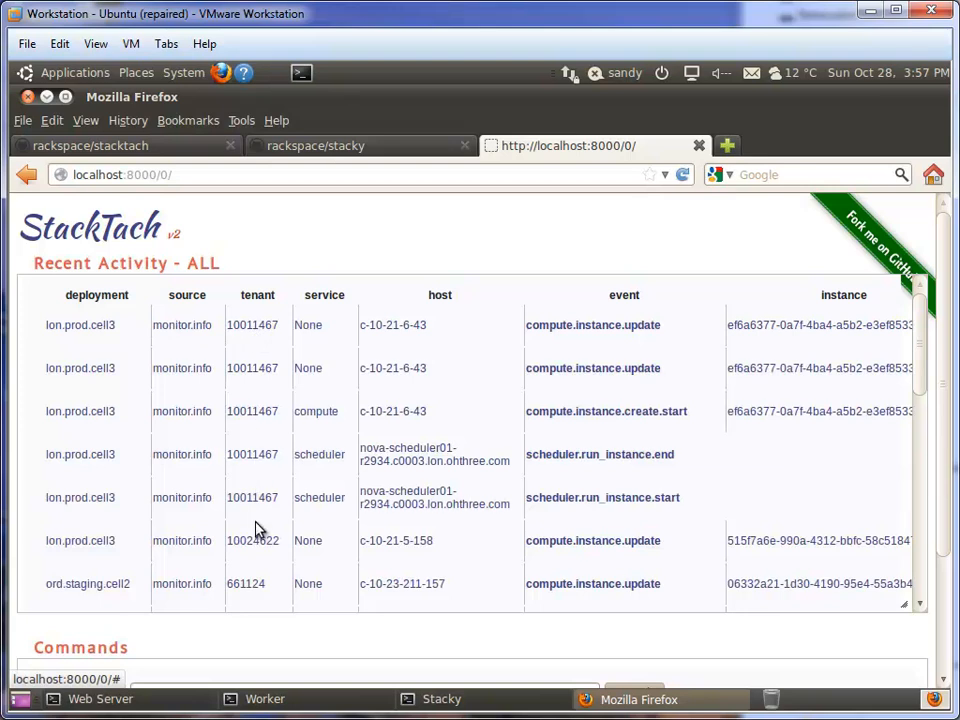
mouse_move(315, 383)
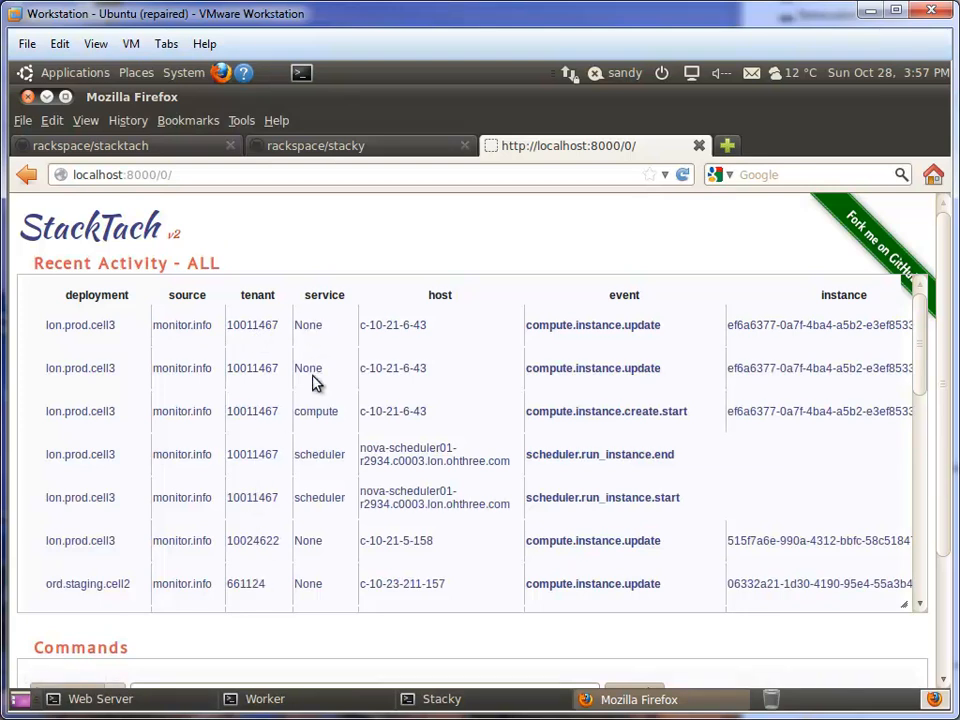
mouse_move(319, 497)
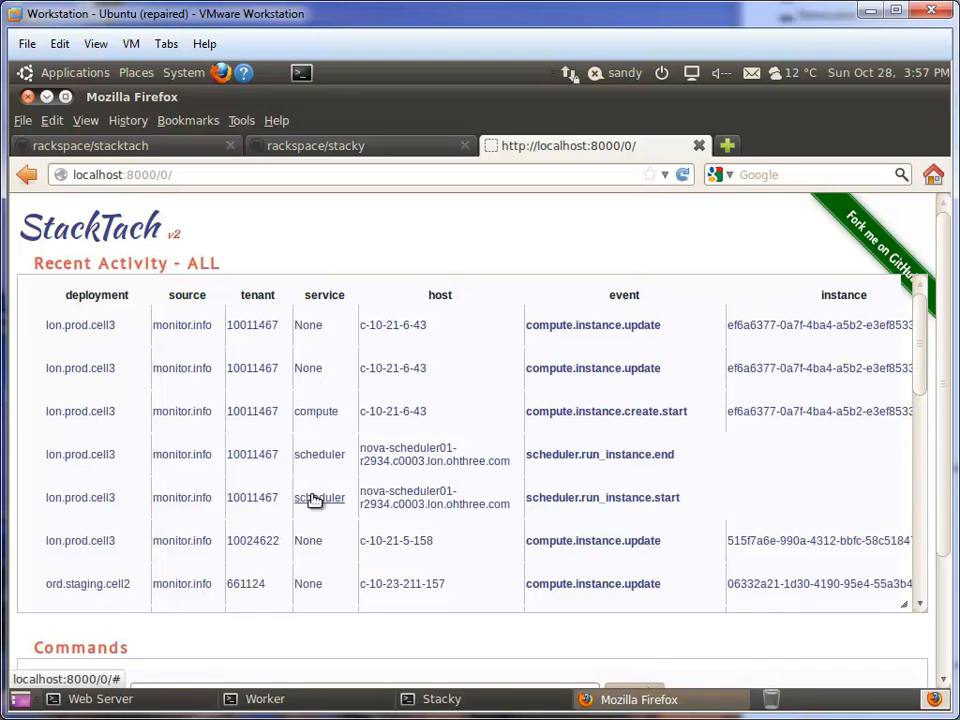
mouse_move(393, 392)
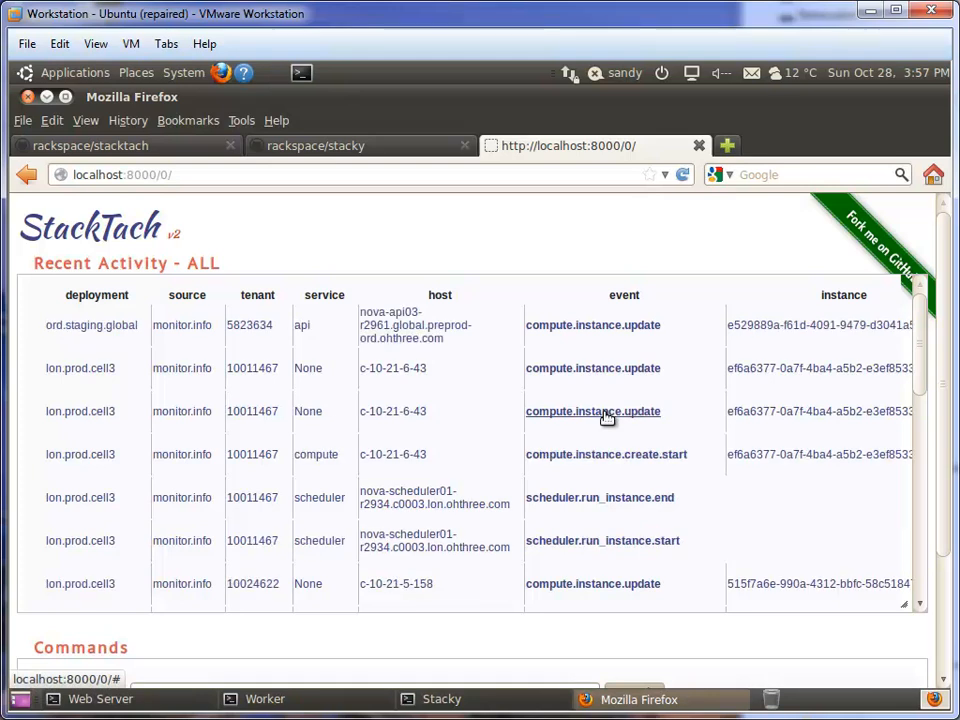
mouse_move(743, 166)
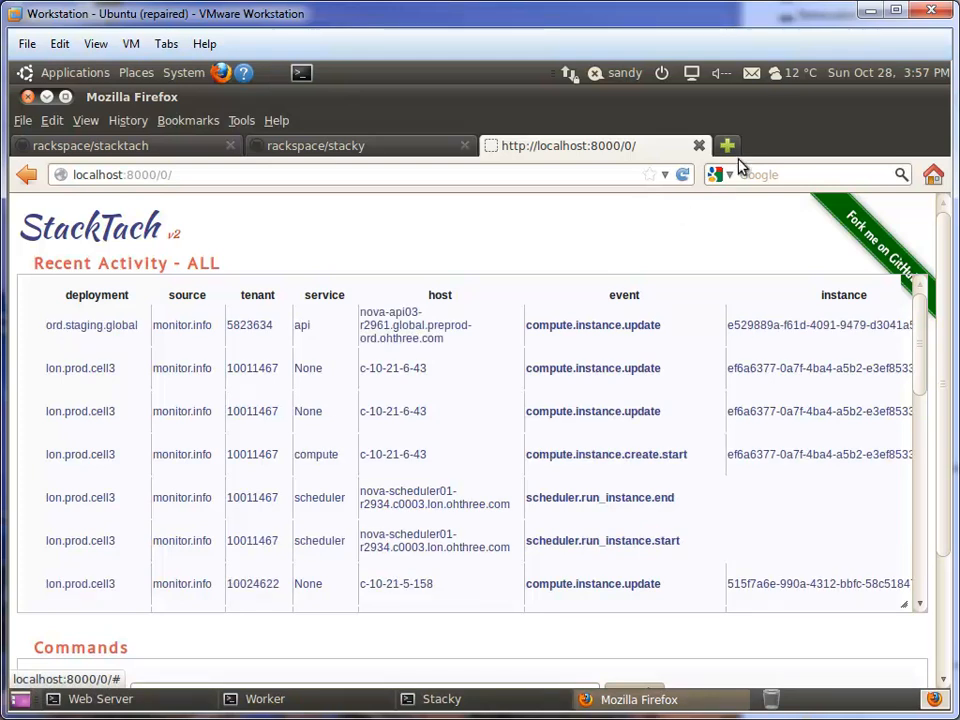
Switch to the rackspace/stacktach GitHub tab and scroll down to its README
left_click(90, 145)
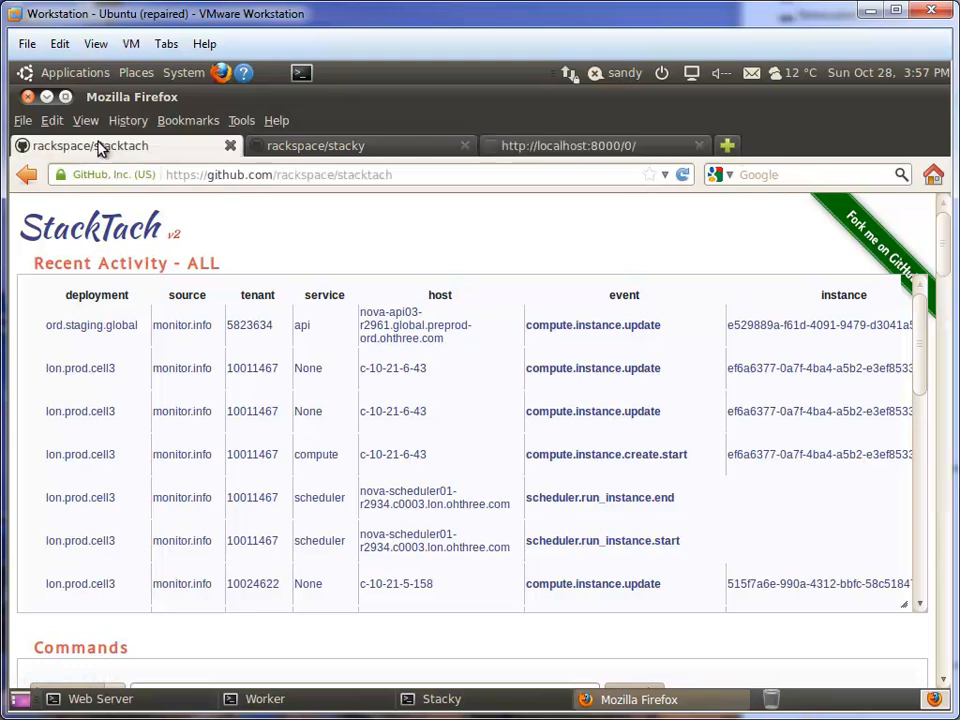
scroll("down", 3)
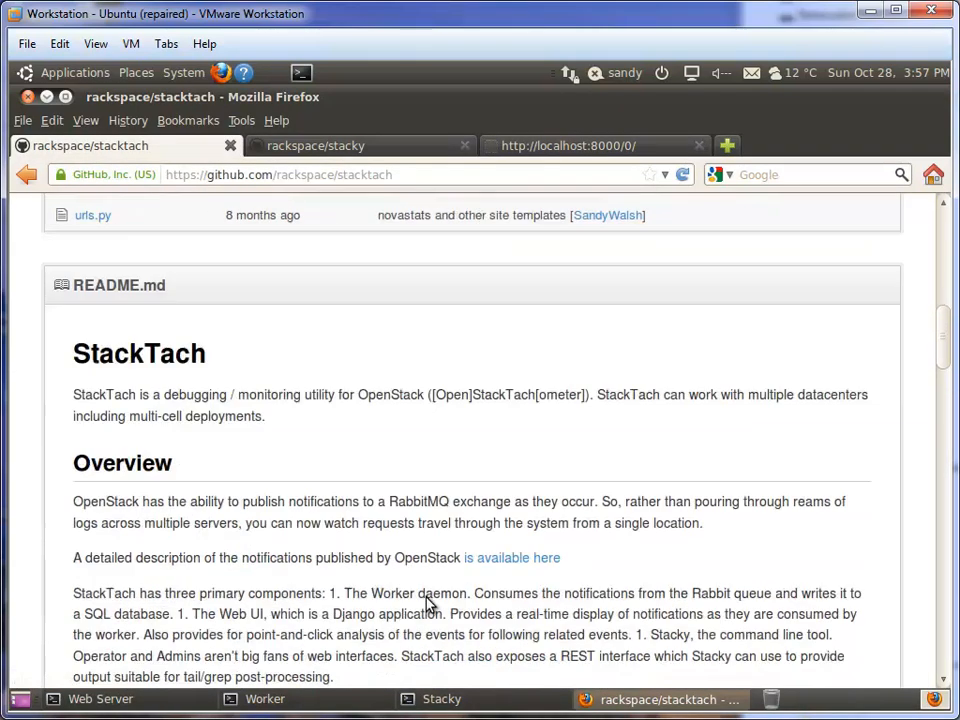
scroll("down", 3)
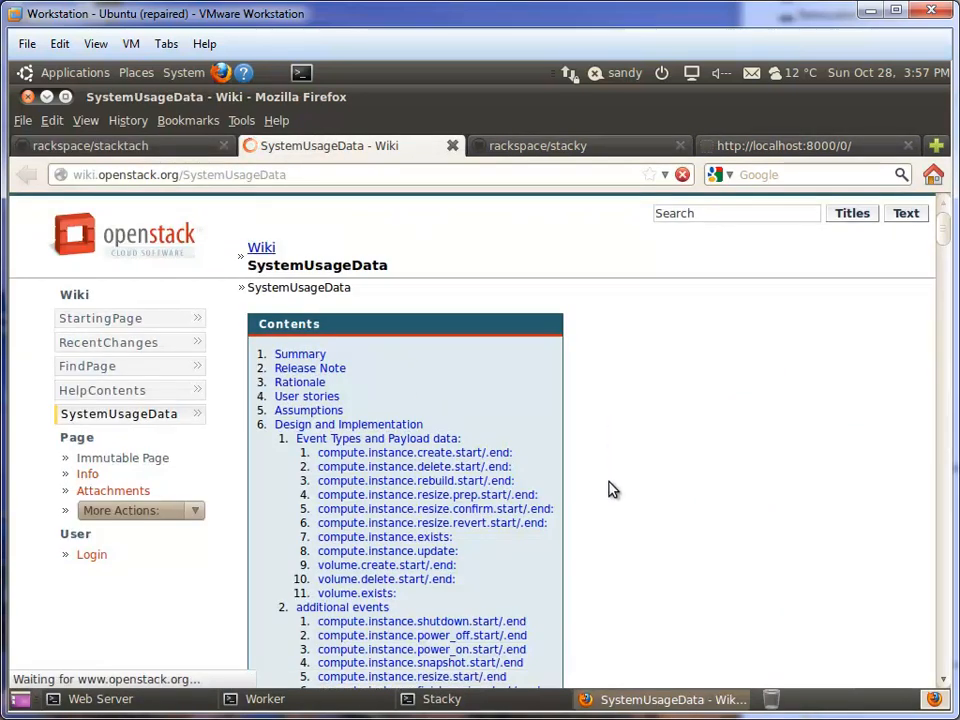
scroll("down", 3)
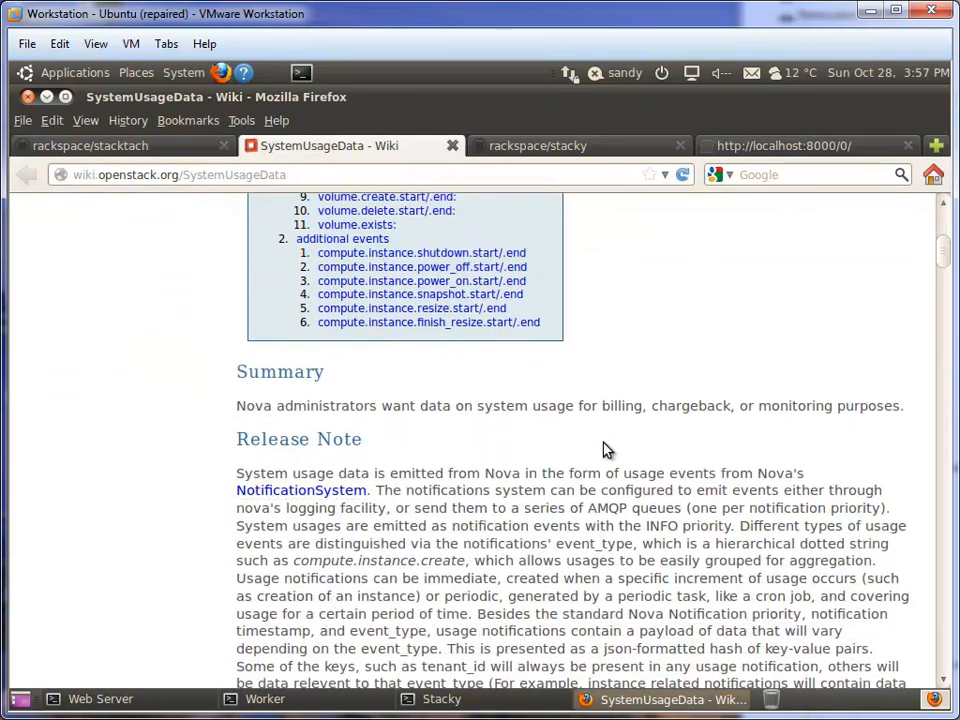
scroll("down", 3)
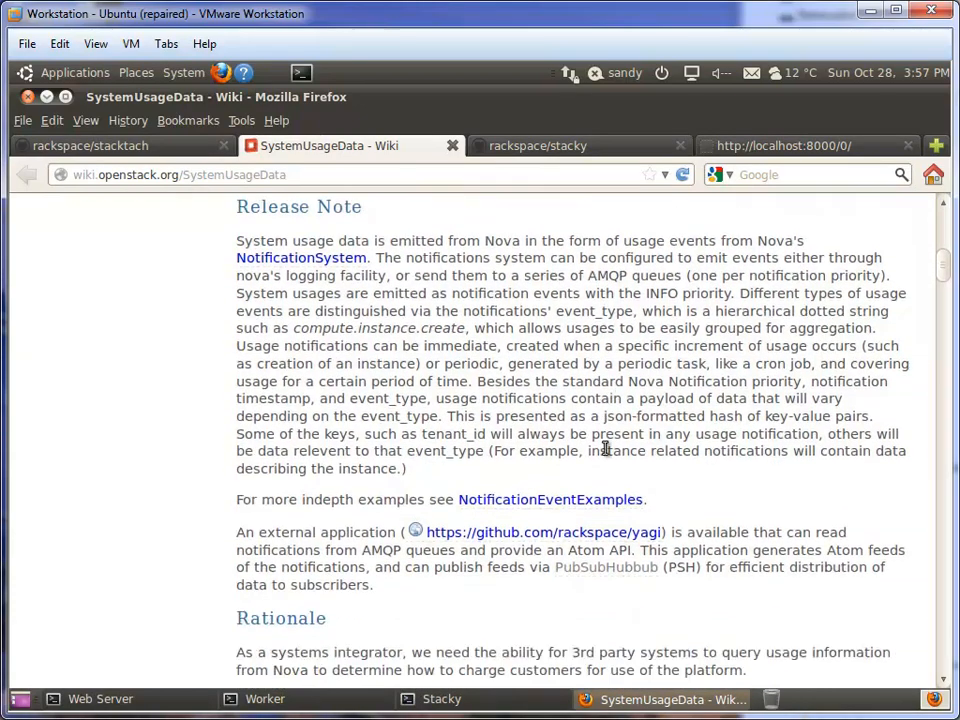
scroll("down", 3)
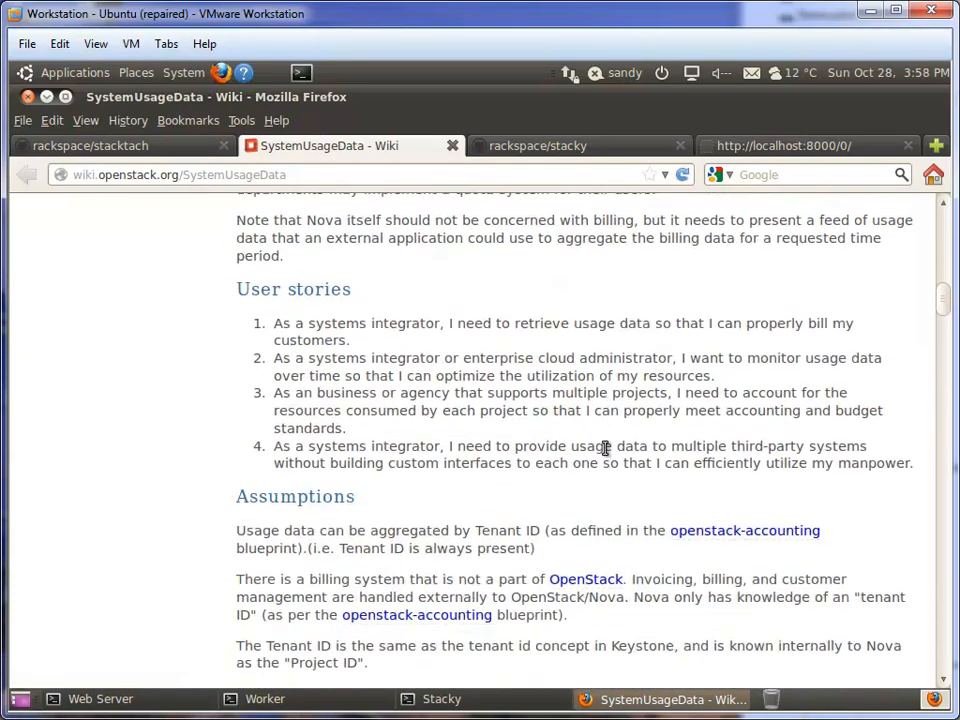
scroll("down", 3)
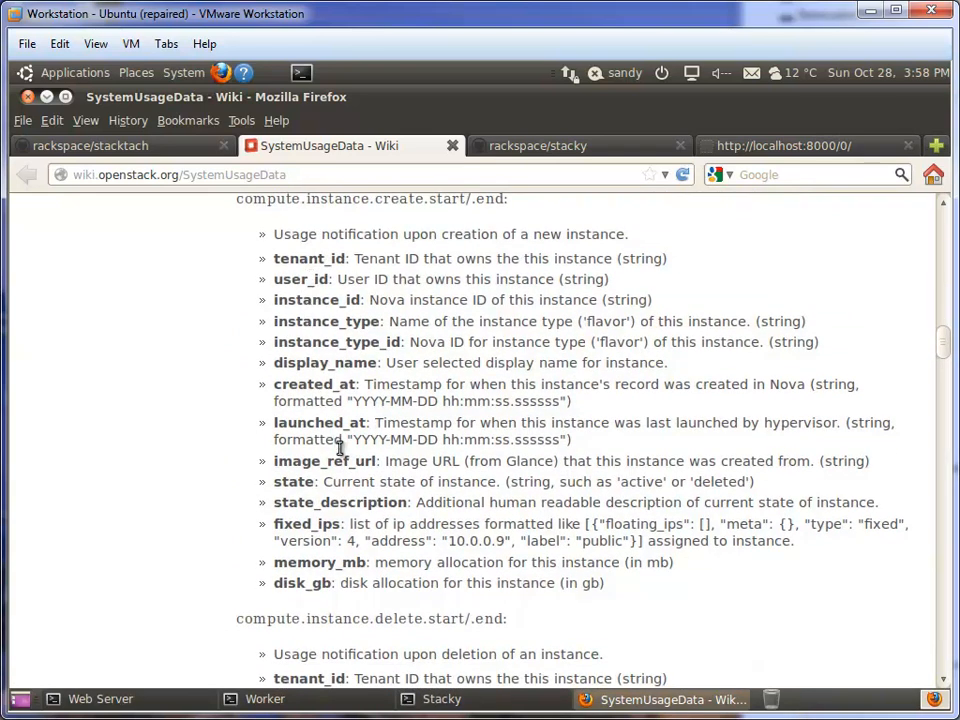
scroll("down", 3)
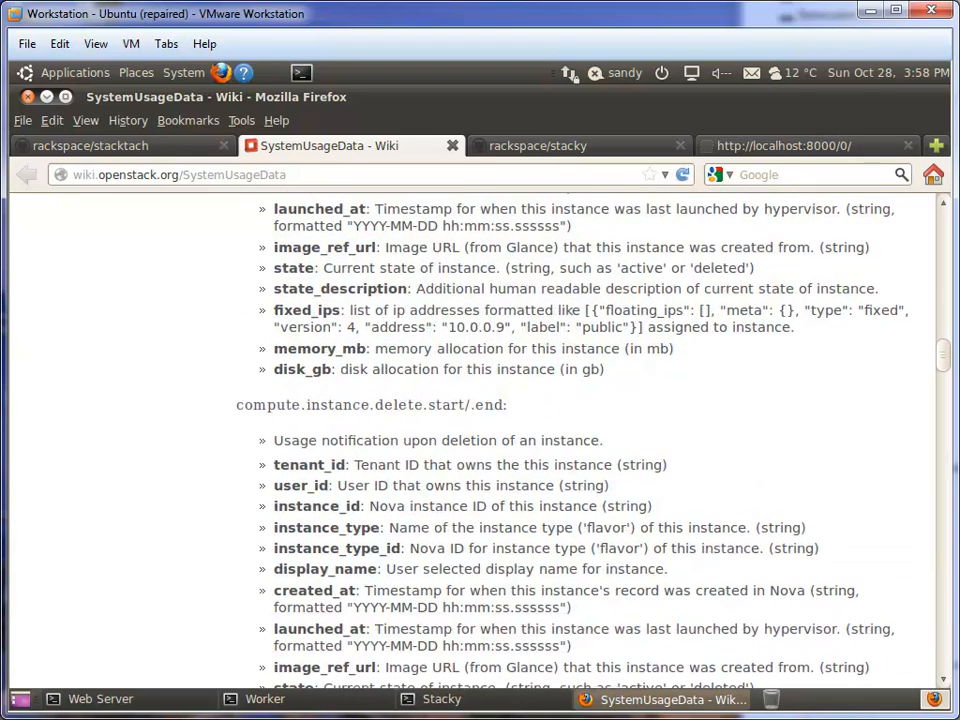
scroll("down", 3)
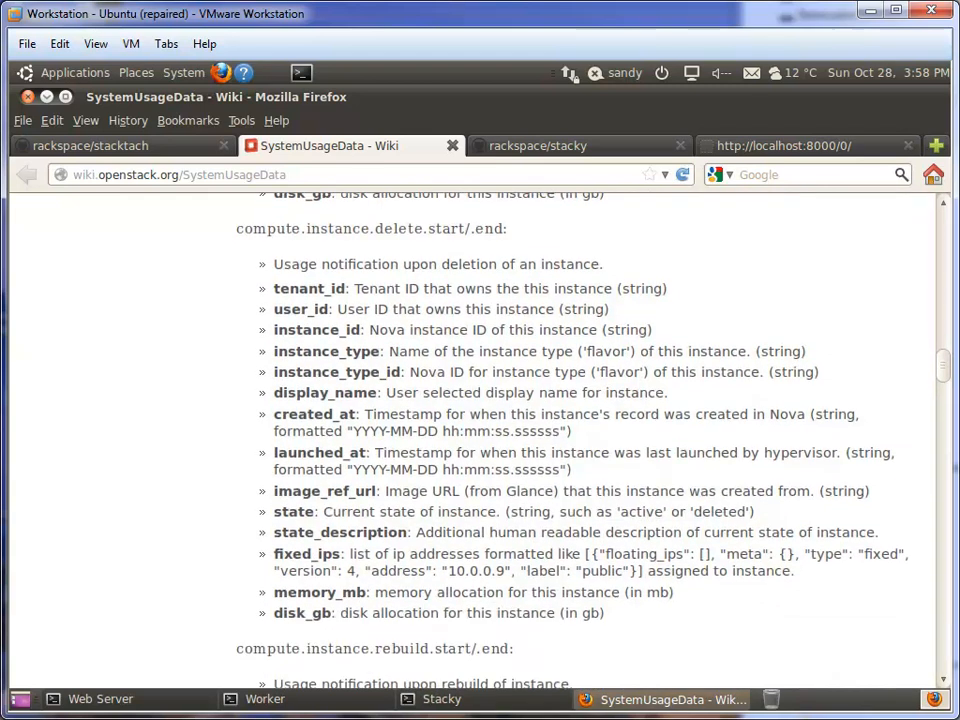
scroll("down", 3)
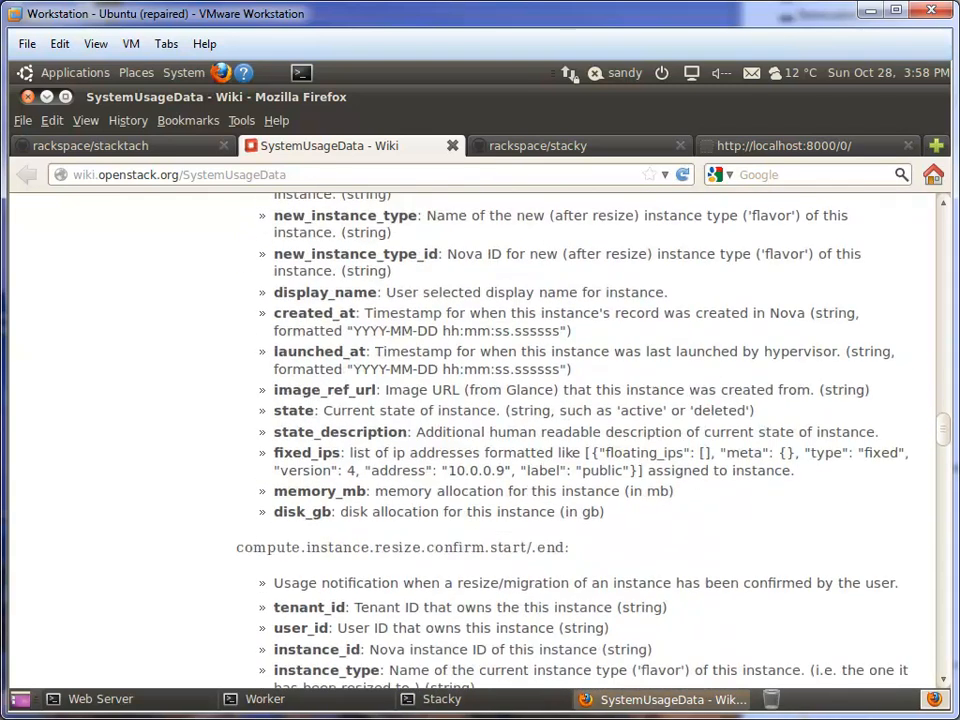
scroll("down", 3)
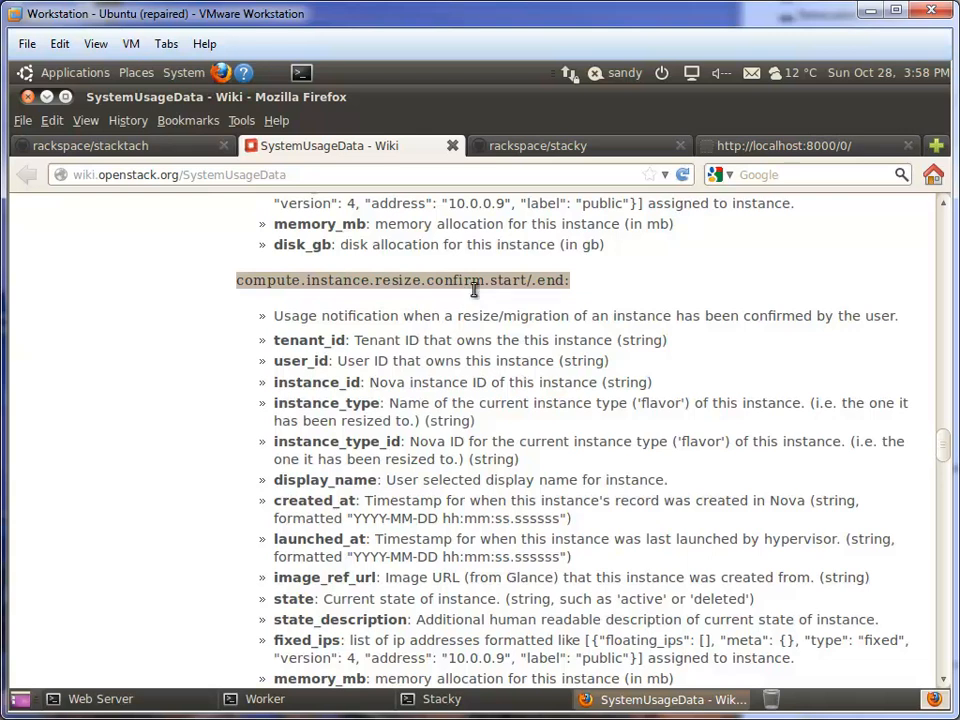
mouse_move(478, 303)
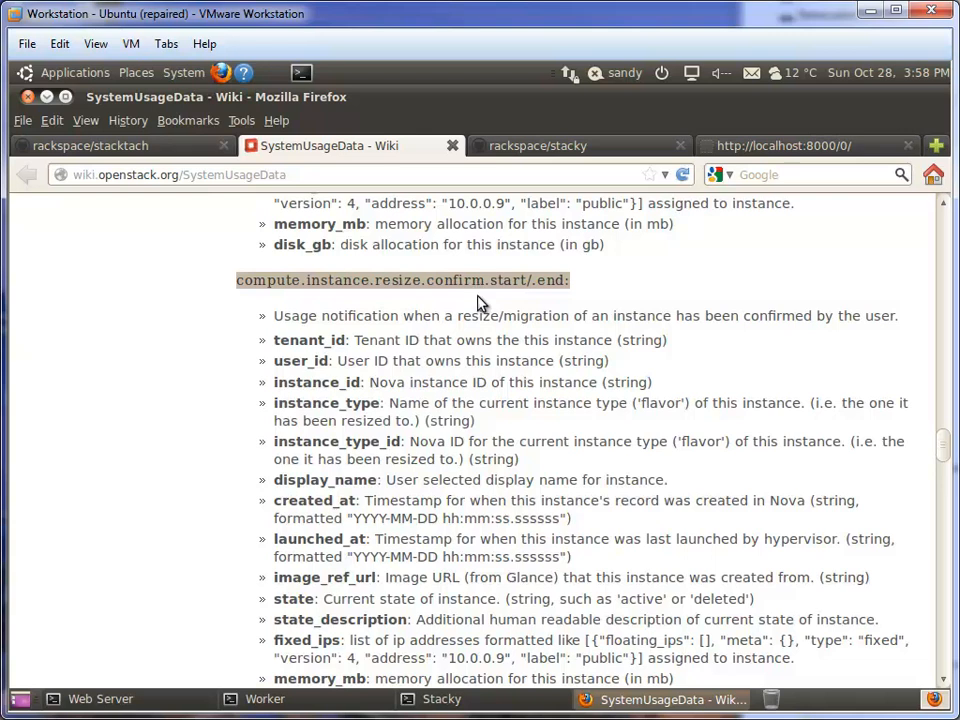
mouse_move(430, 382)
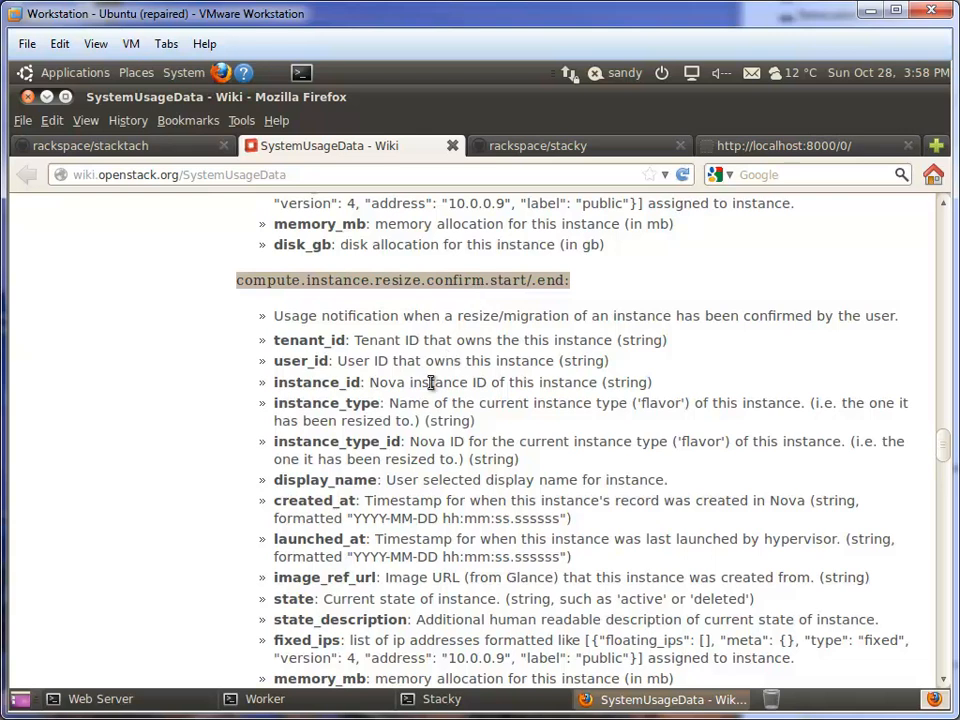
mouse_move(315, 457)
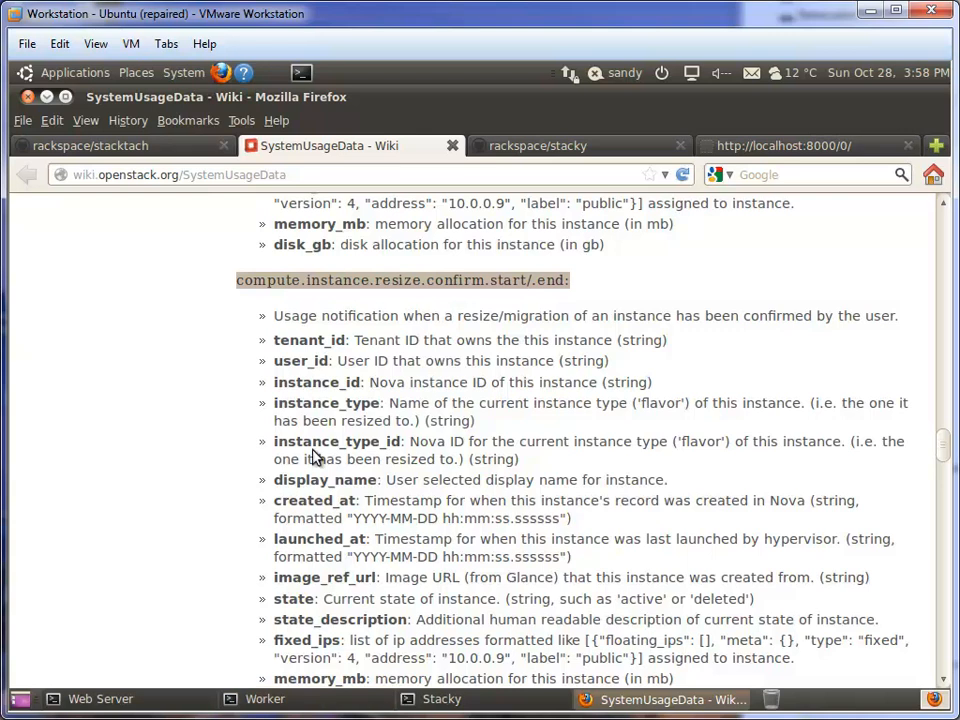
scroll("down", 3)
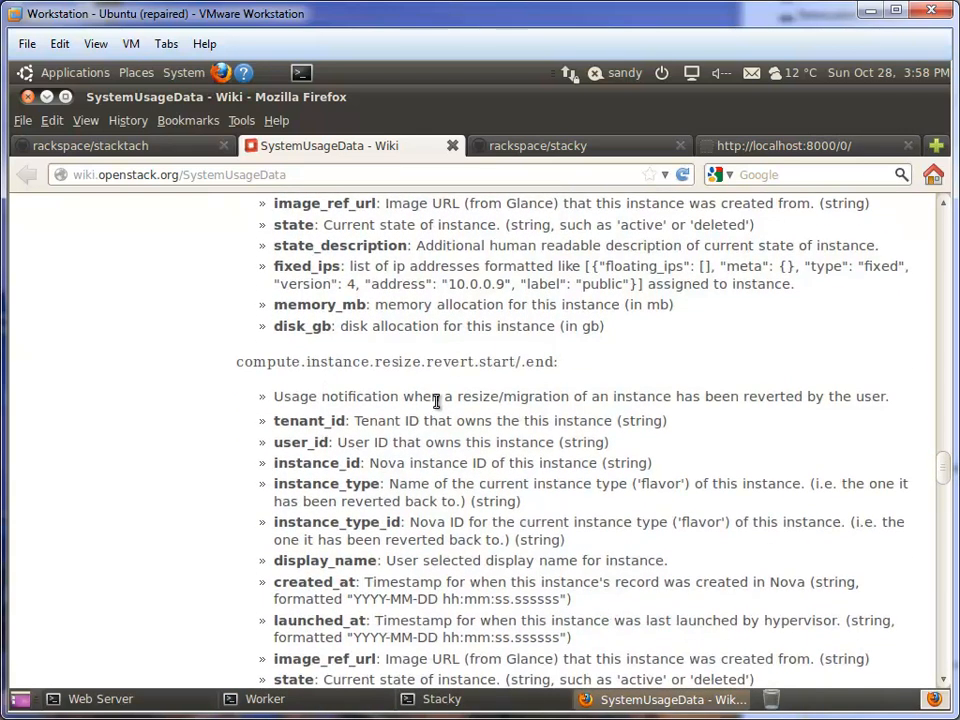
scroll("down", 3)
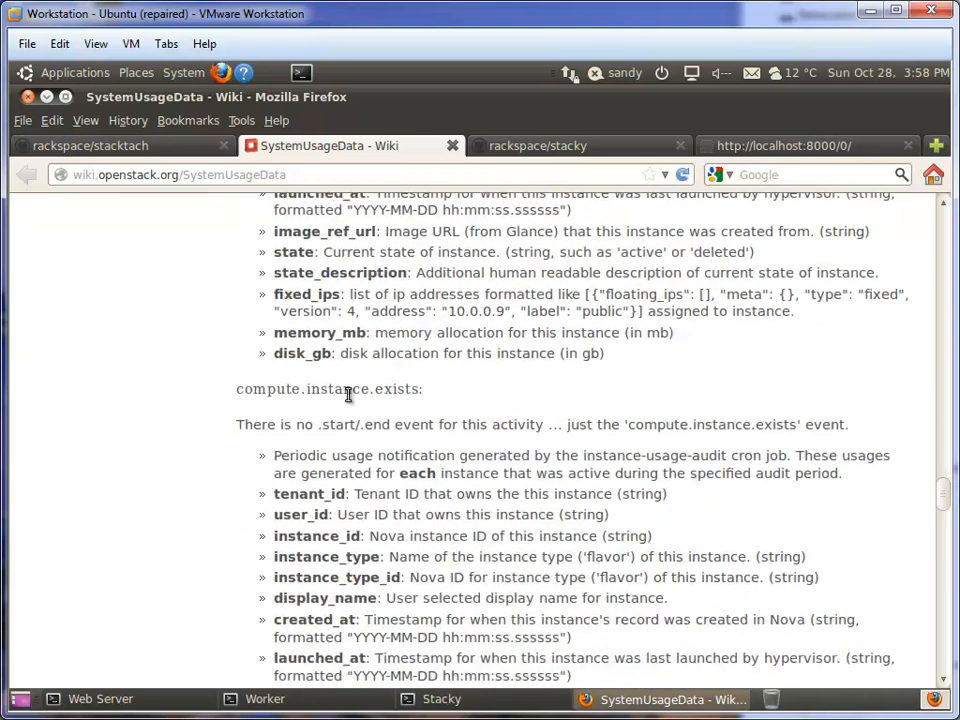
scroll("down", 3)
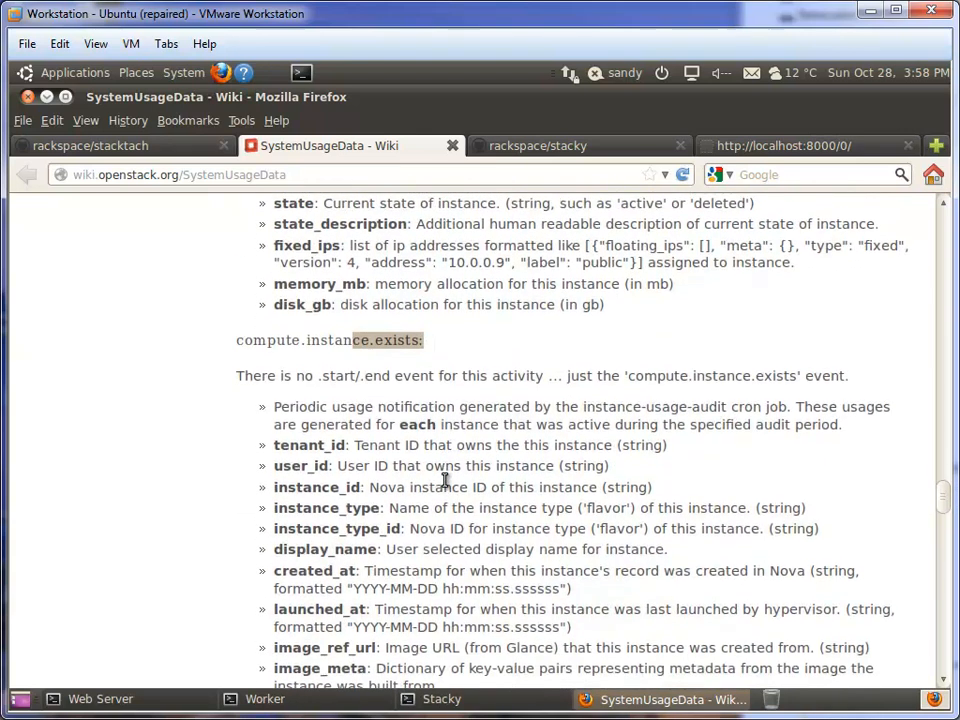
scroll("down", 3)
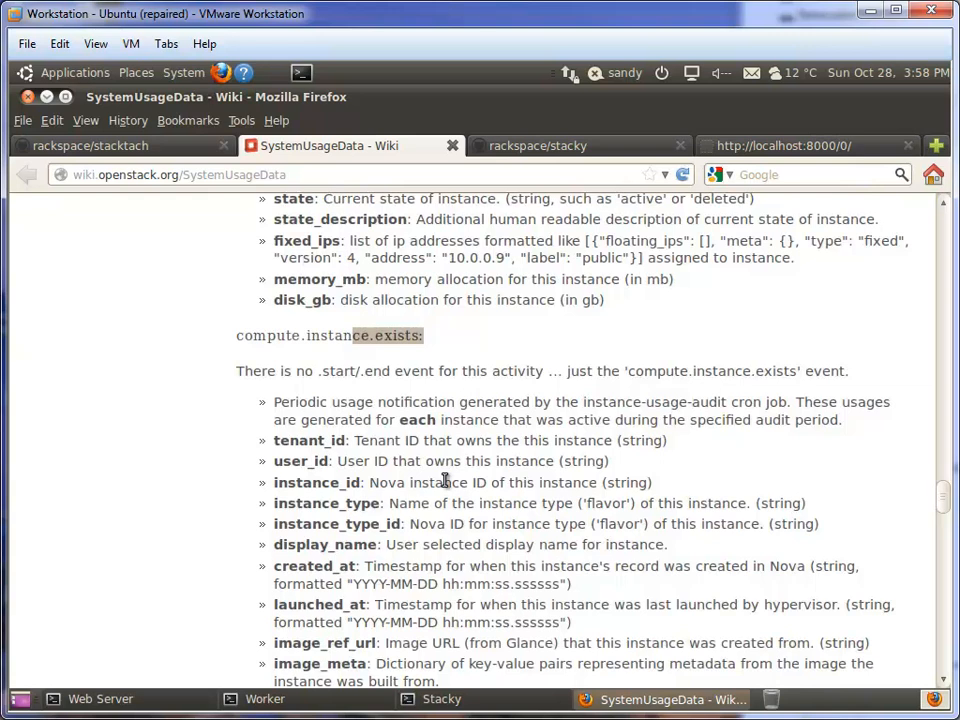
scroll("down", 3)
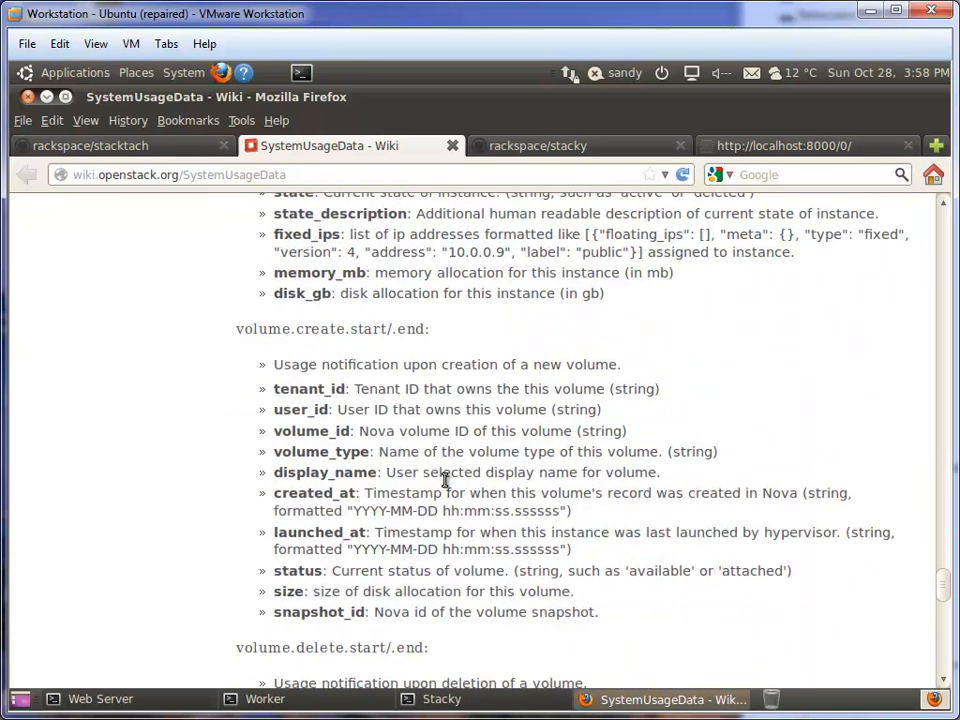
double_click(330, 329)
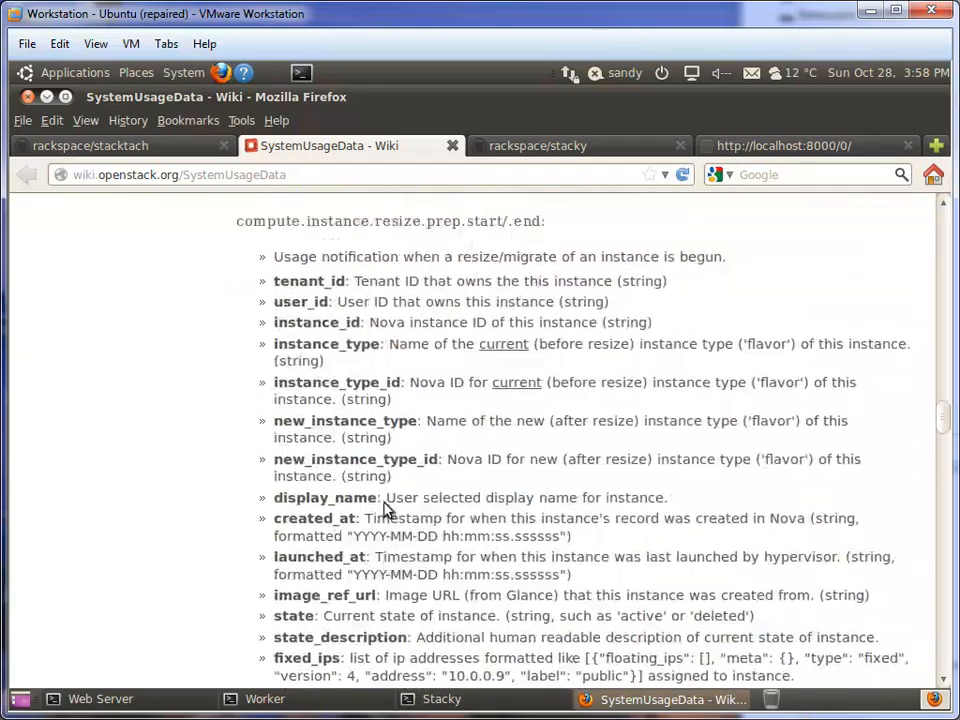
scroll("down", 3)
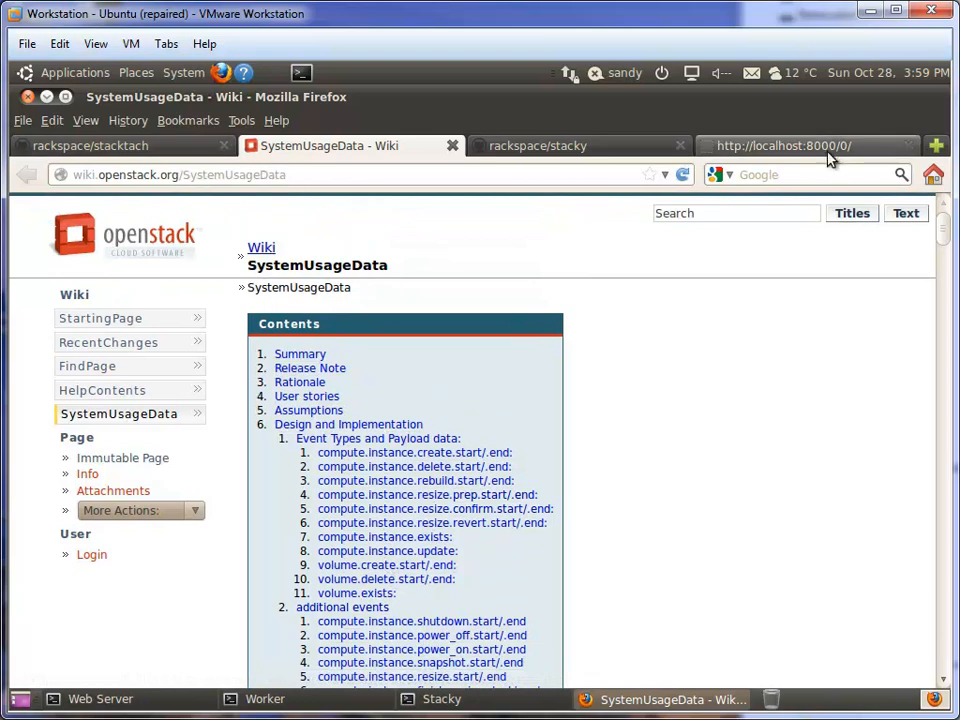
Switch to the localhost:8000 StackTach tab and scroll through Recent Activity and Details
left_click(783, 145)
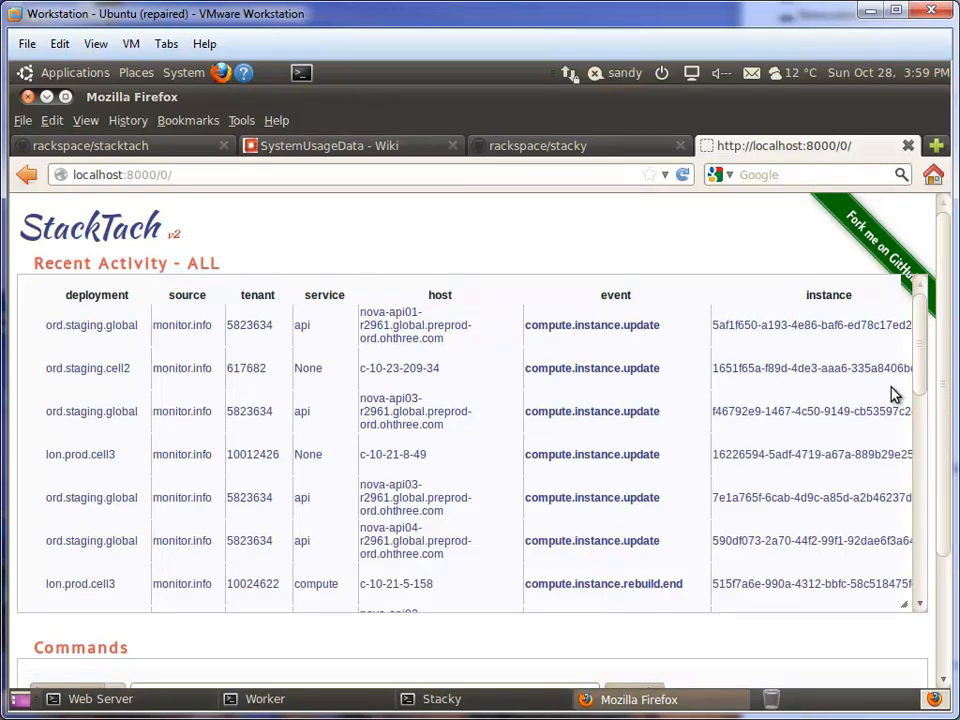
mouse_move(615, 438)
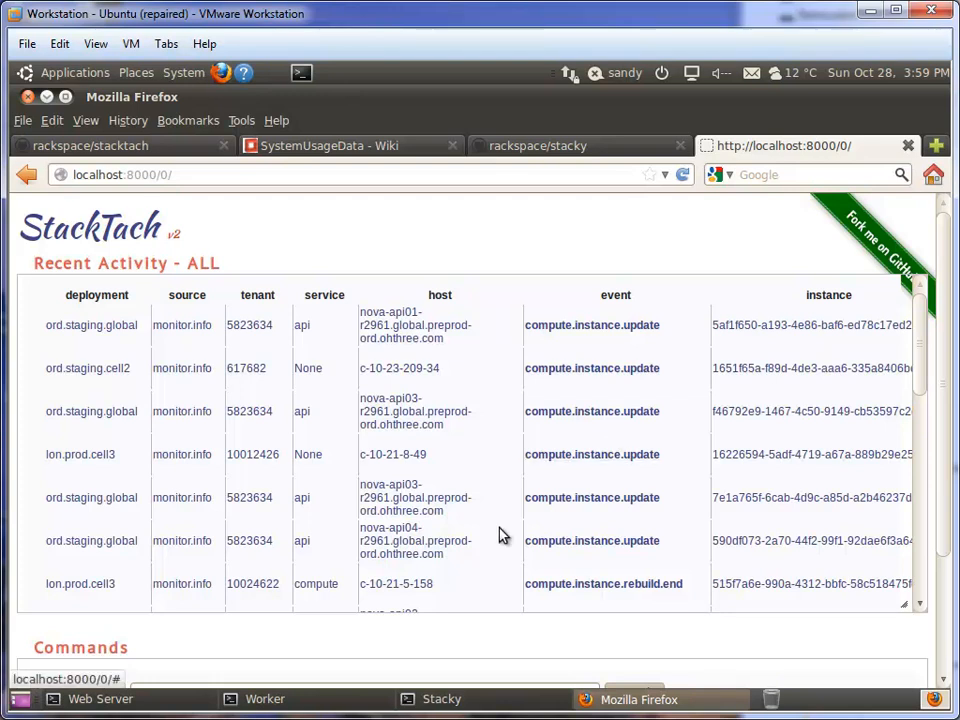
scroll("down", 3)
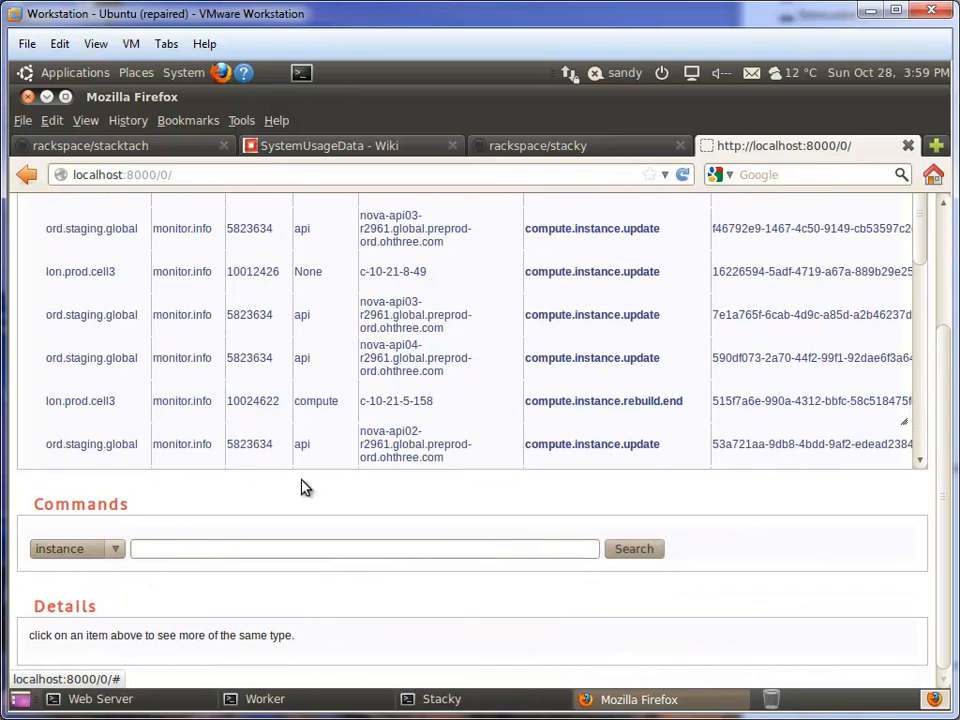
mouse_move(743, 315)
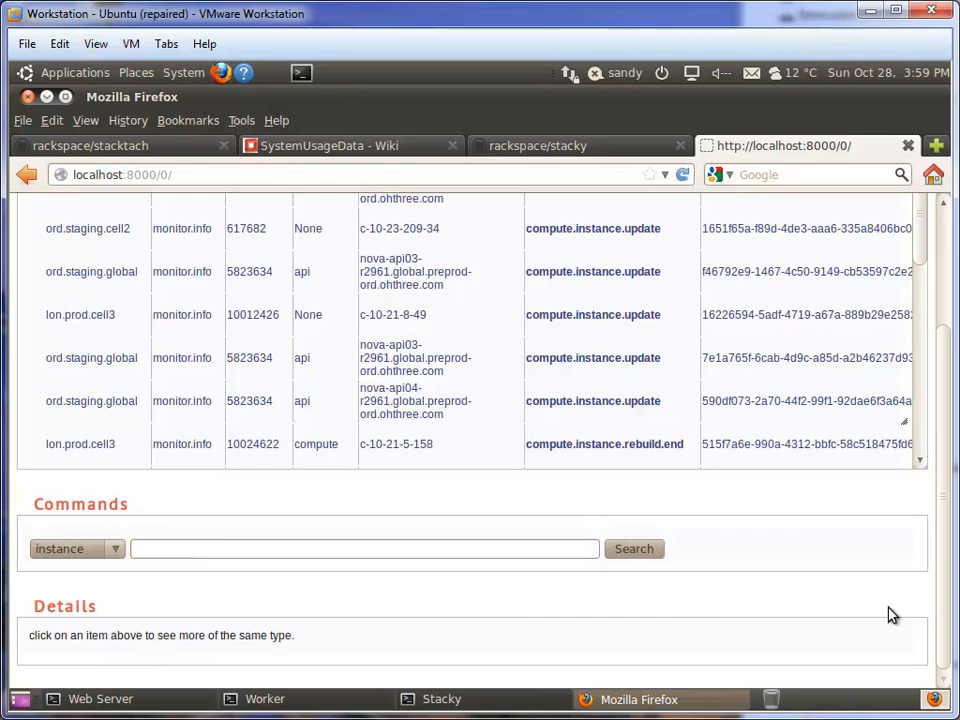
scroll("up", 3)
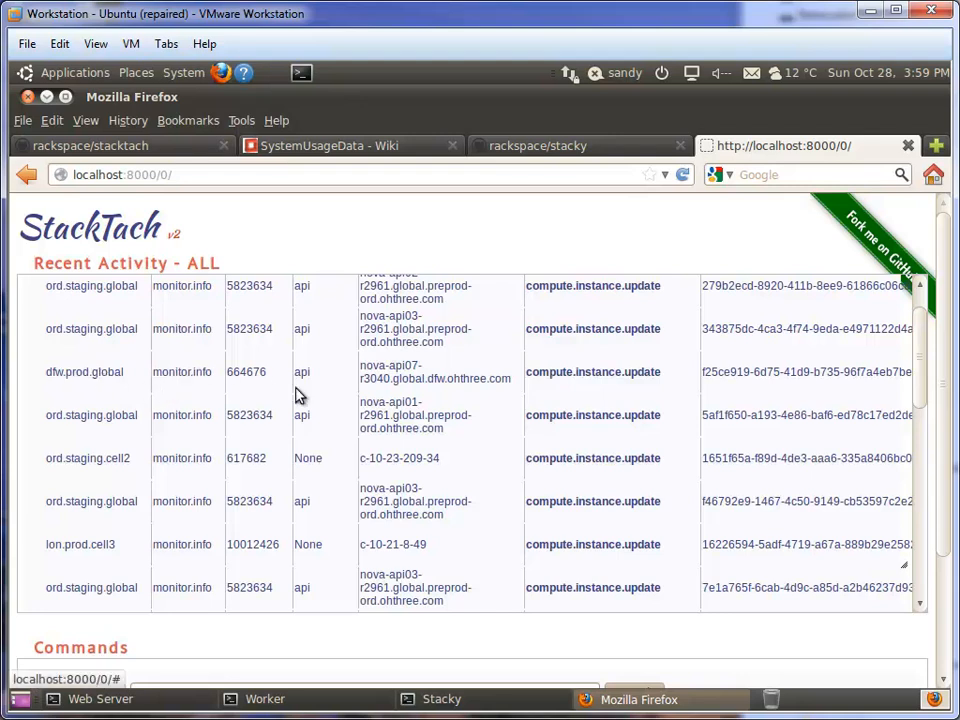
mouse_move(590, 370)
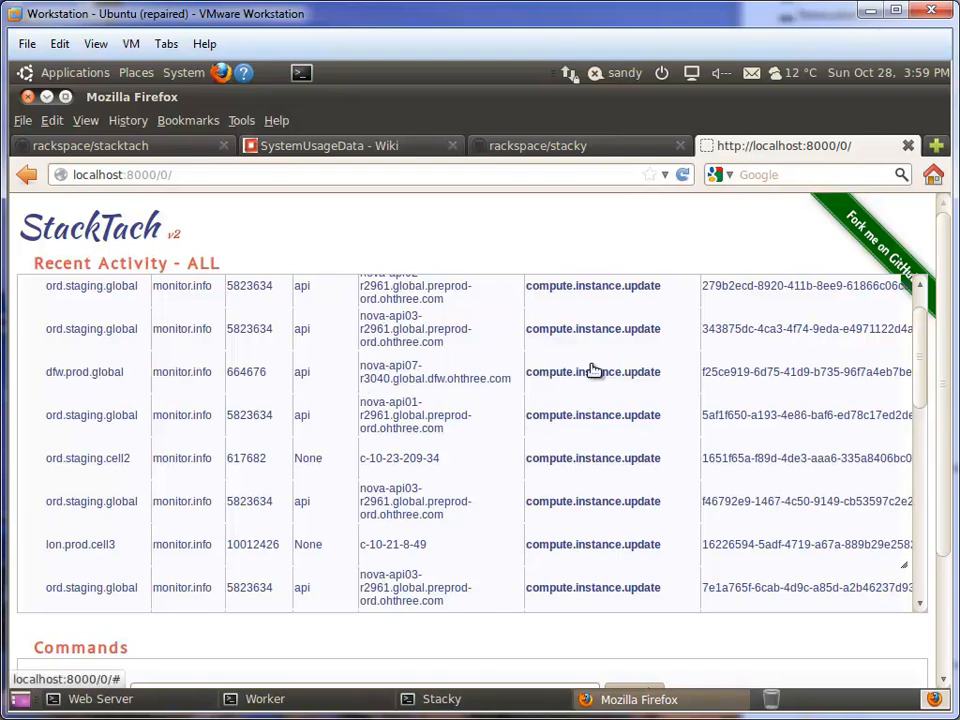
mouse_move(378, 385)
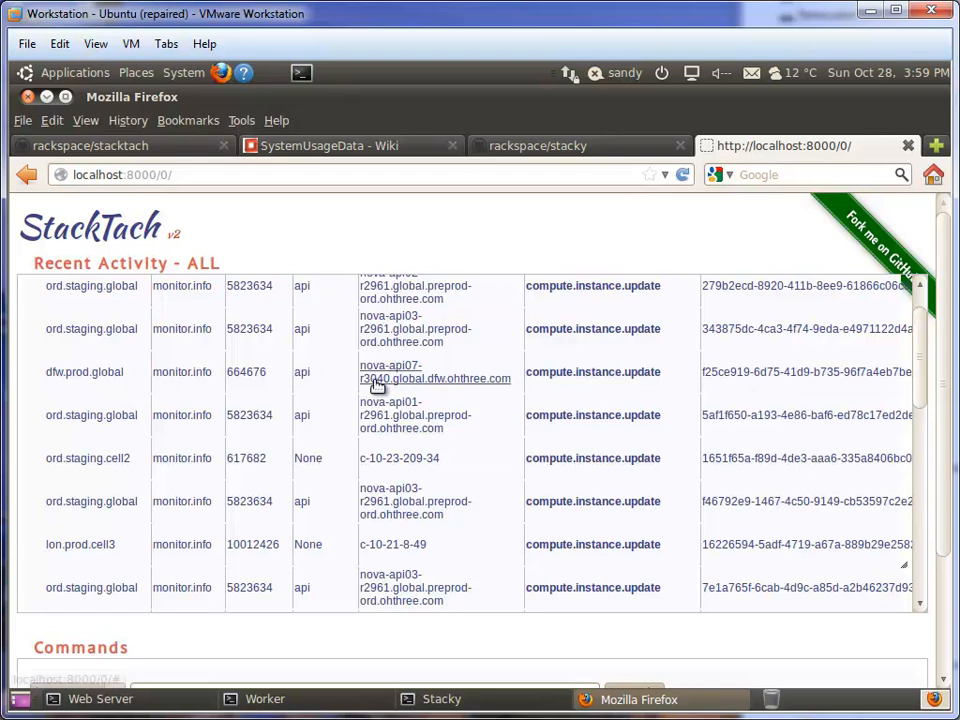
mouse_move(770, 372)
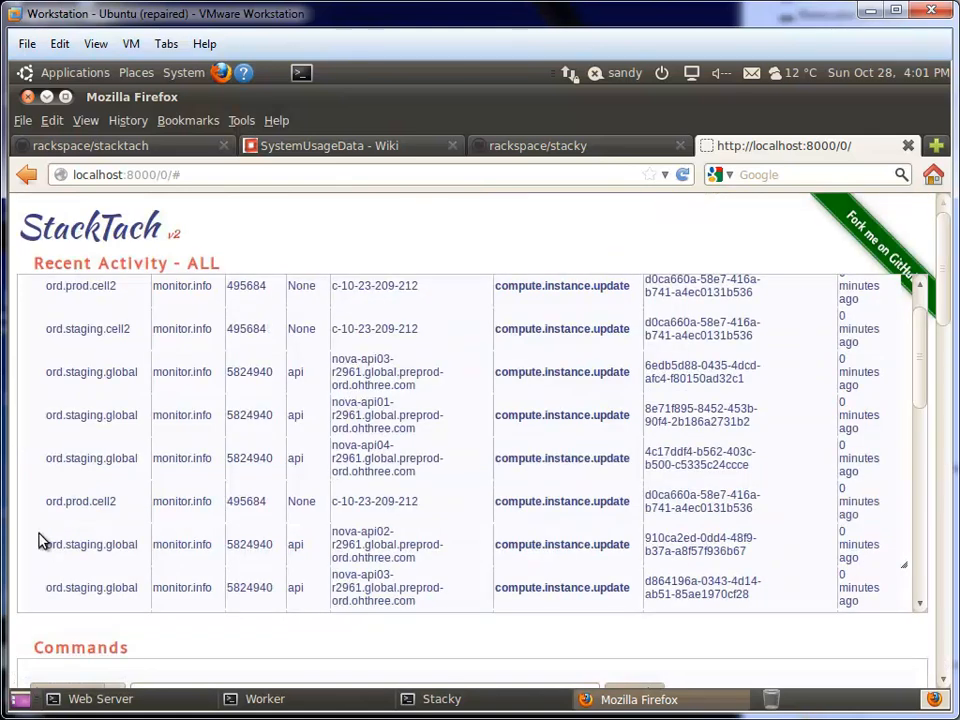
Scroll down to instance ef6a6377's Details events and expanded create.end payload
scroll("down", 3)
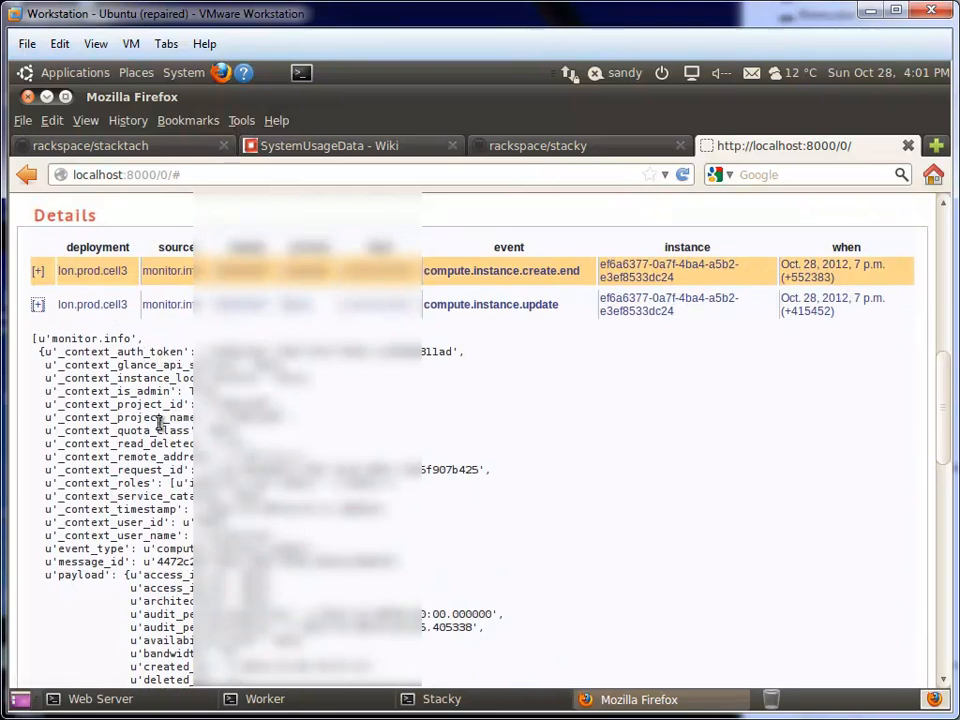
scroll("down", 3)
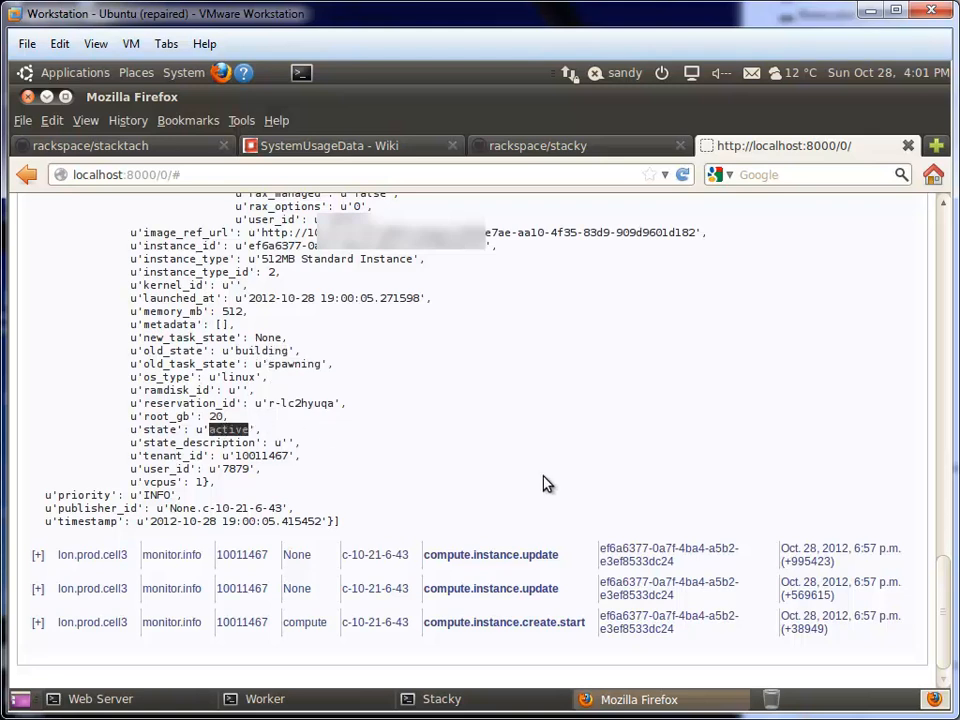
mouse_move(185, 258)
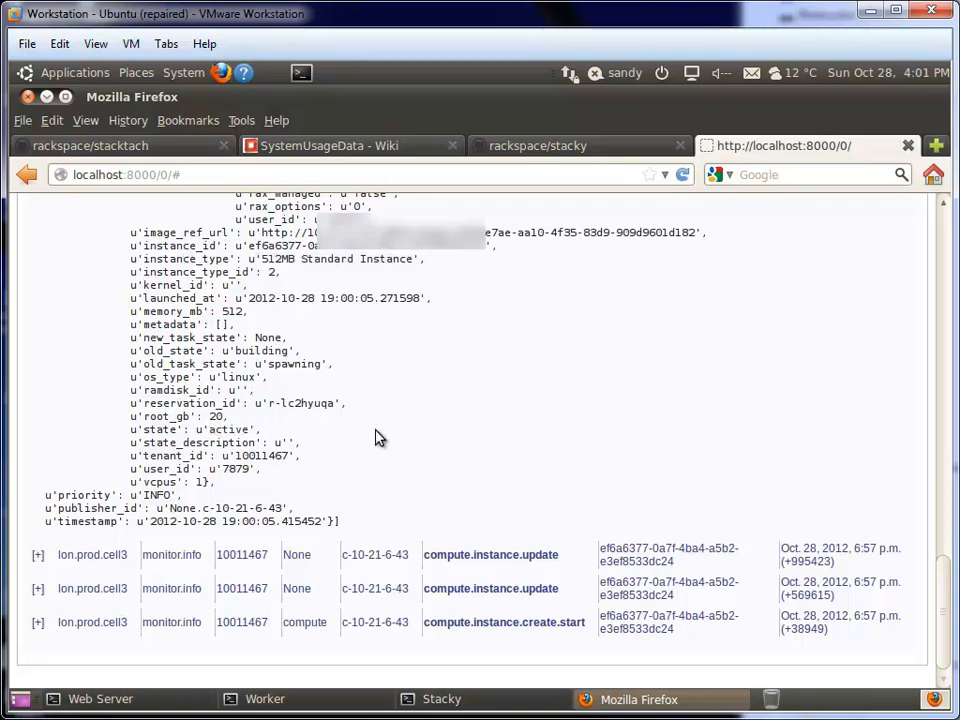
mouse_move(380, 457)
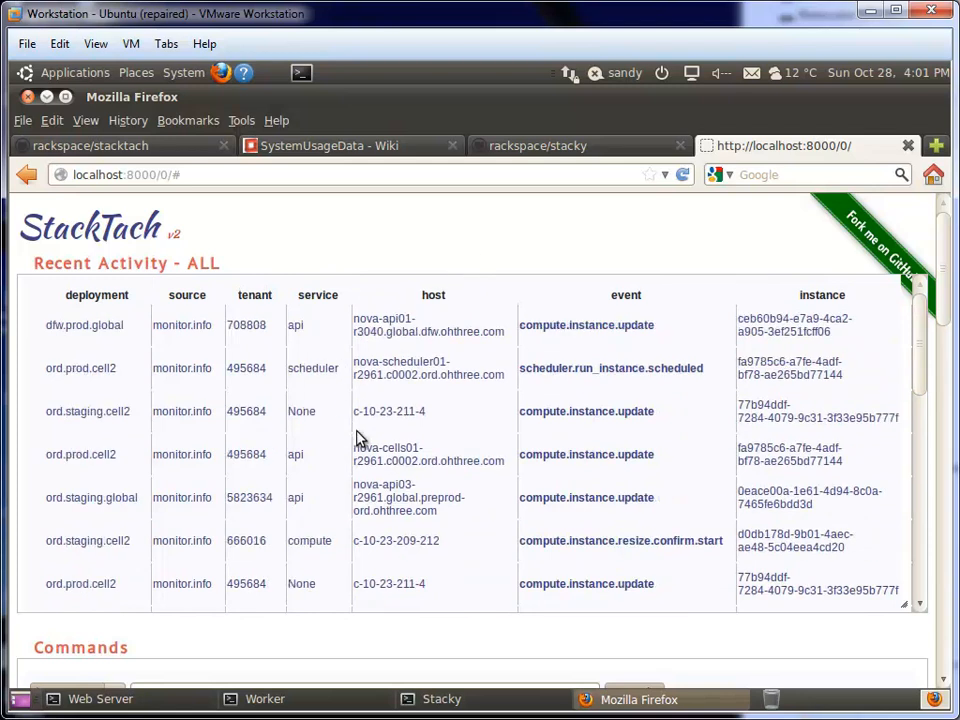
mouse_move(331, 270)
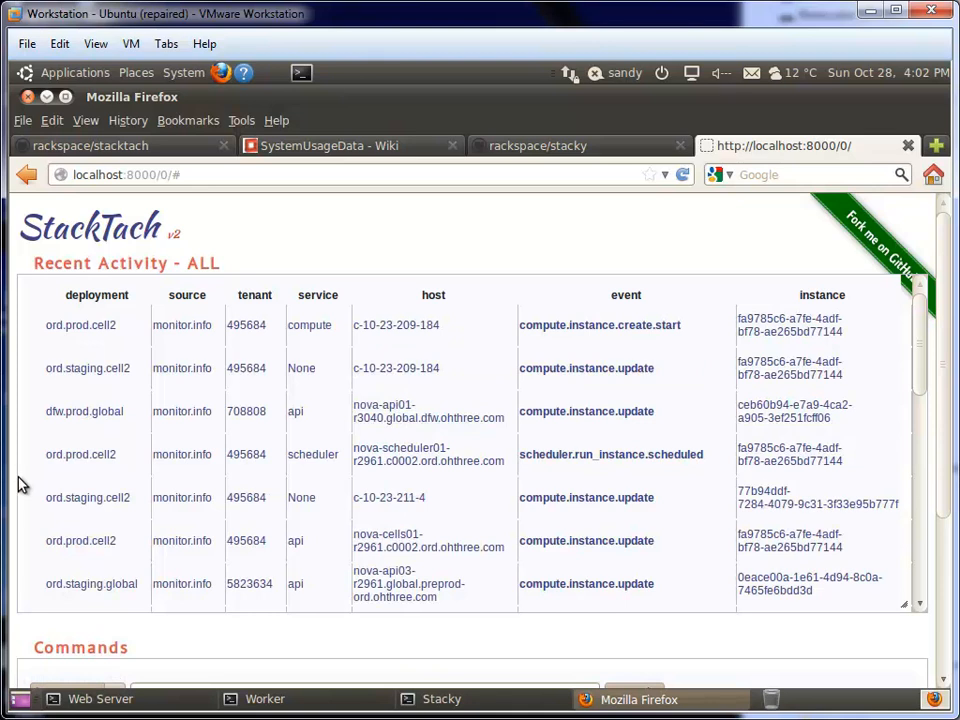
Scroll down to the Details list of fa9785c6 create.start and update events
scroll("down", 3)
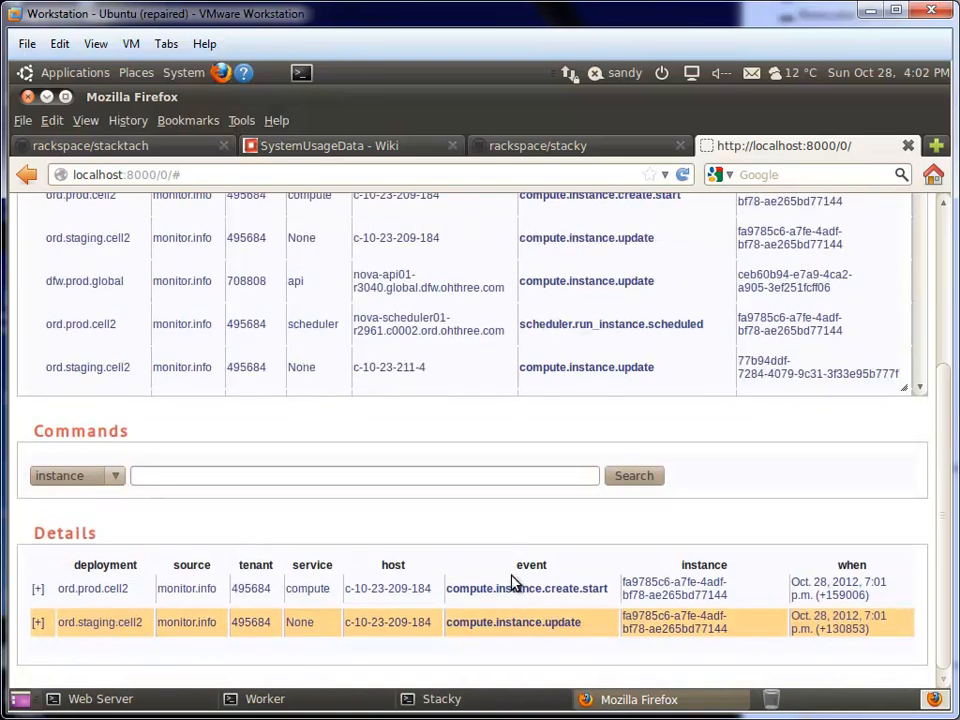
mouse_move(405, 620)
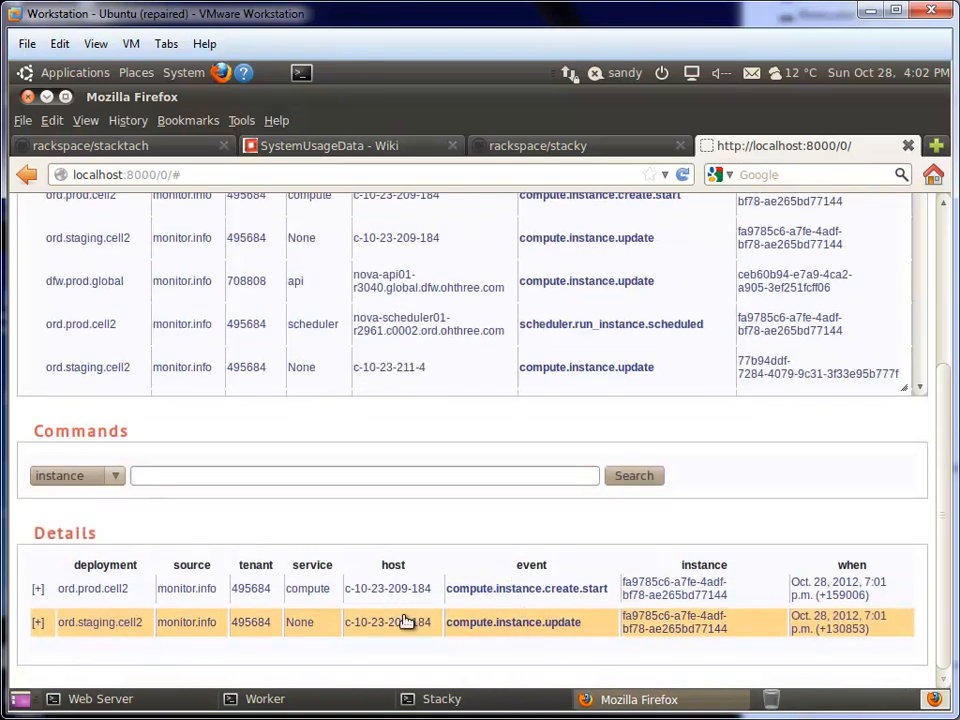
mouse_move(258, 364)
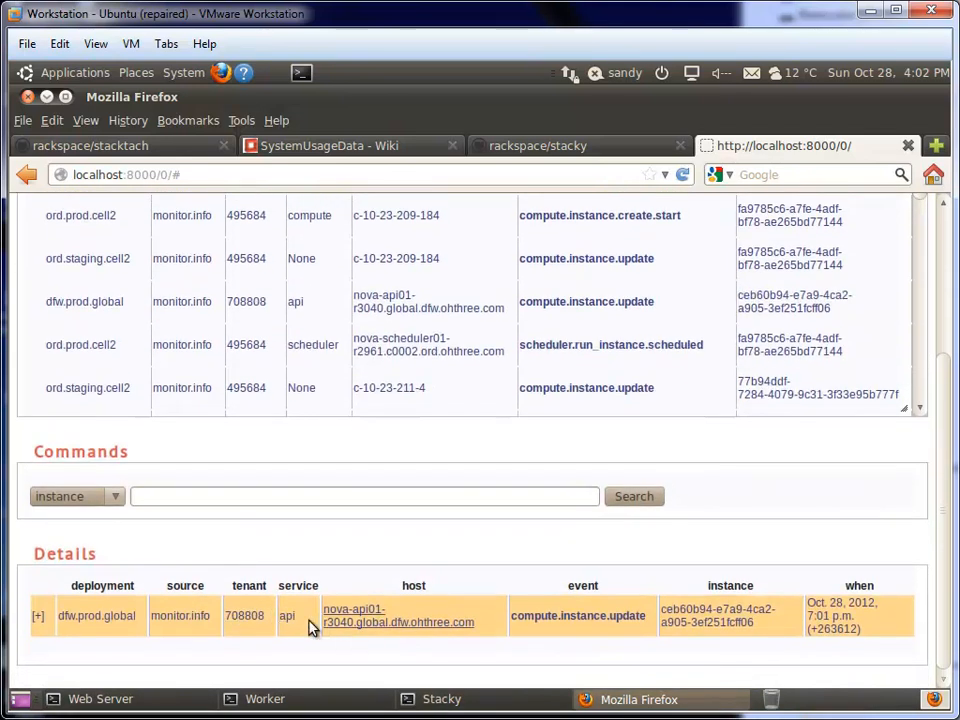
mouse_move(595, 535)
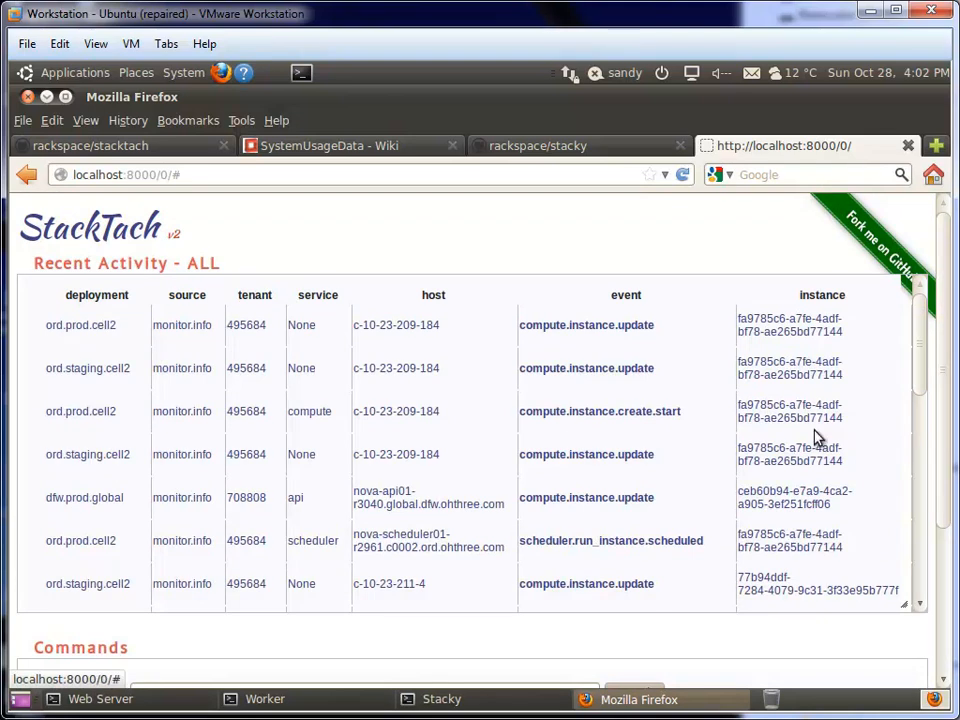
mouse_move(769, 265)
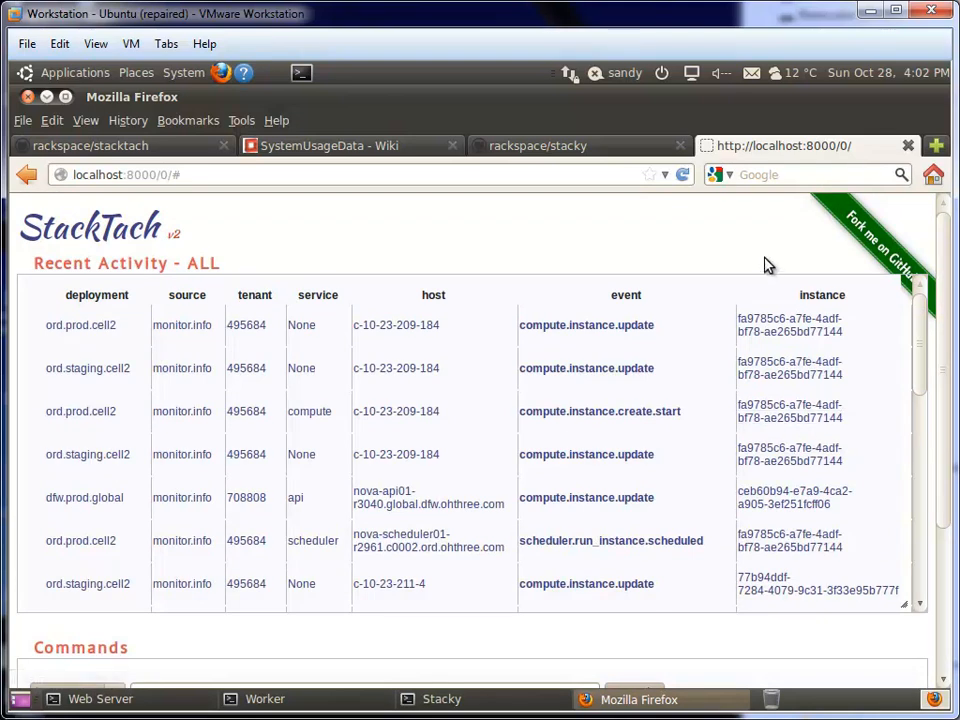
mouse_move(567, 250)
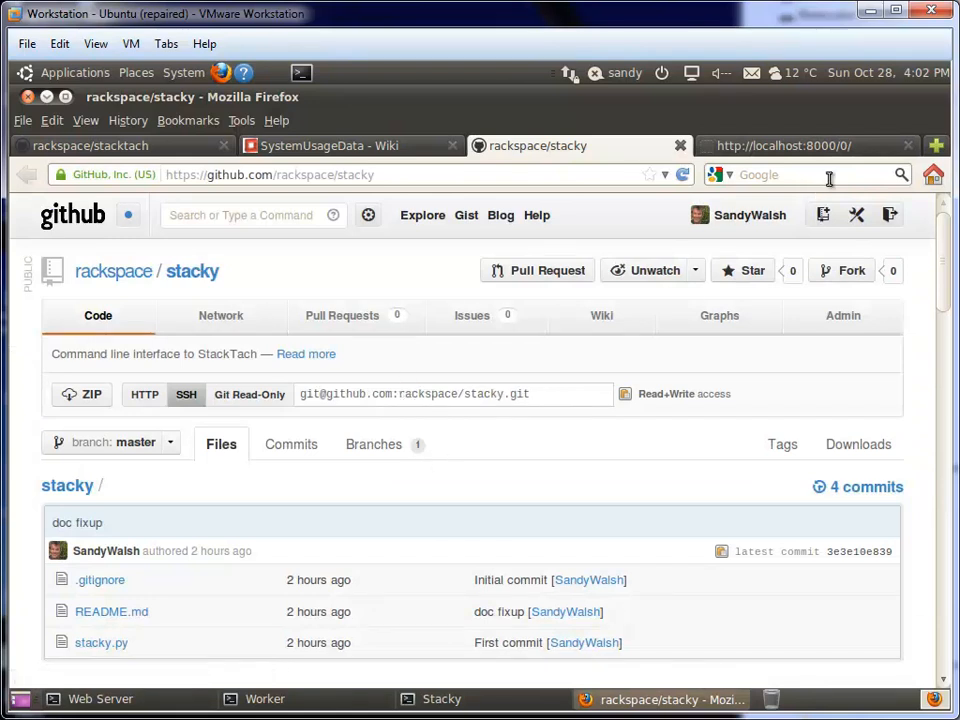
mouse_move(810, 145)
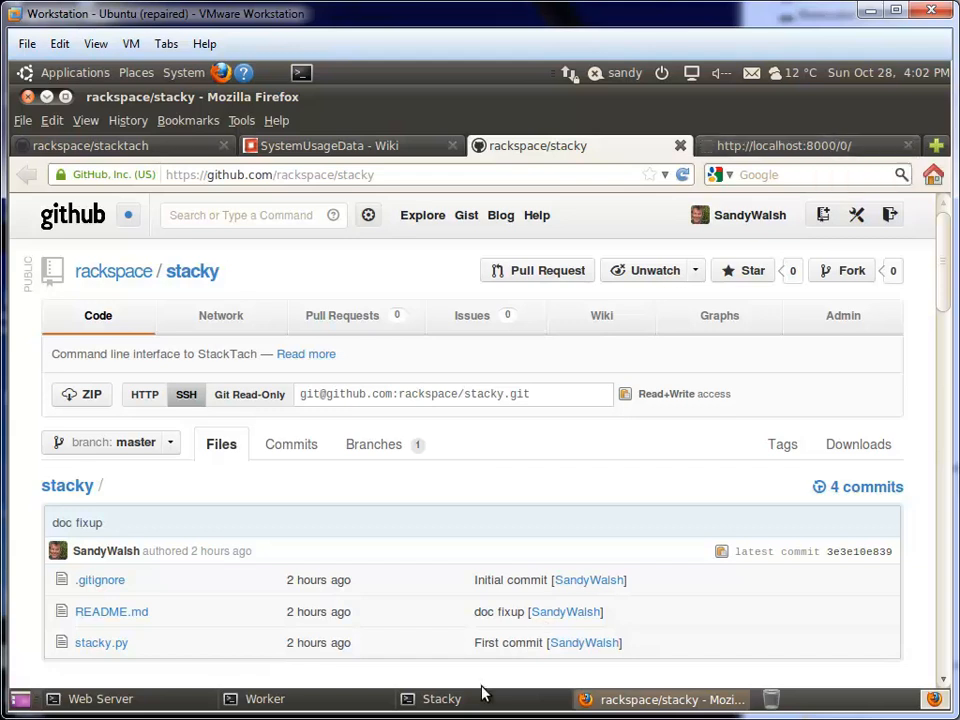
Bring up the Stacky terminal window from the taskbar
left_click(441, 698)
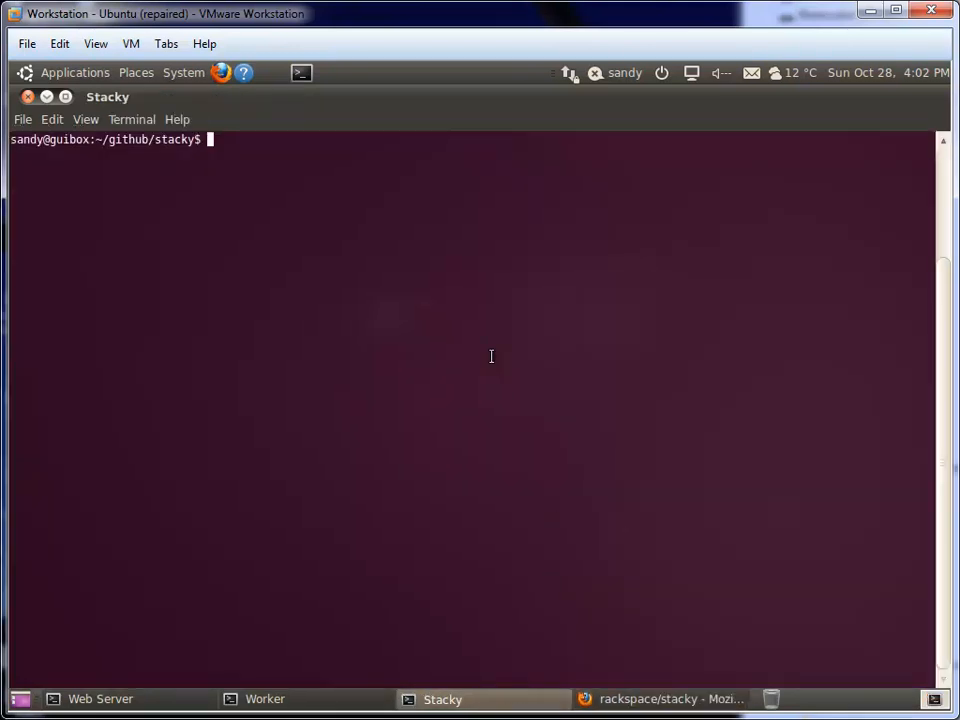
Page through stacky.py with less to see how it reads STACKTACH_URL
type("less")
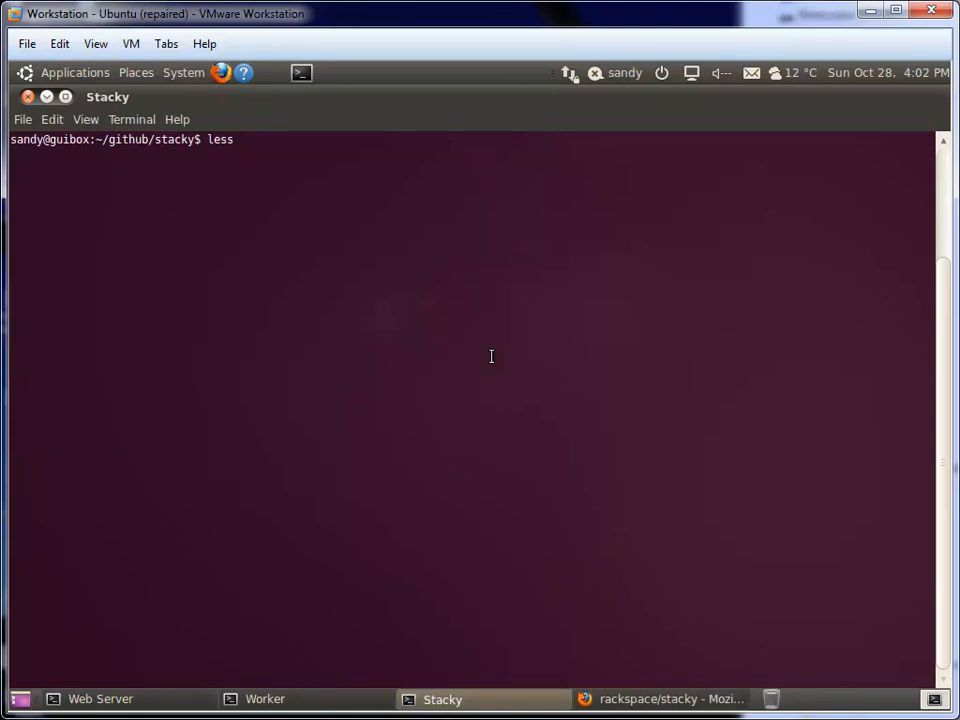
type("stacky.py")
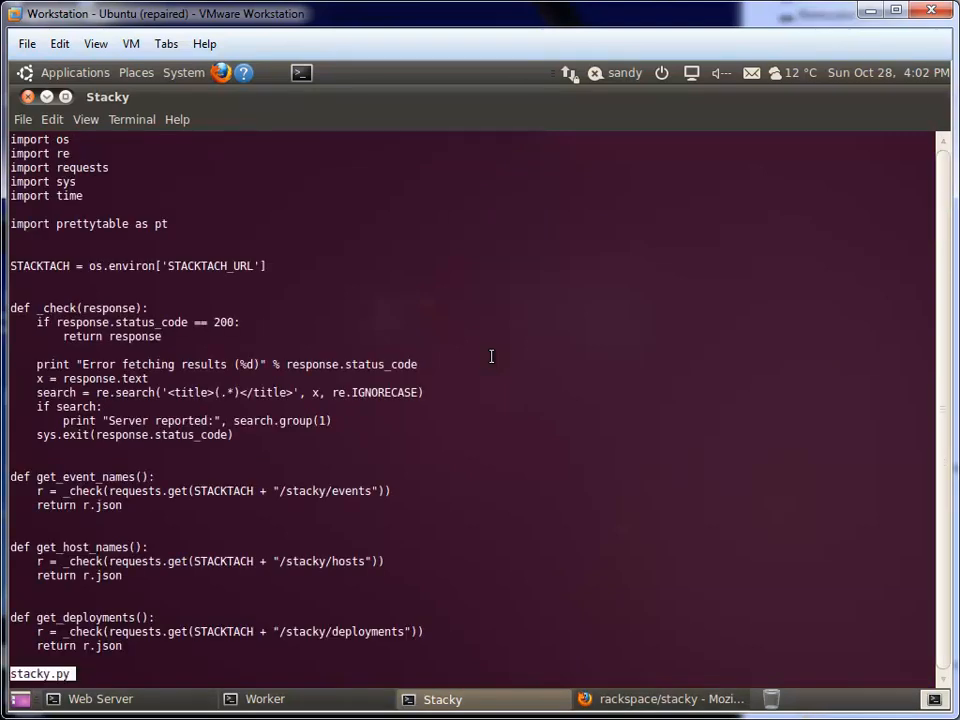
double_click(188, 265)
type("expor")
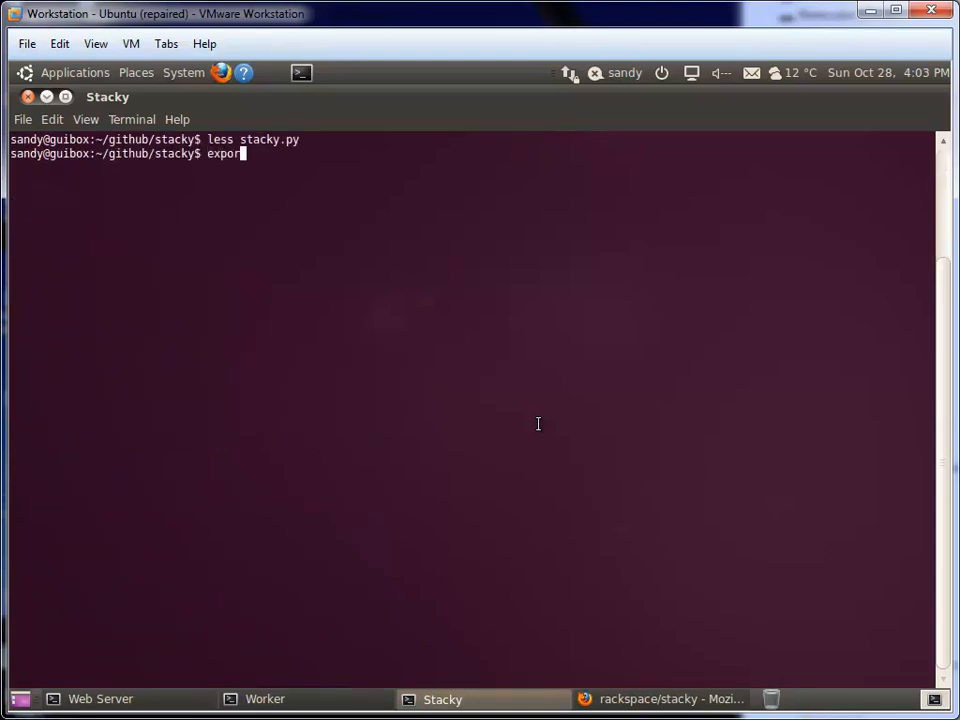
type("STACKTAC")
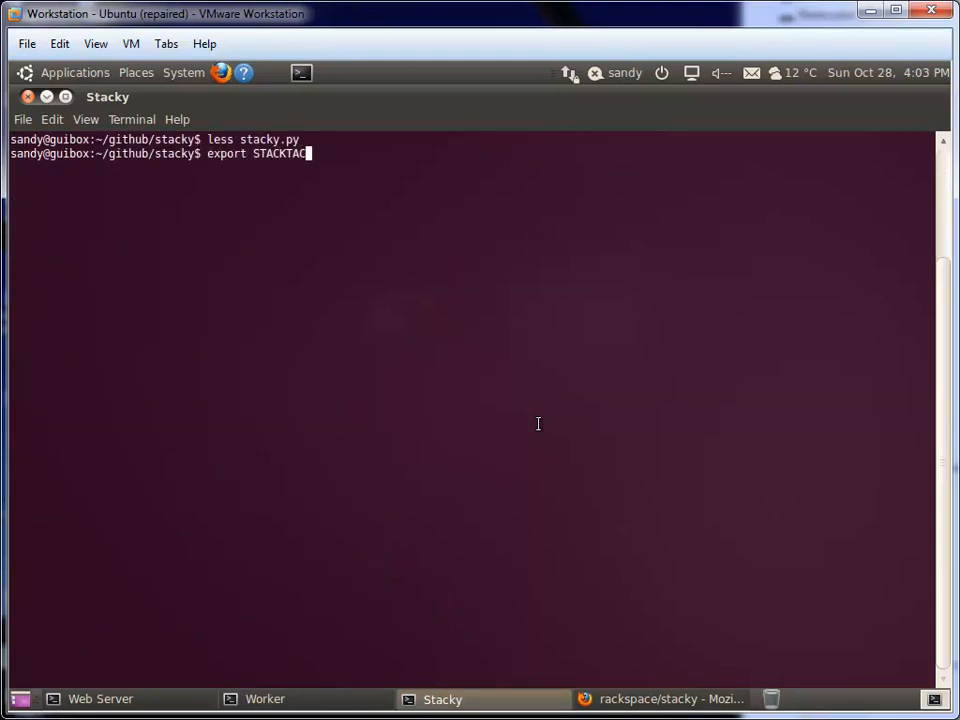
type("H_URL=h")
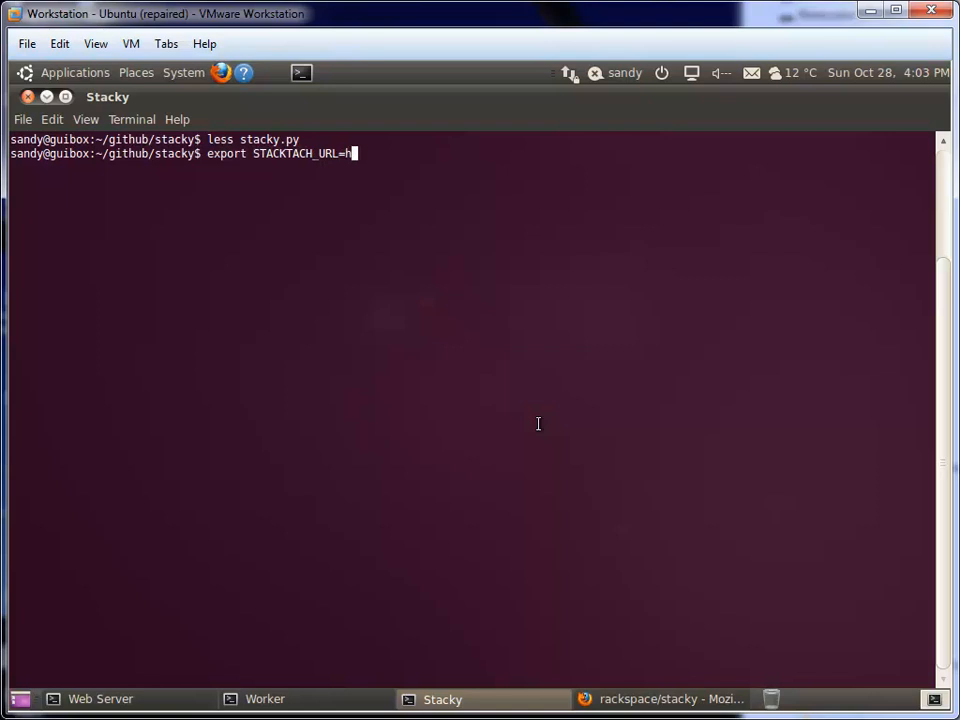
type("ttp://")
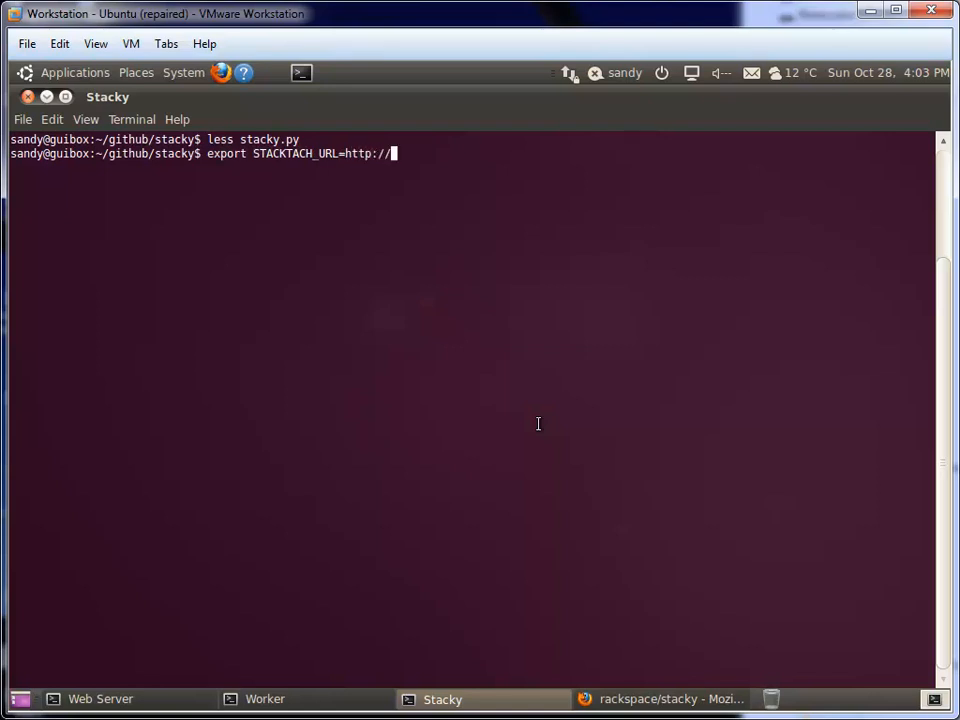
type("localhost:800")
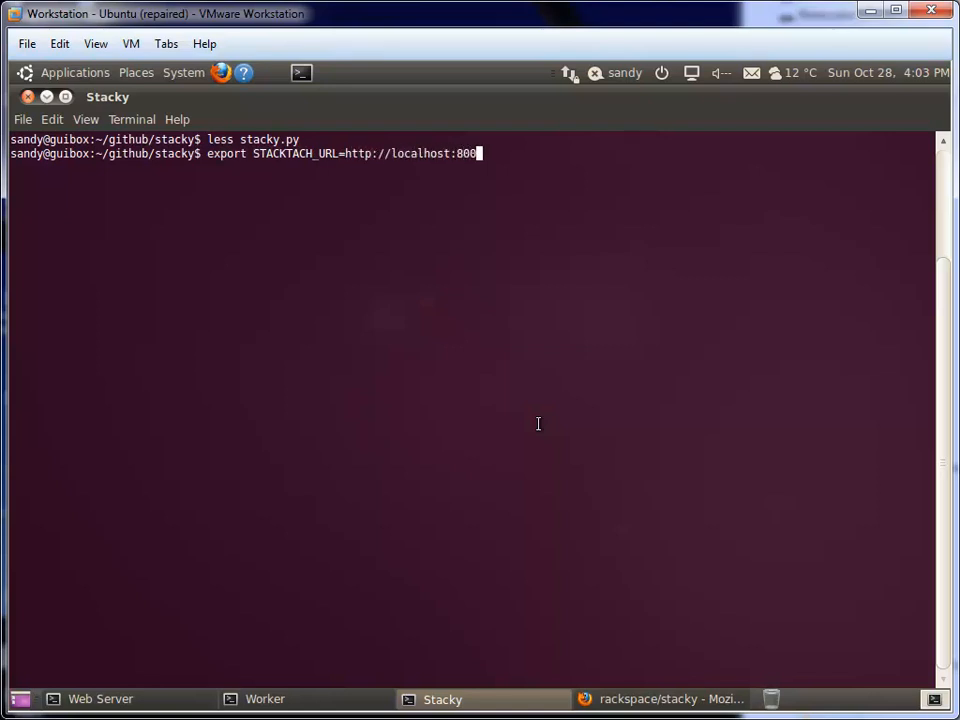
type("0/")
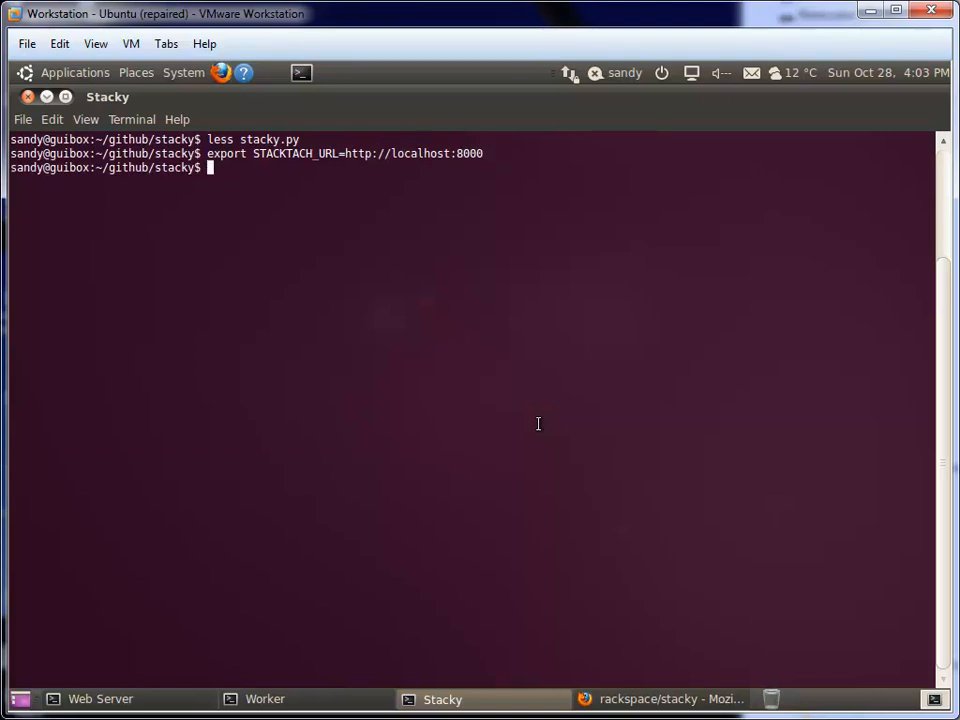
Run python stacky.py to print its usage list of commands
type("p")
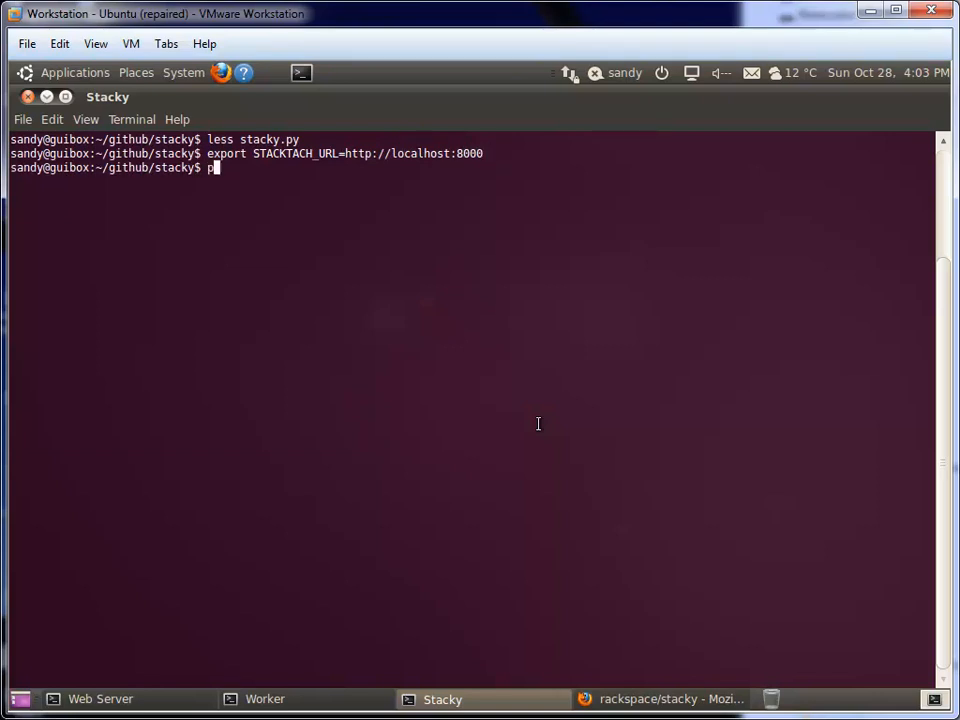
type("ython st")
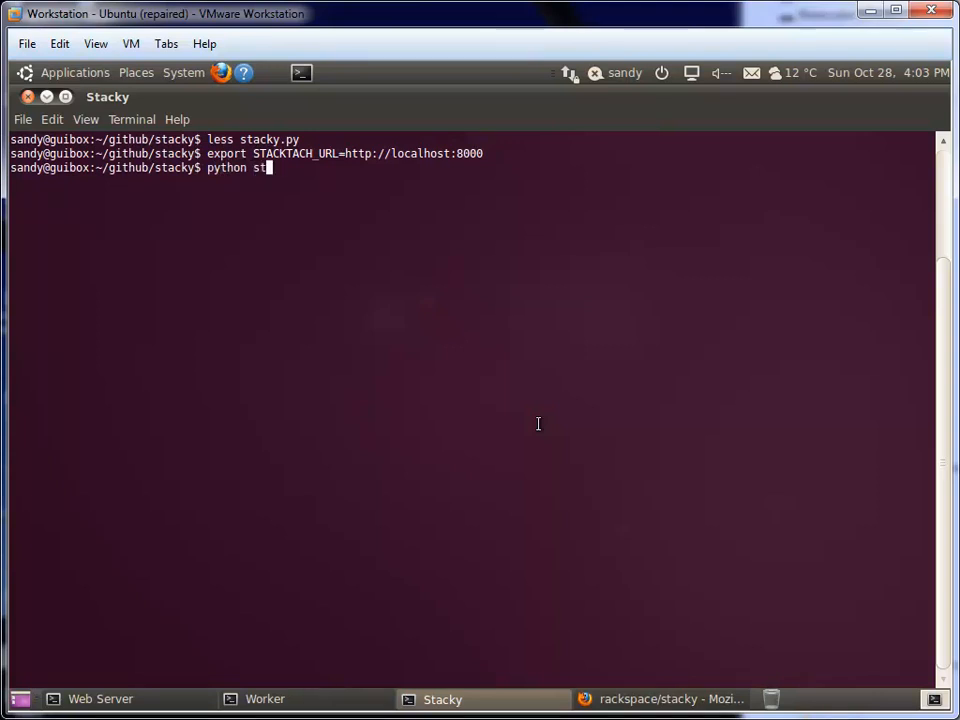
type("acky.py")
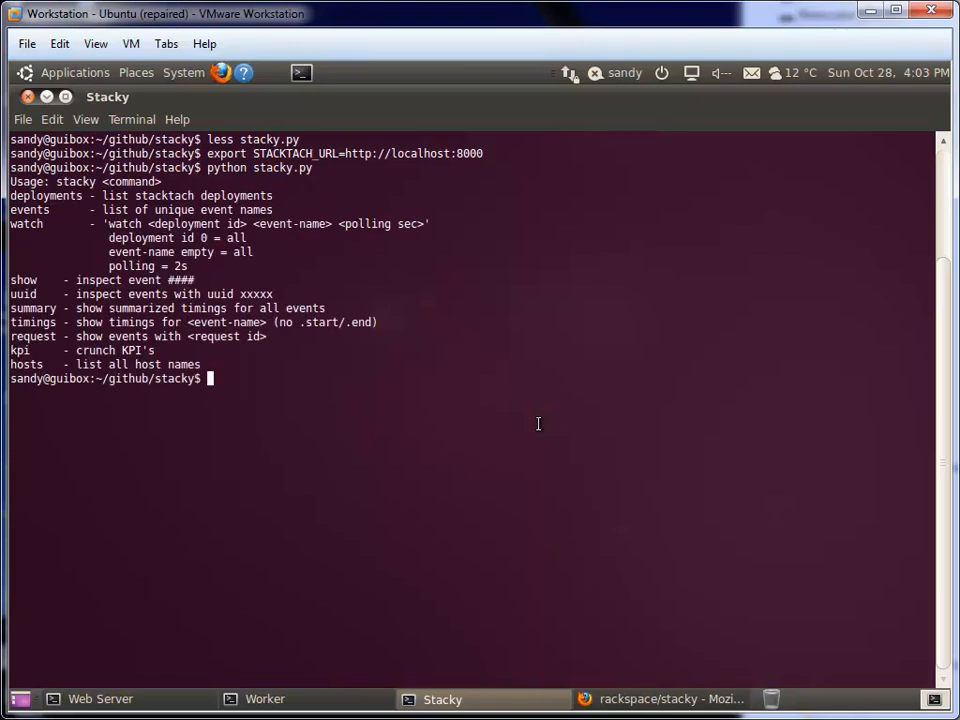
Run python stacky.py events to list every unique recorded event name
type("python stacky.py events")
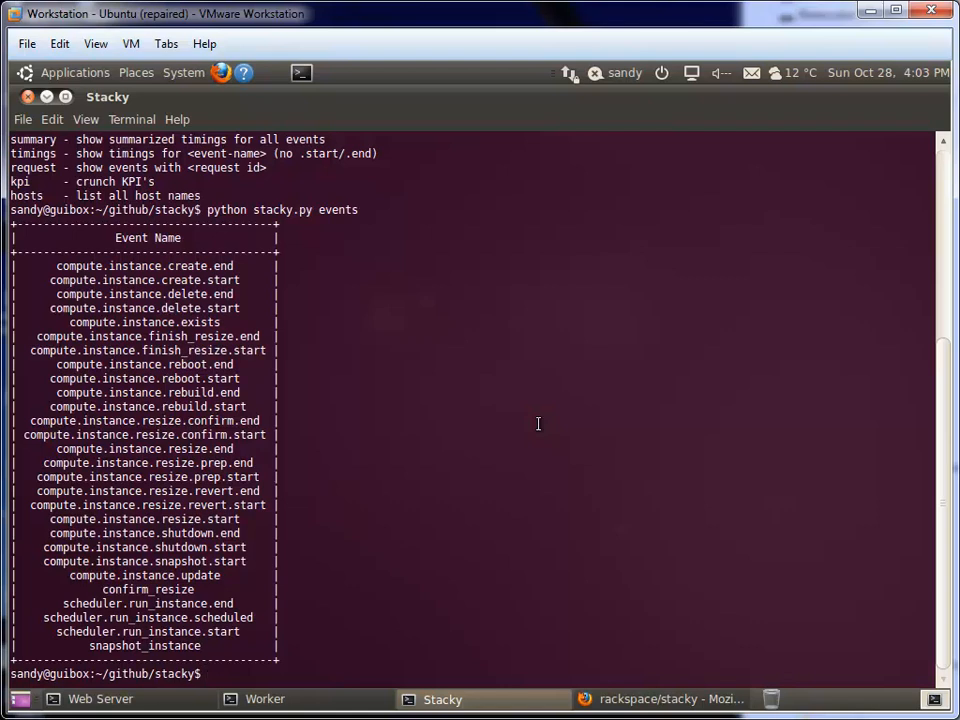
key("Return")
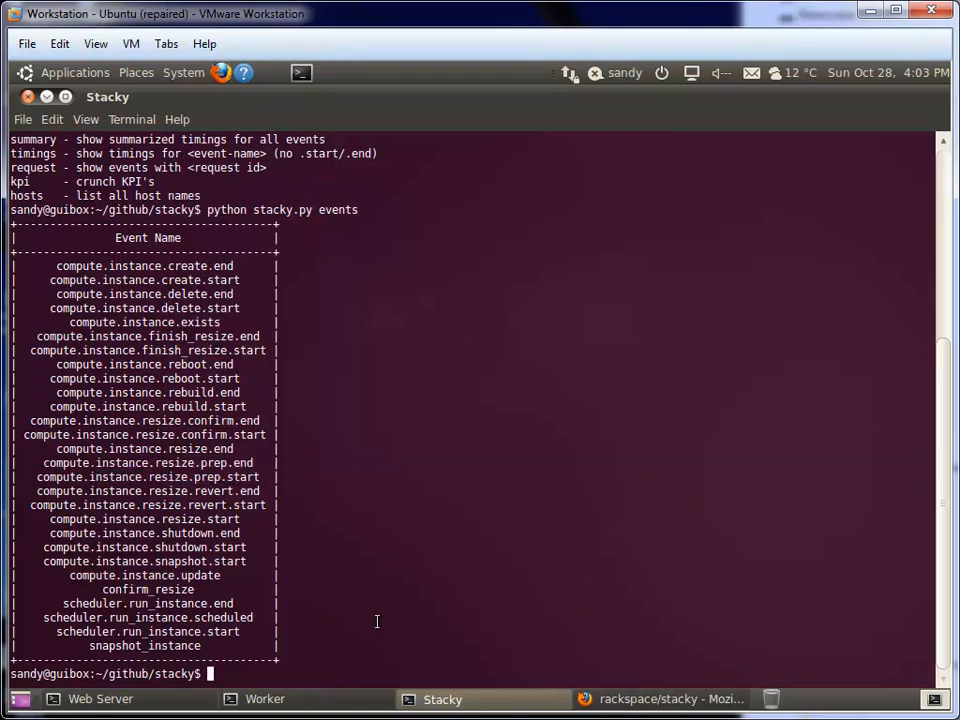
type("python stacky.py events")
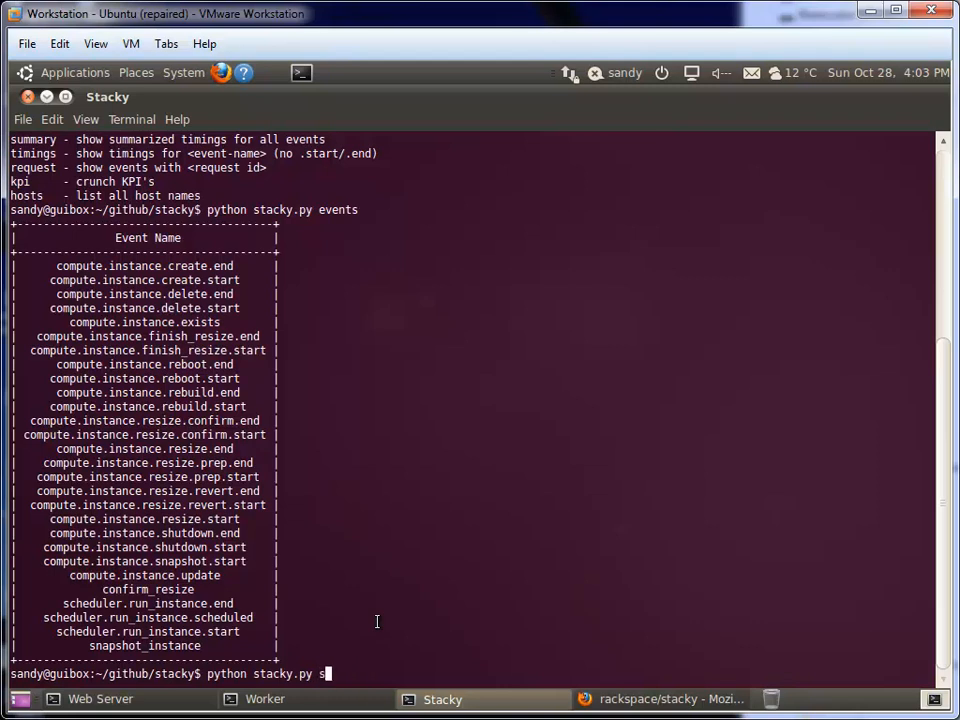
Run stacky show for event 123, then event 122 with its instance history
type("how")
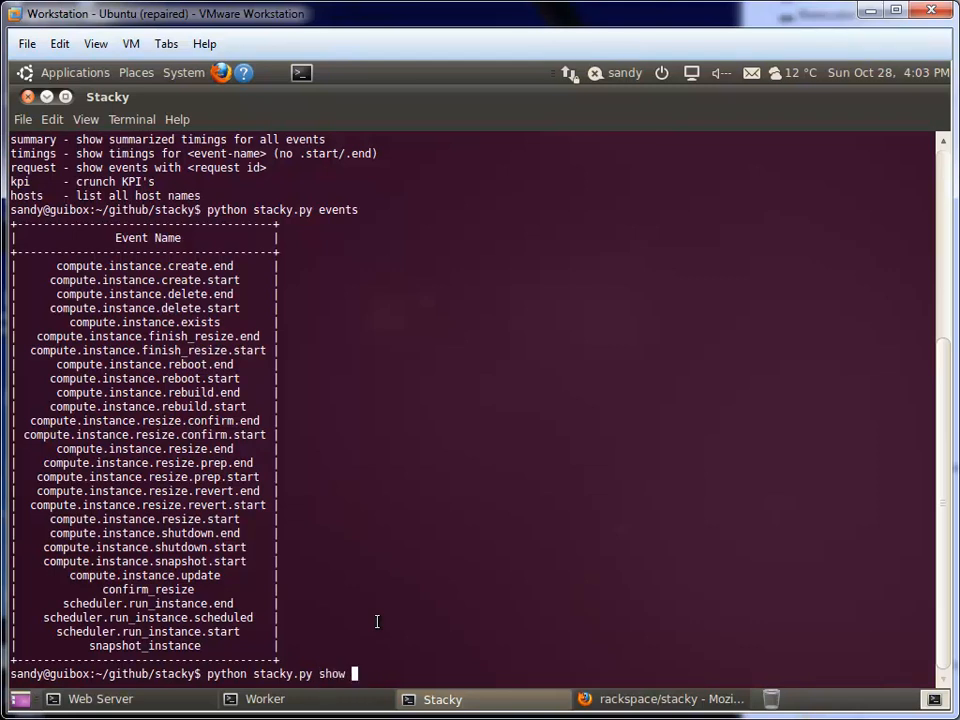
type("123")
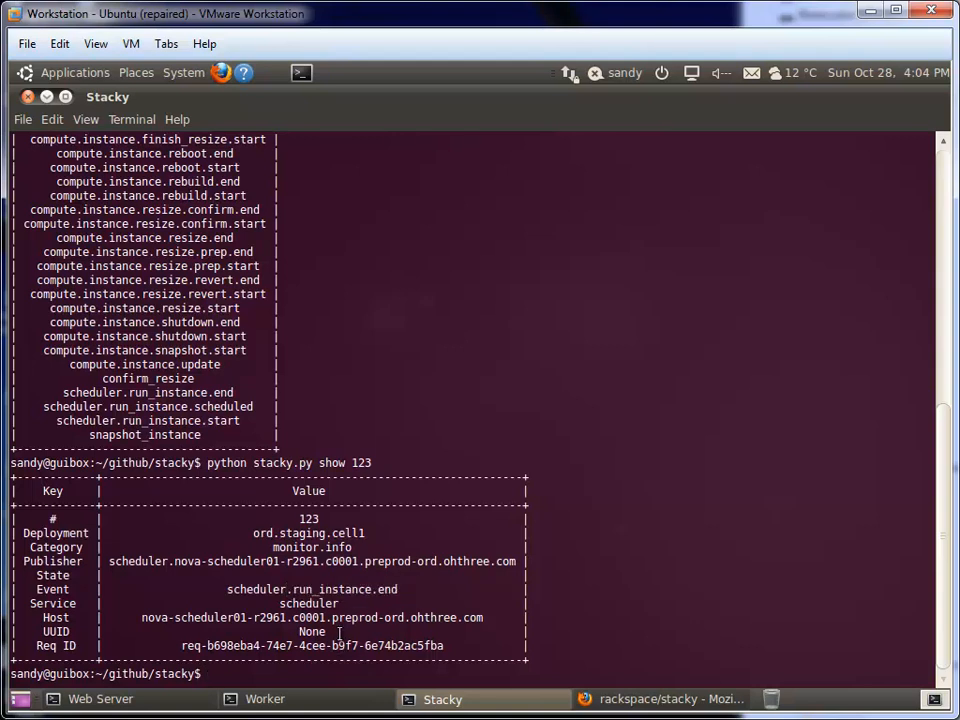
type("python stacky.py show 122")
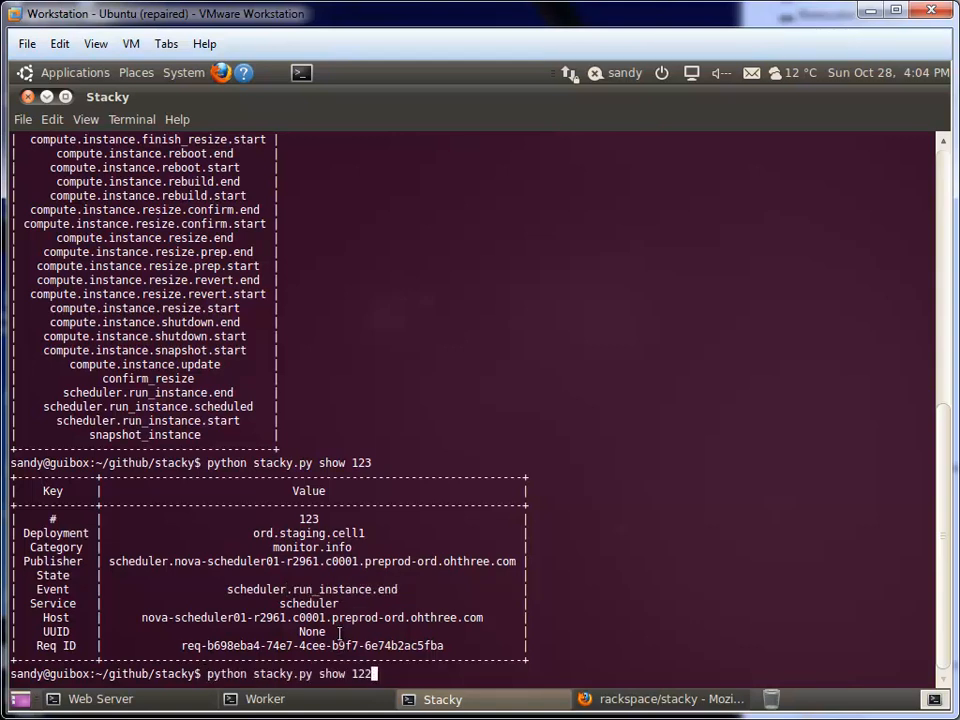
key("Return")
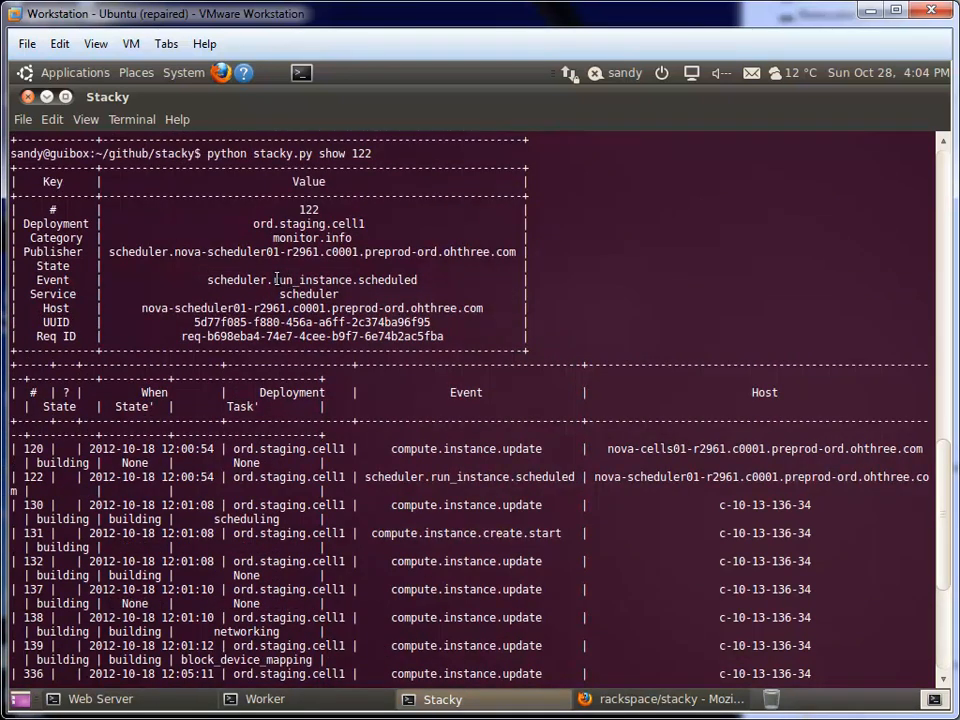
double_click(345, 280)
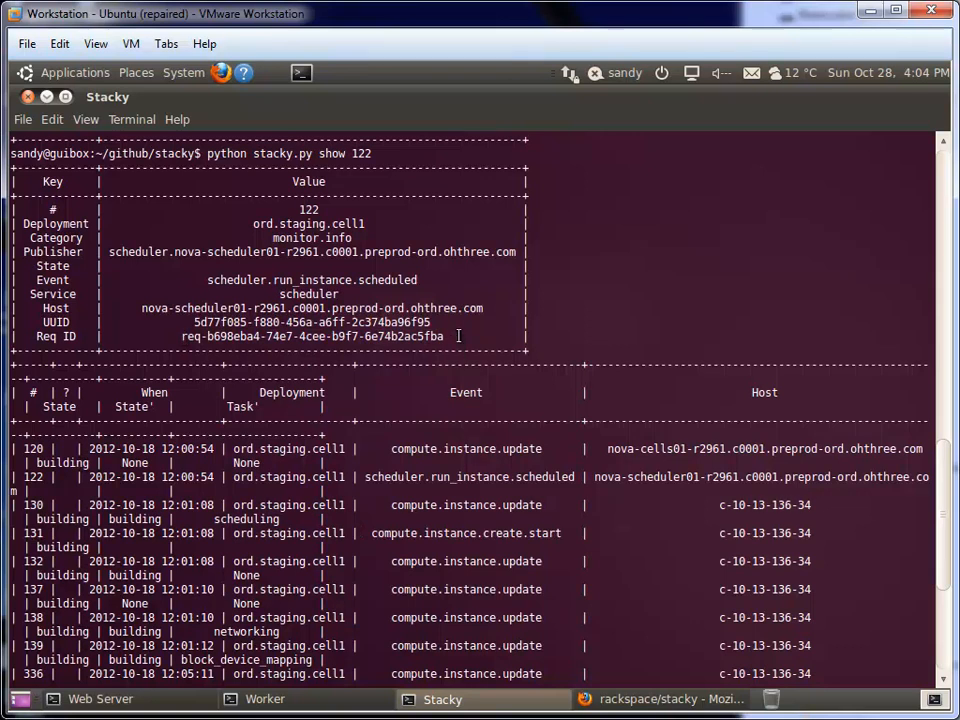
double_click(312, 321)
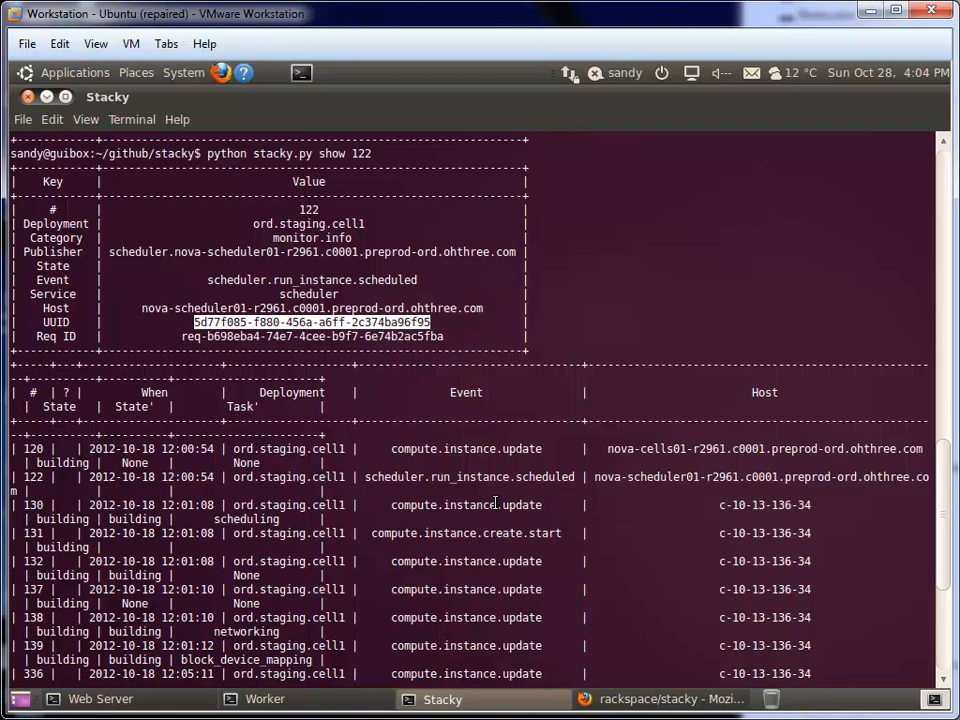
scroll("down", 3)
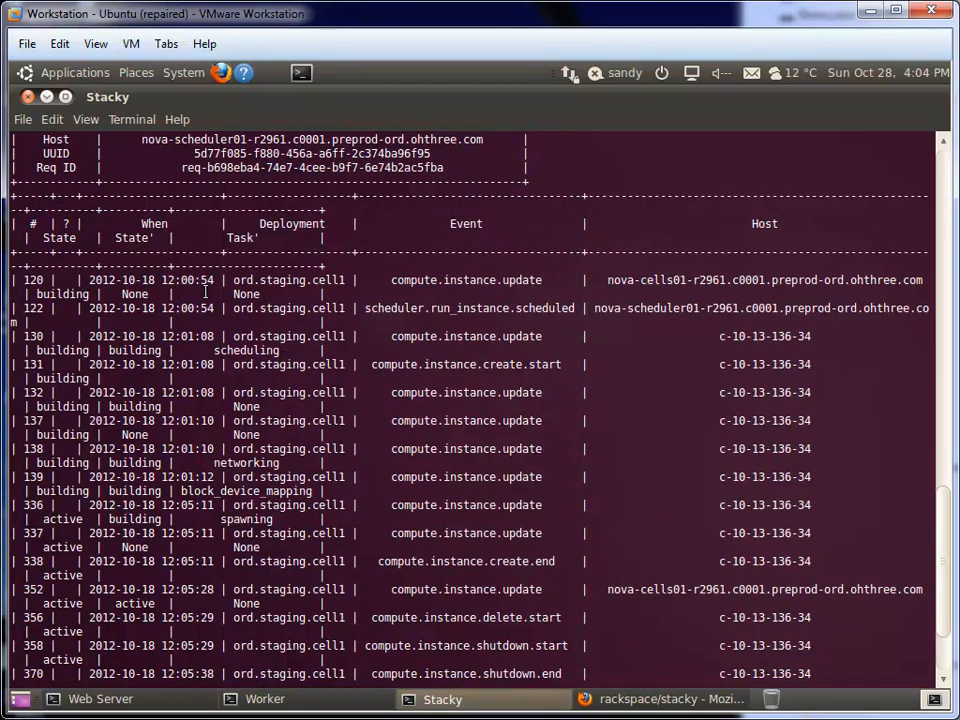
scroll("down", 3)
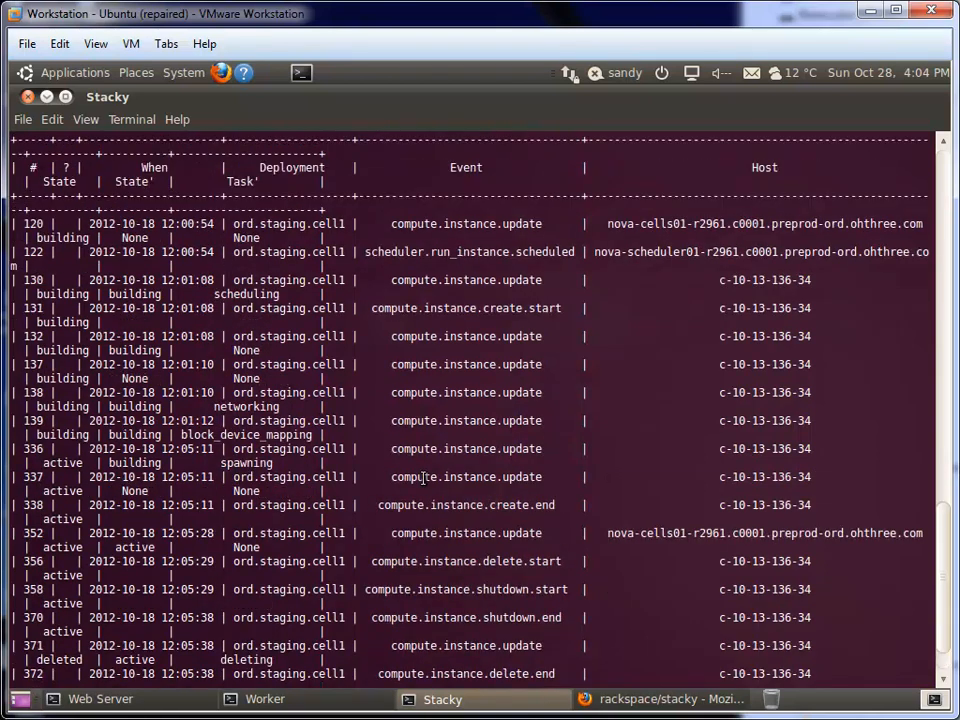
mouse_move(570, 442)
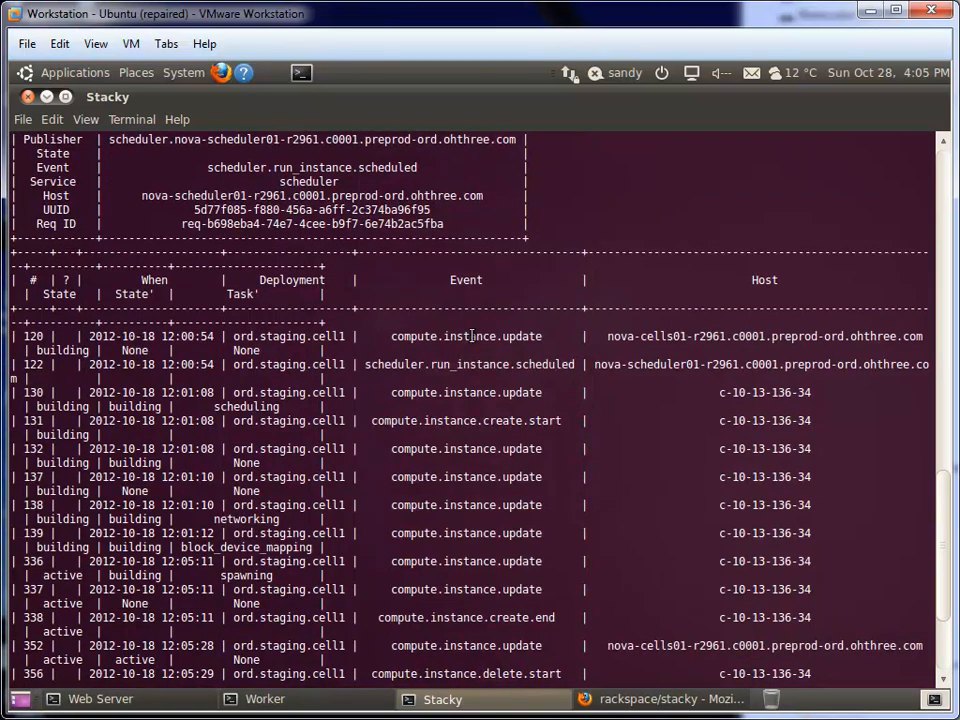
double_click(465, 336)
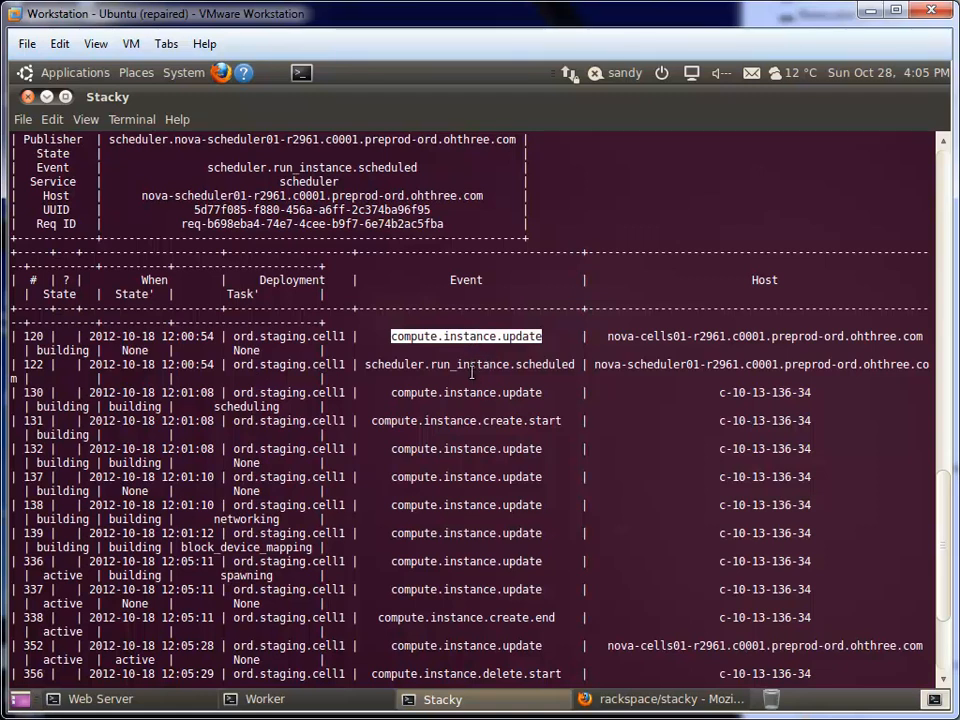
scroll("down", 3)
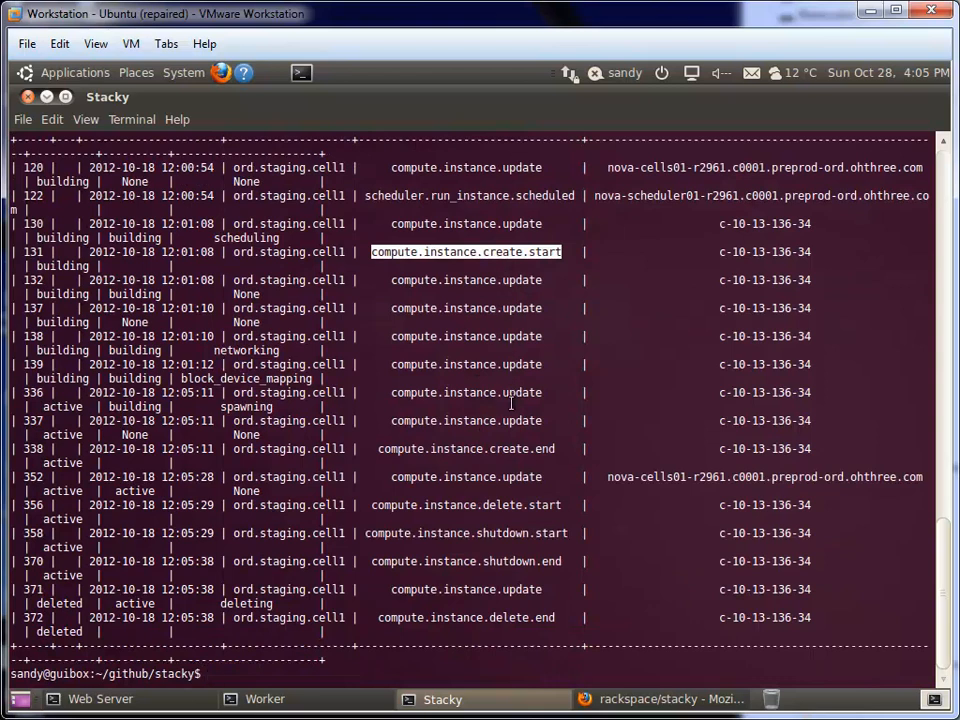
left_click(465, 448)
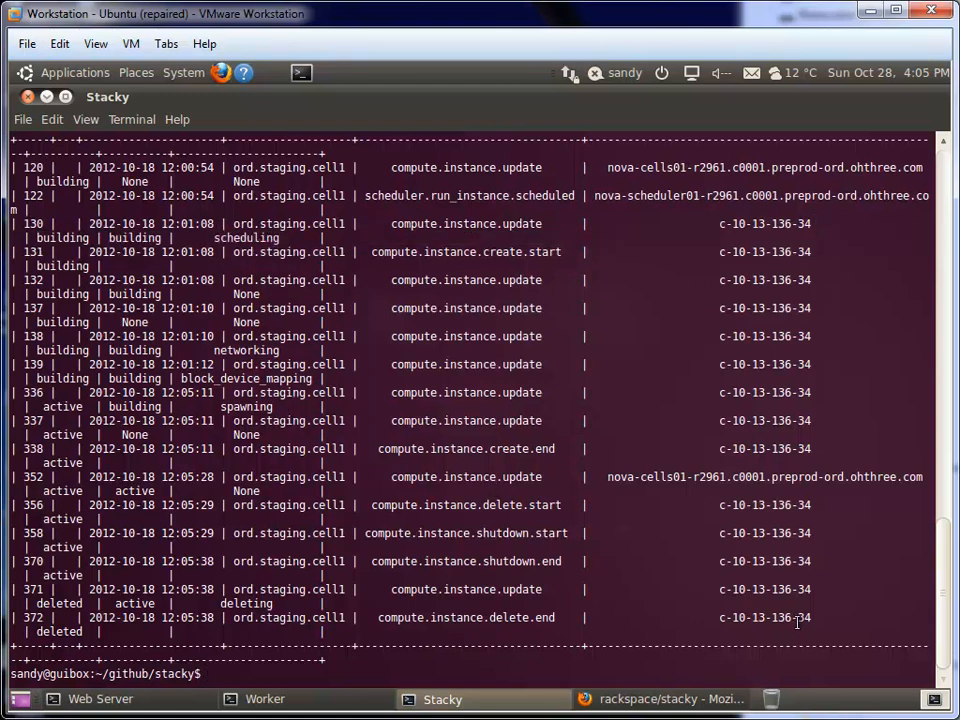
mouse_move(618, 515)
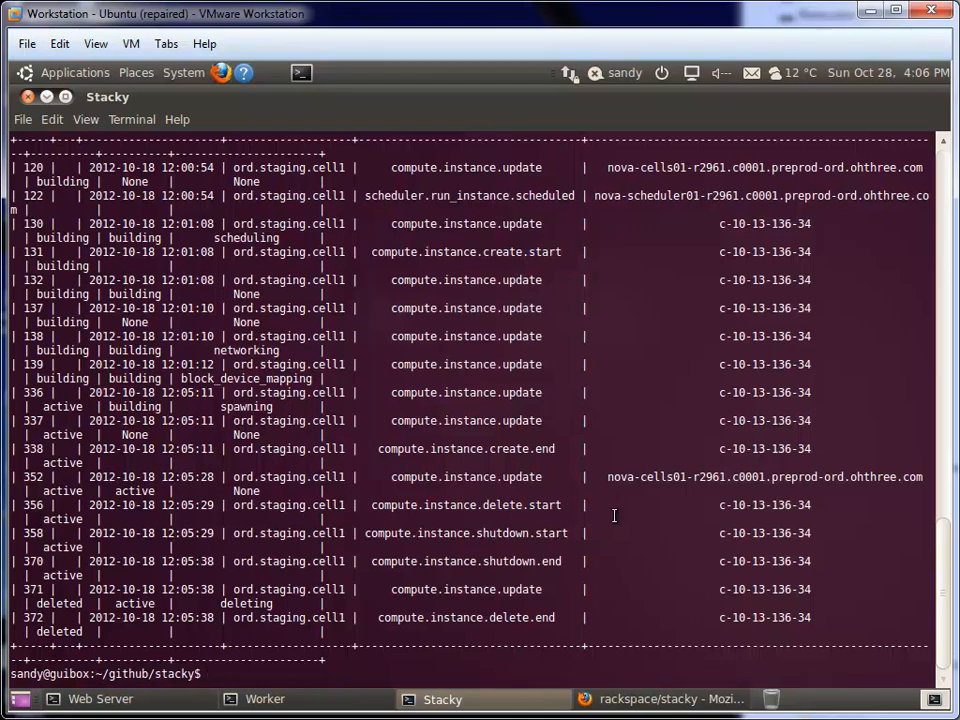
Clear the terminal and switch to the rackspace/stacktach GitHub tab in Firefox
type("clear")
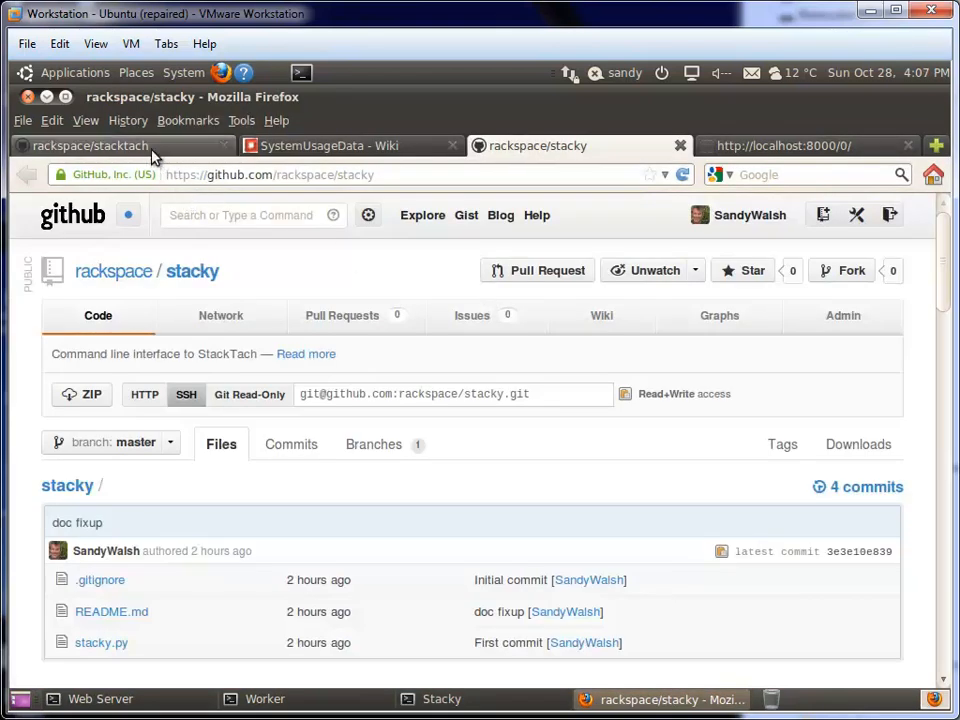
left_click(90, 145)
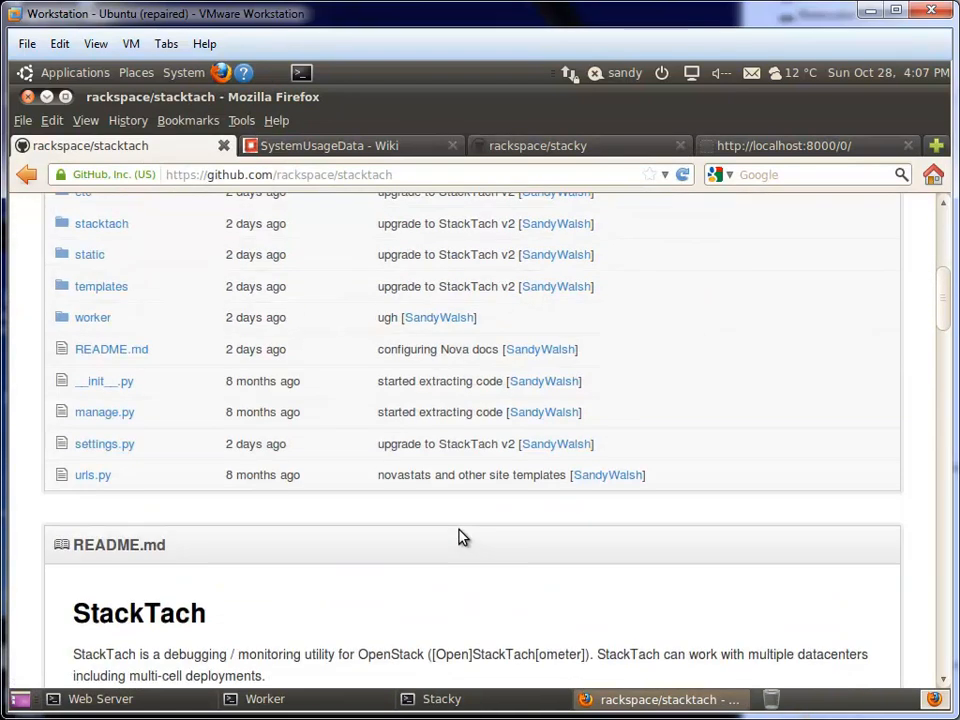